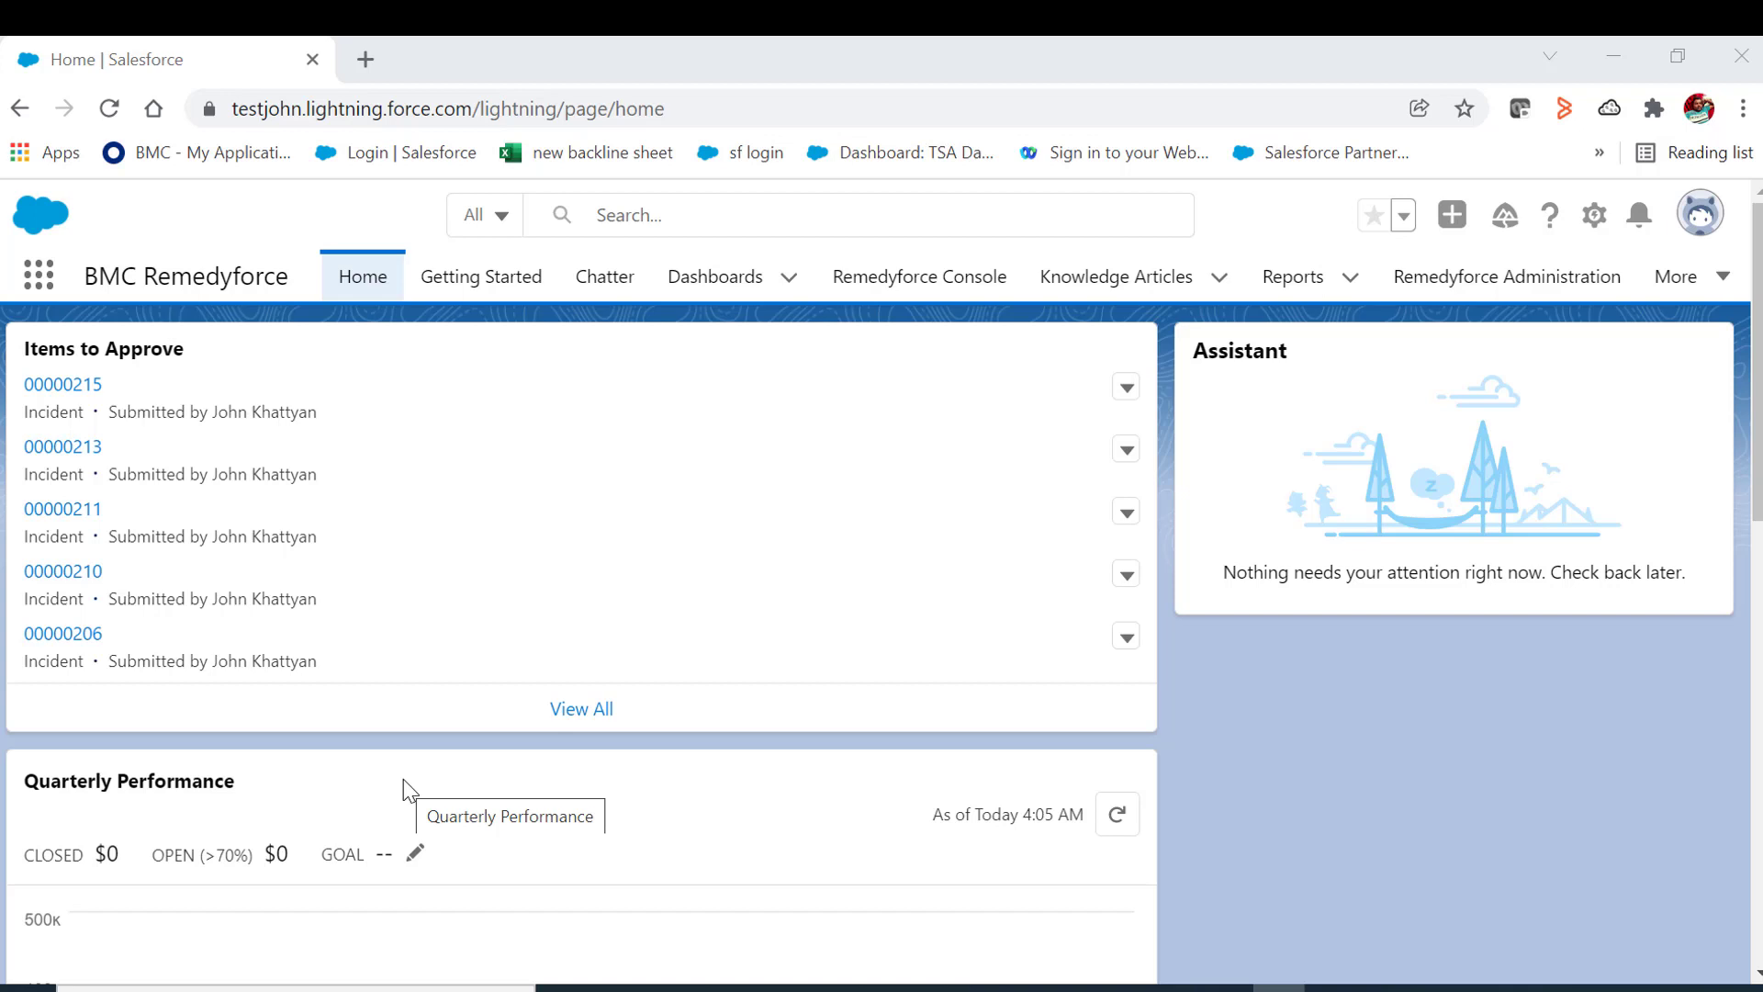
mouse_move(1416, 308)
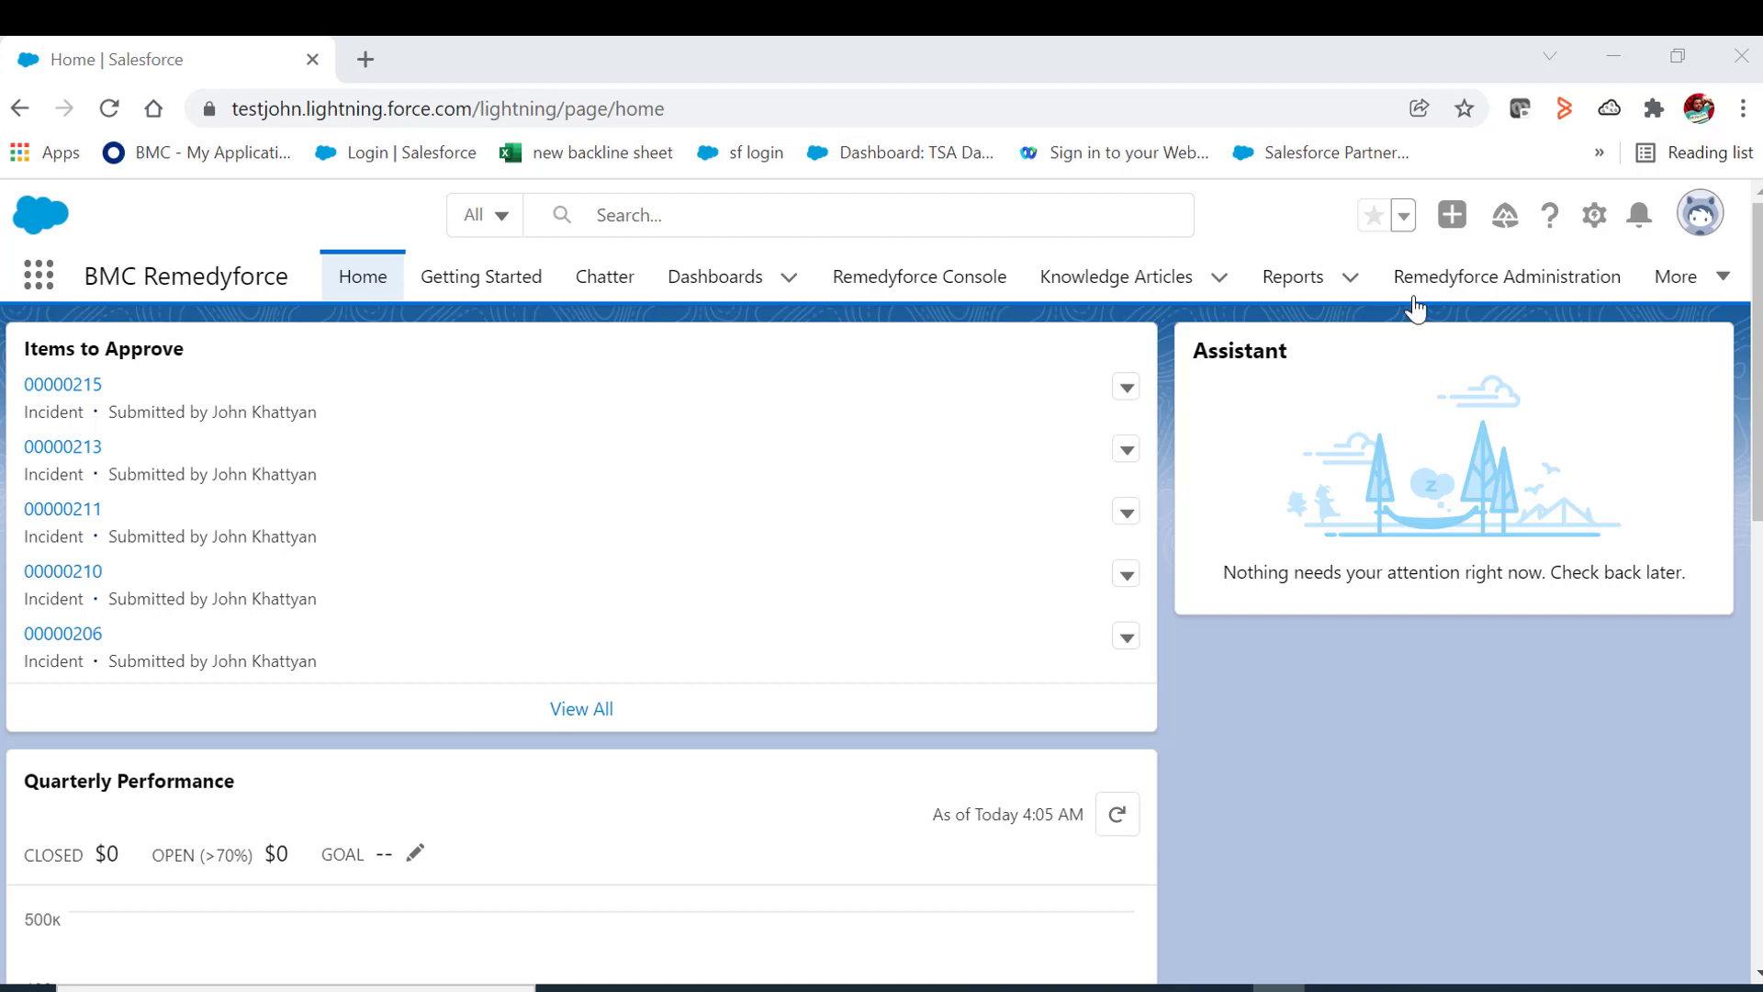
- Bring up the gear settings menu that lists Setup
left_click(1594, 215)
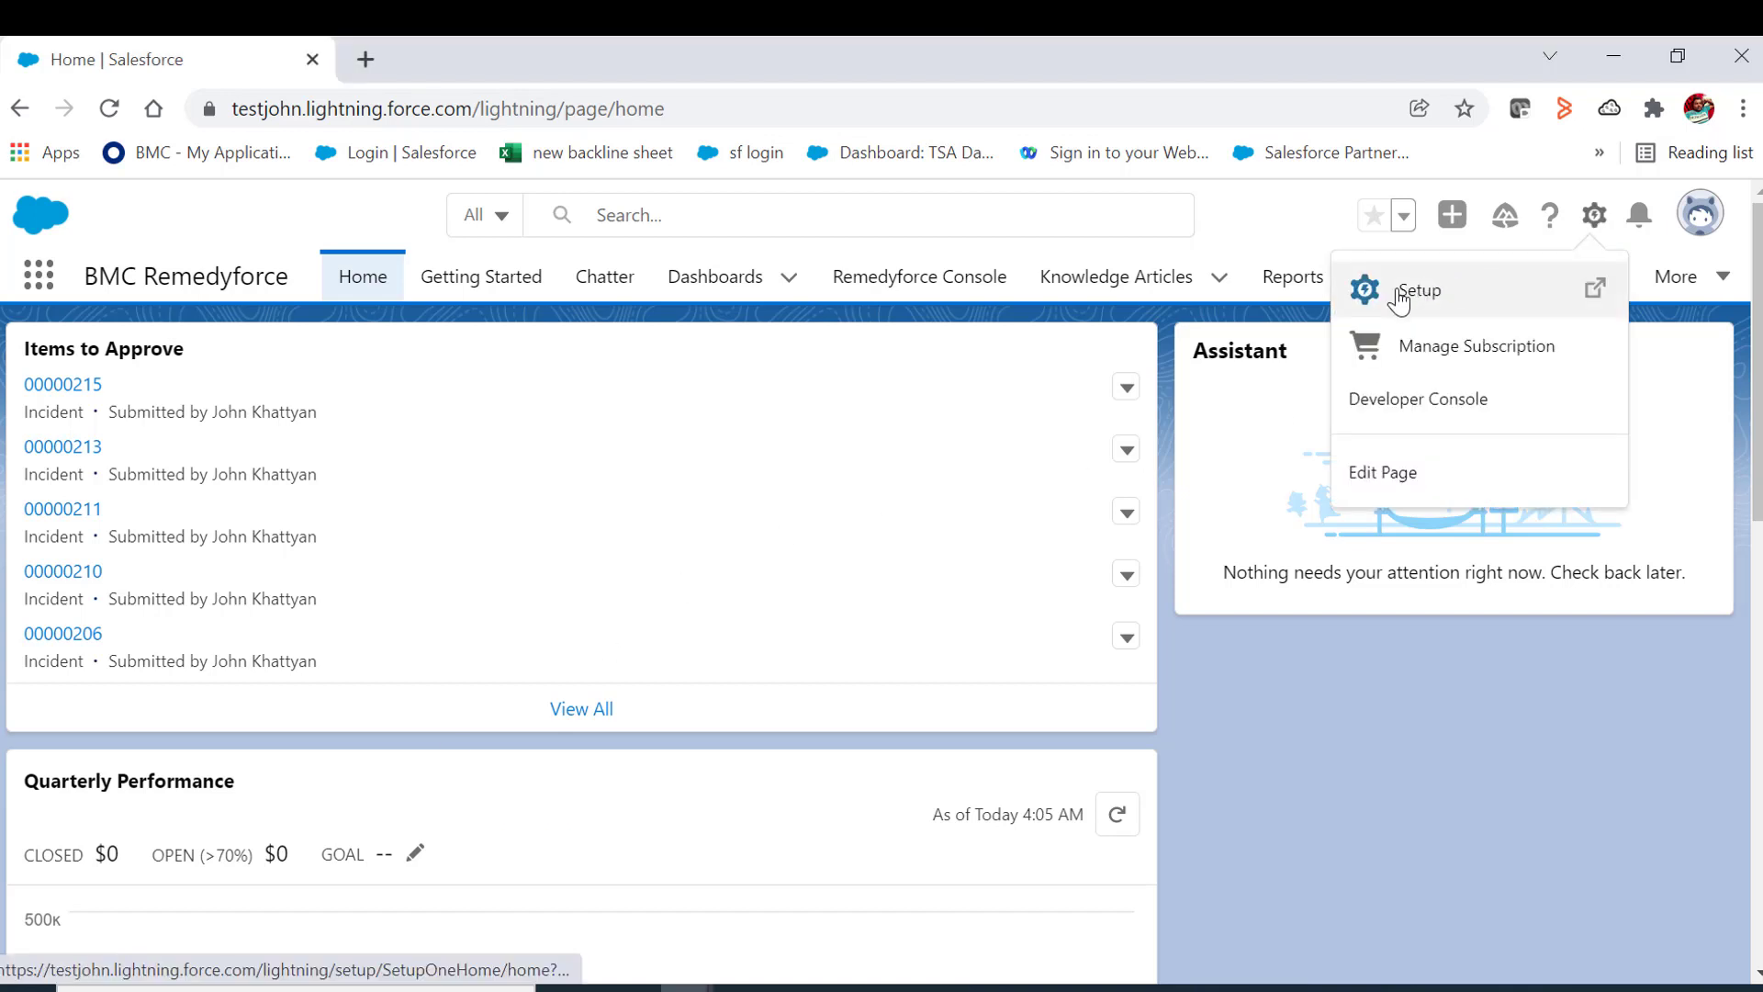
mouse_move(1420, 290)
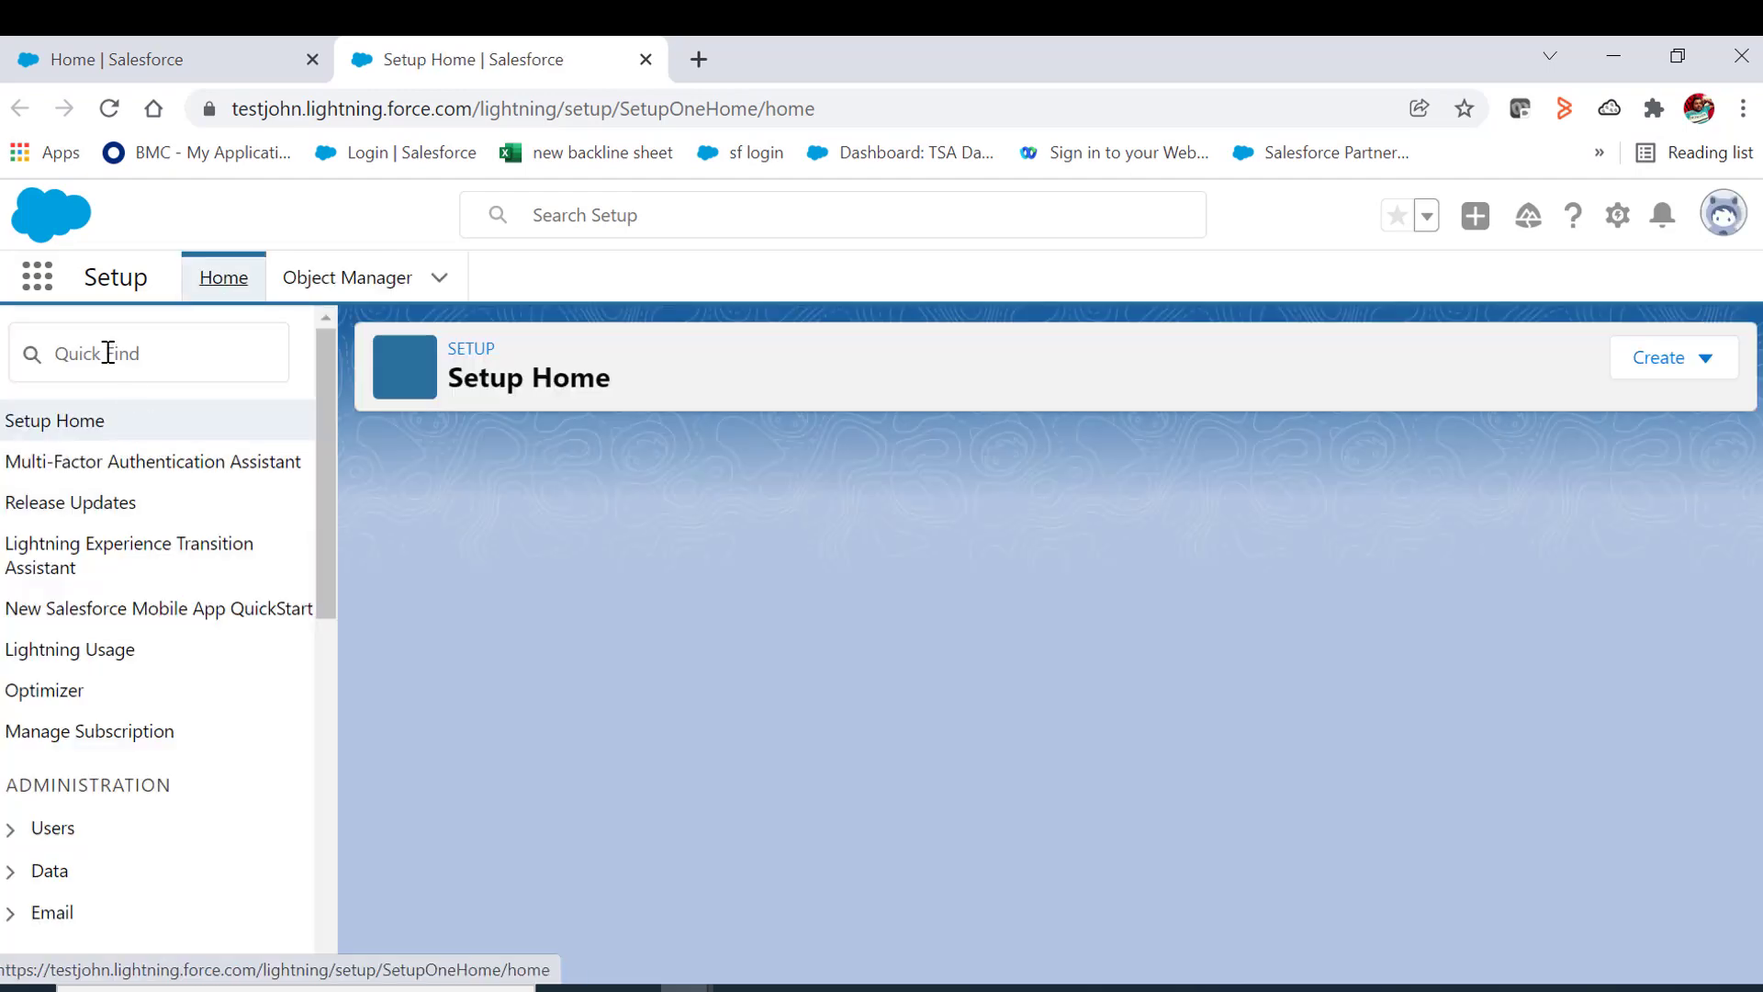
- Find Report Types via Quick Find and continue past the custom report type introduction
type("report t")
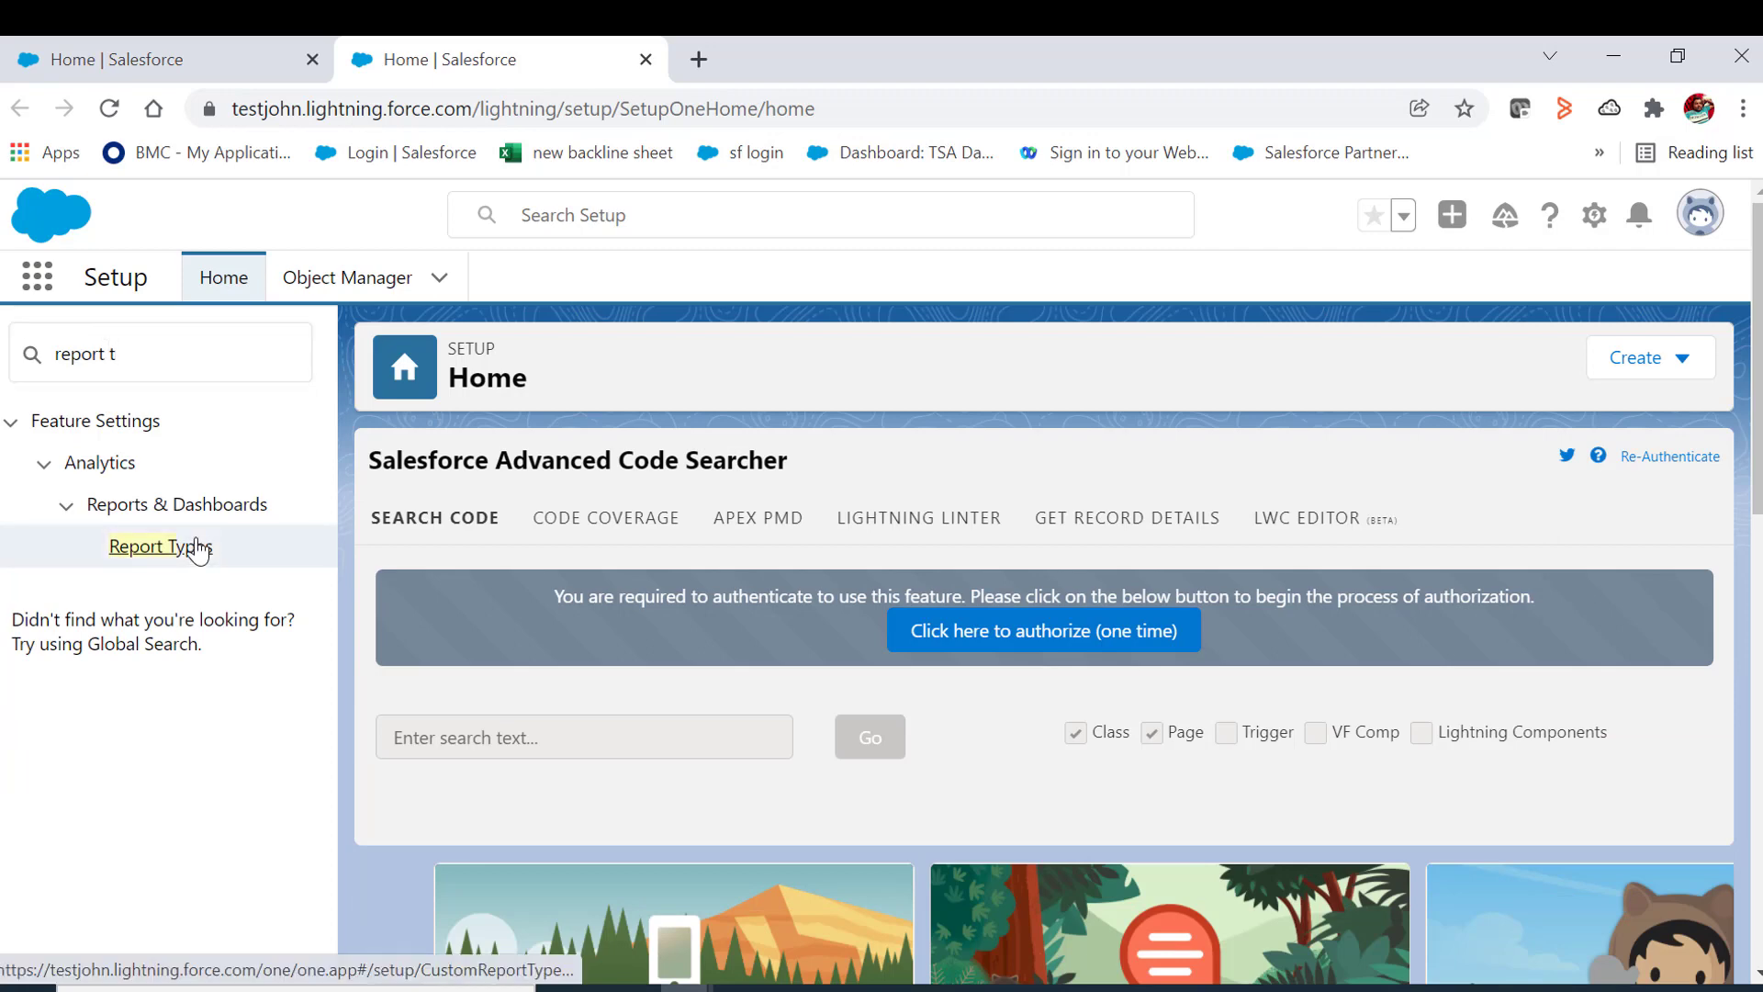
left_click(160, 547)
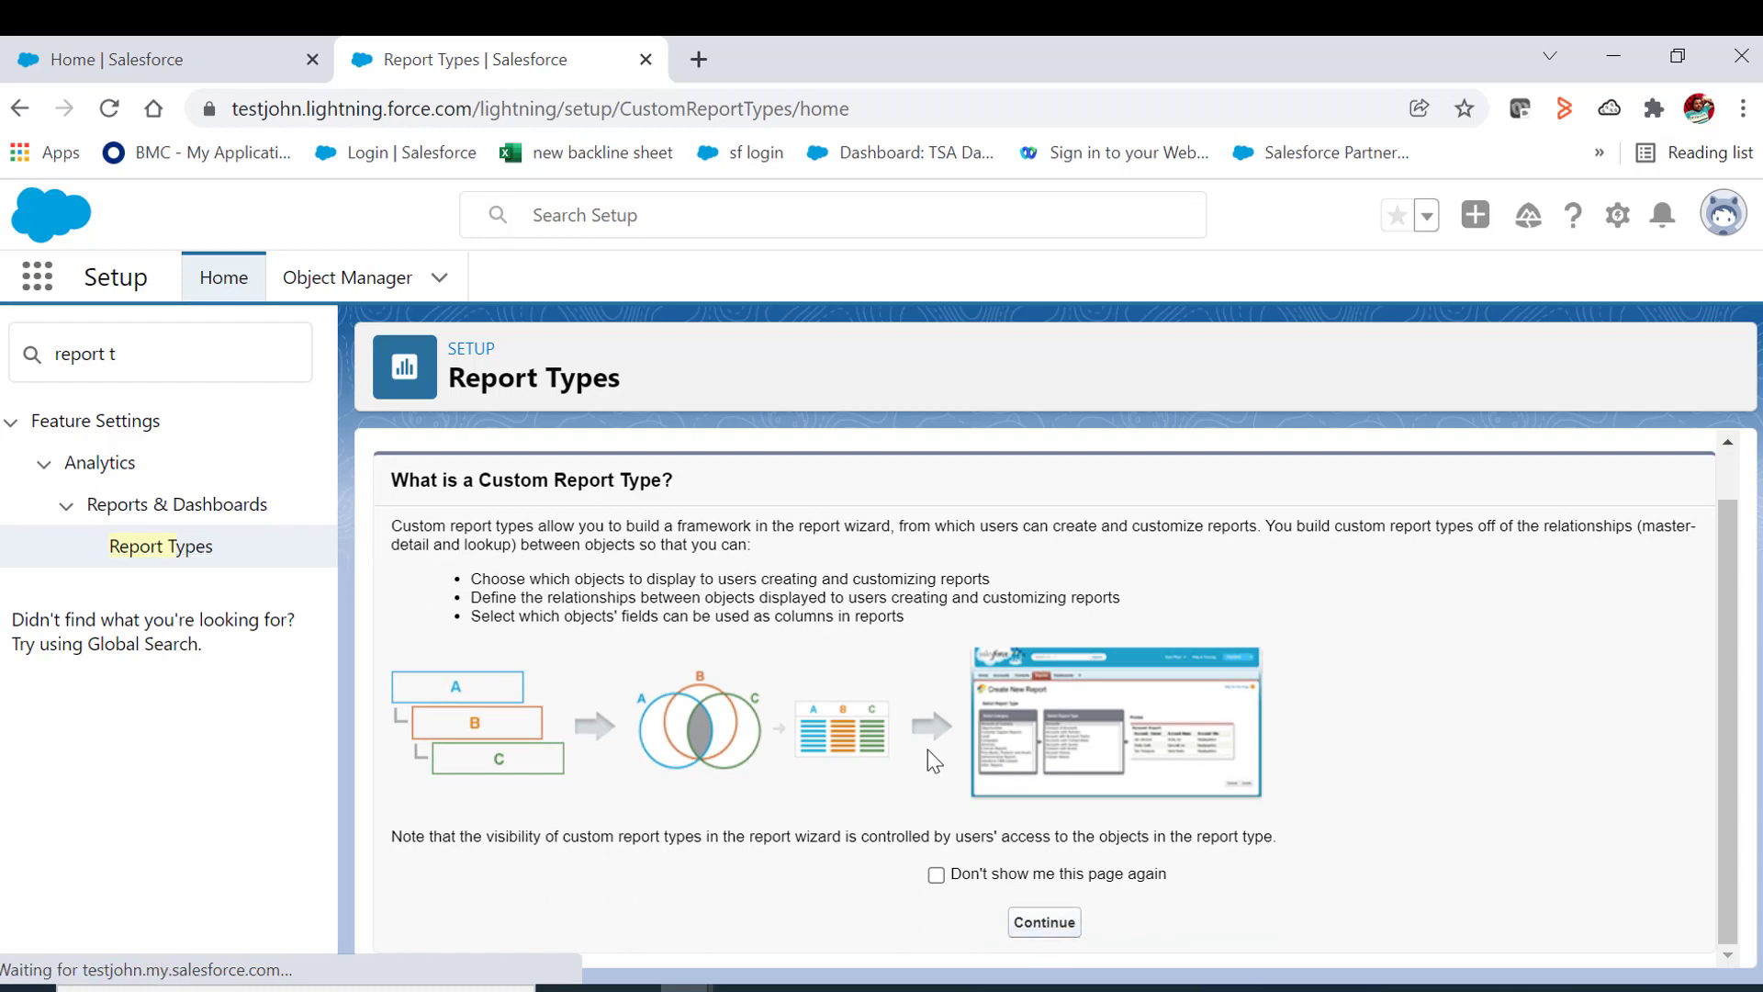
left_click(1044, 921)
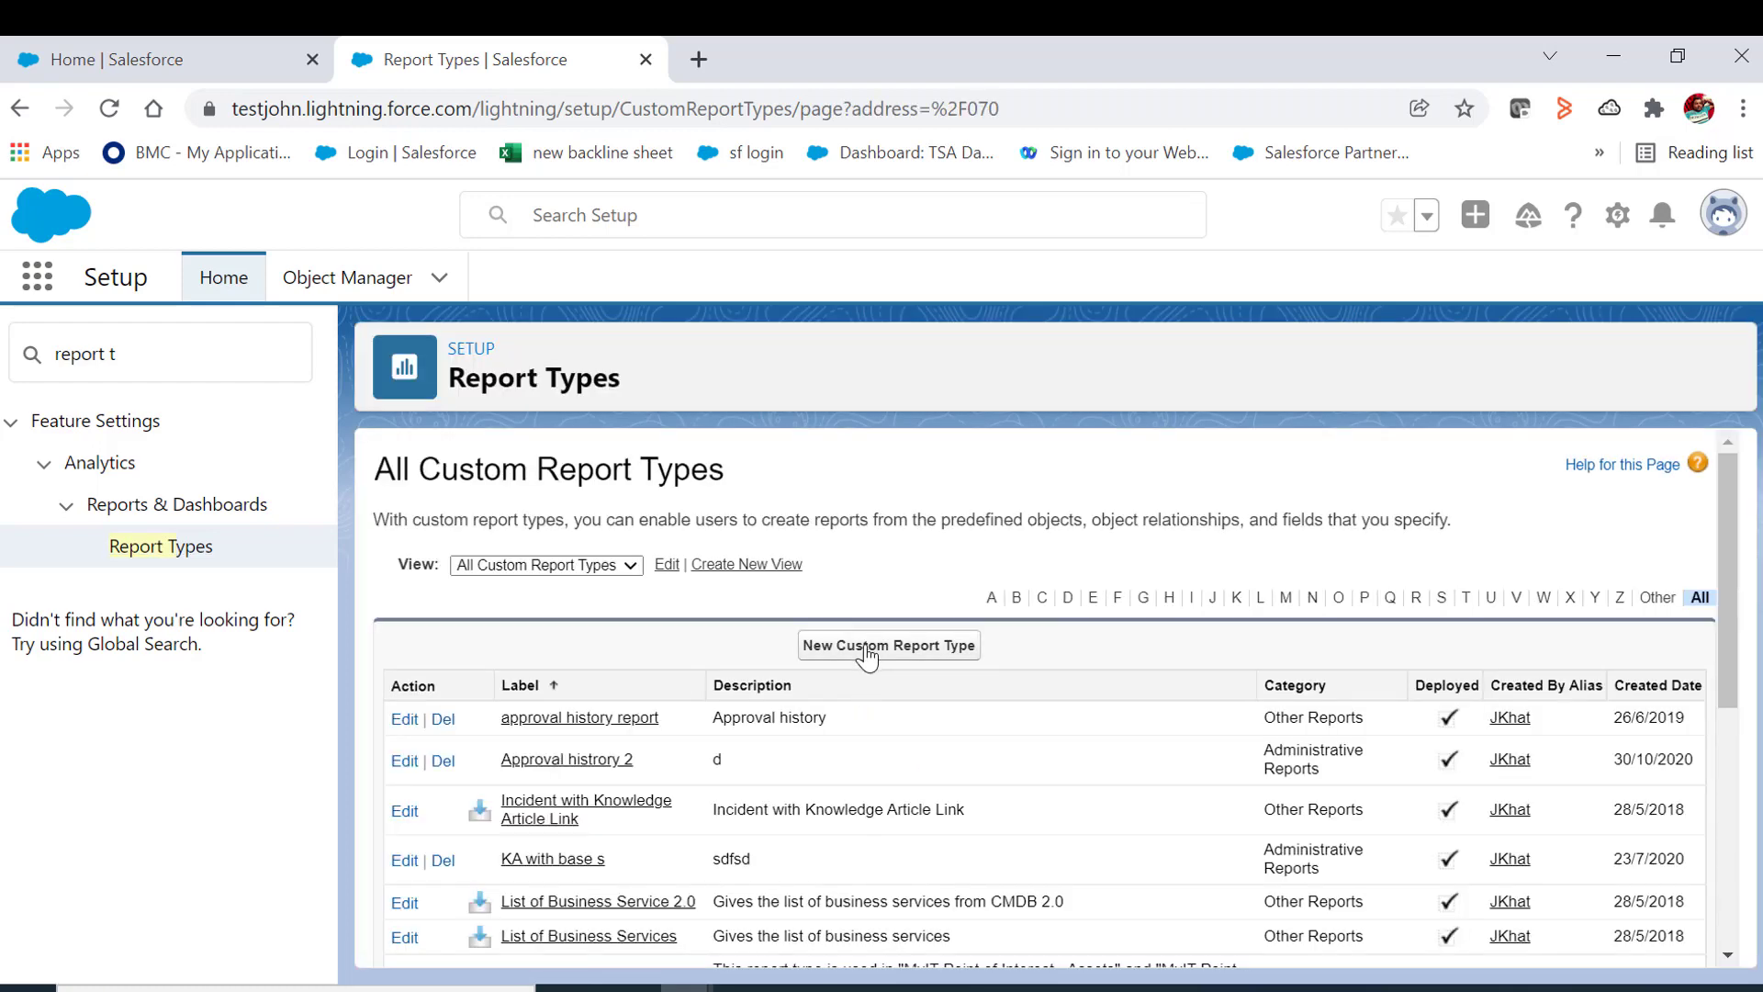
- Create a new custom report type with Users selected as the primary object
left_click(887, 645)
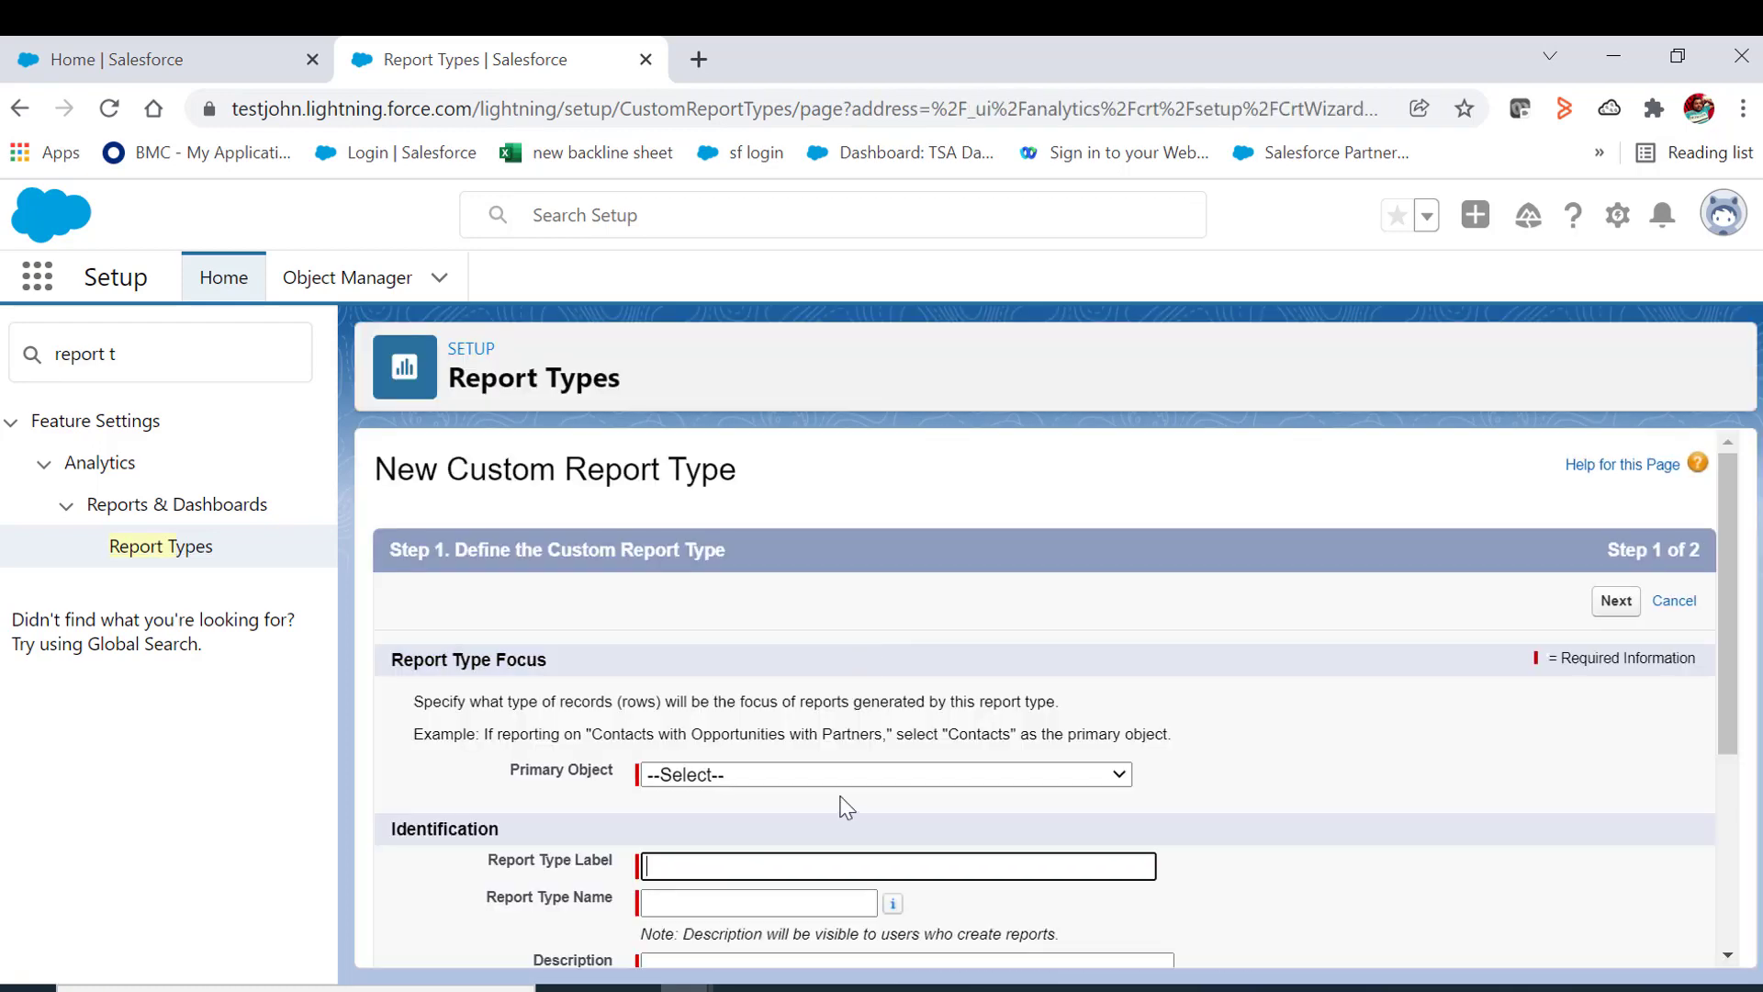
left_click(884, 773)
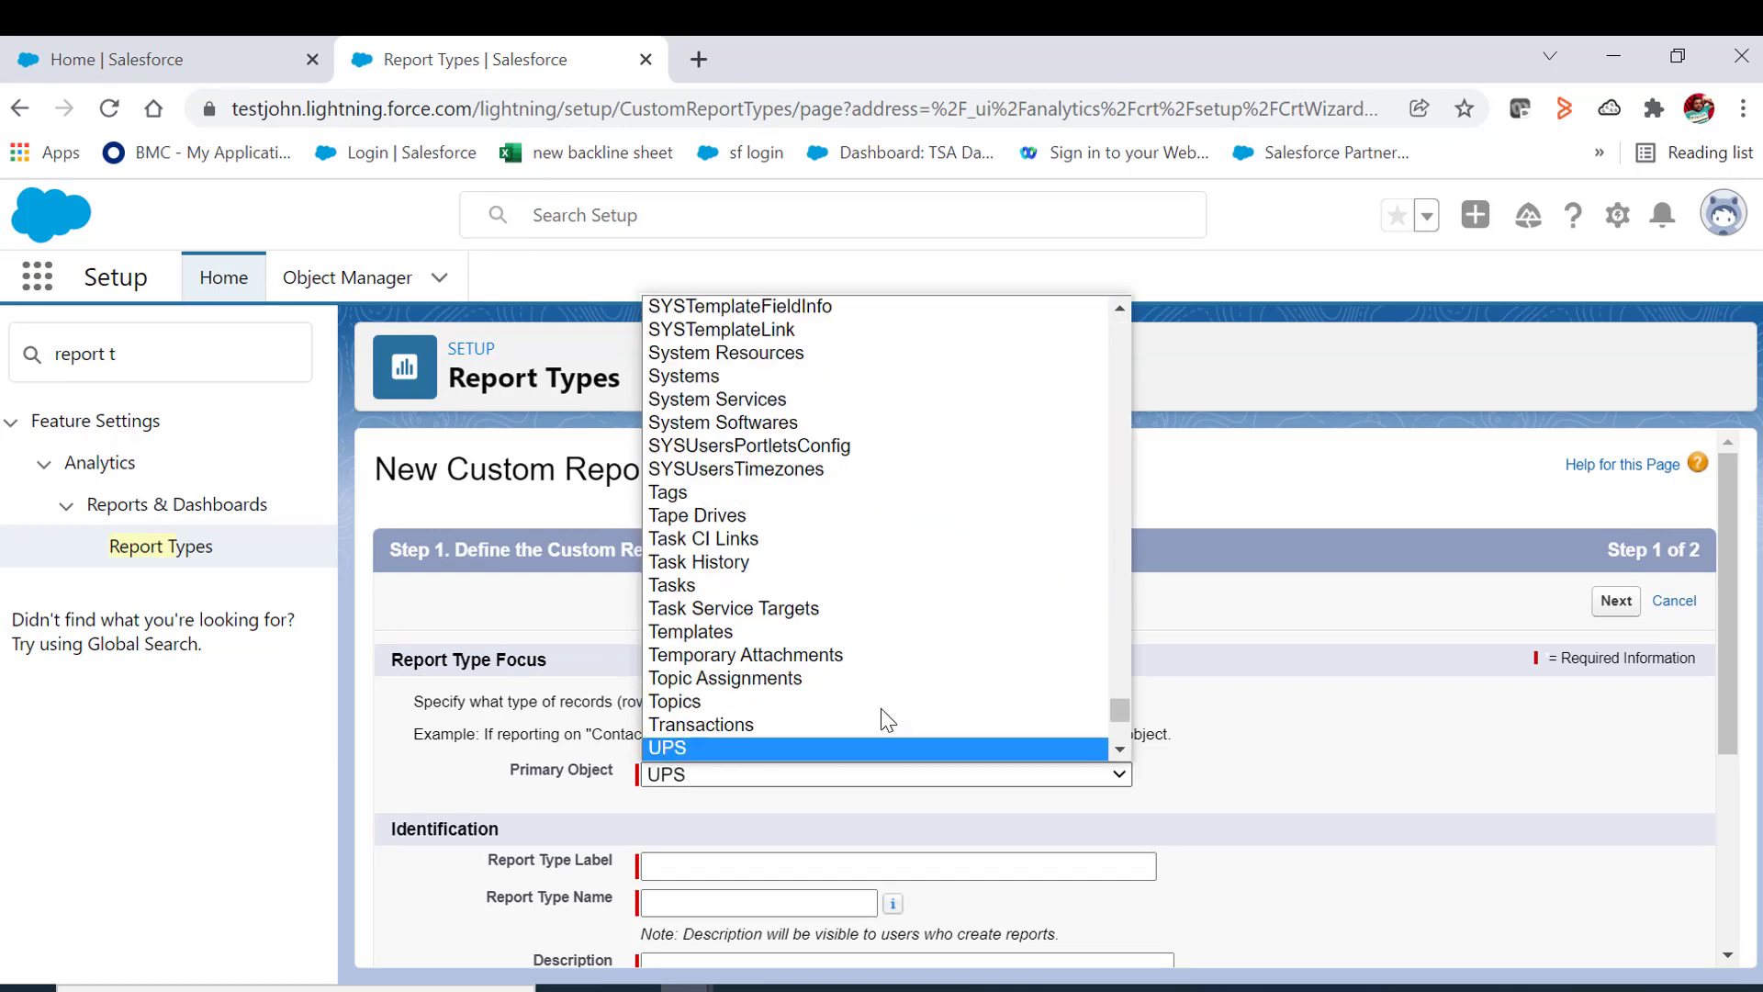
scroll("down", 3)
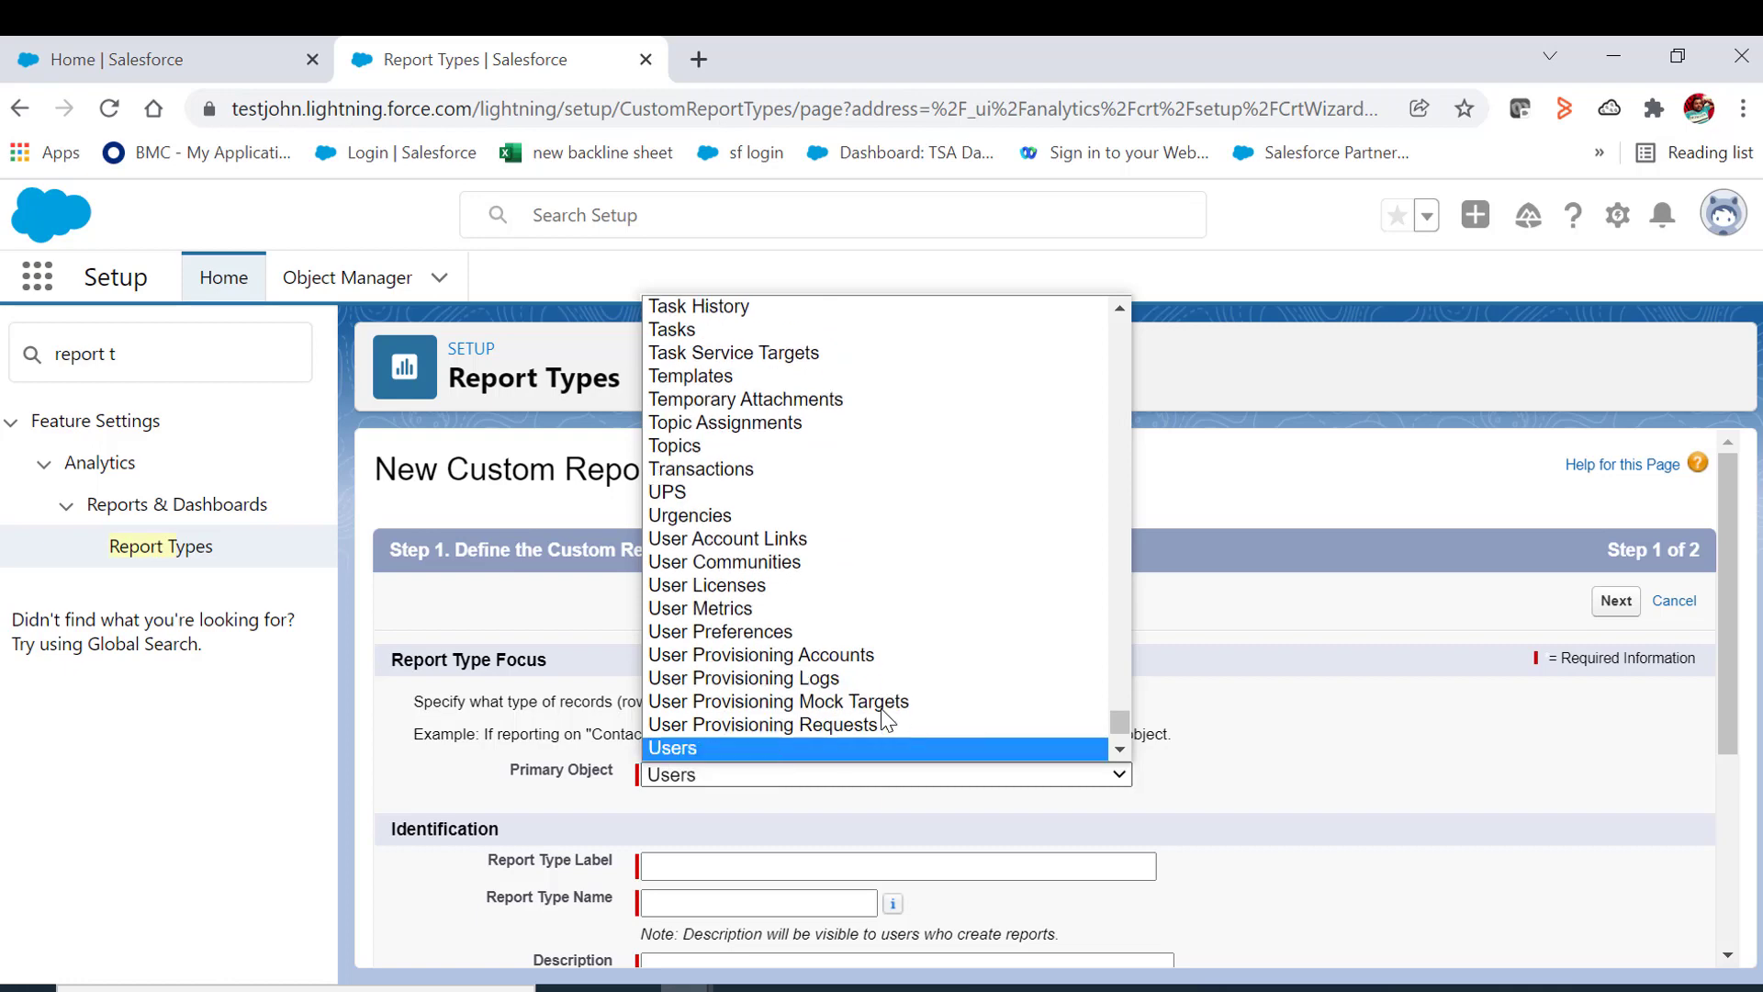
left_click(668, 747)
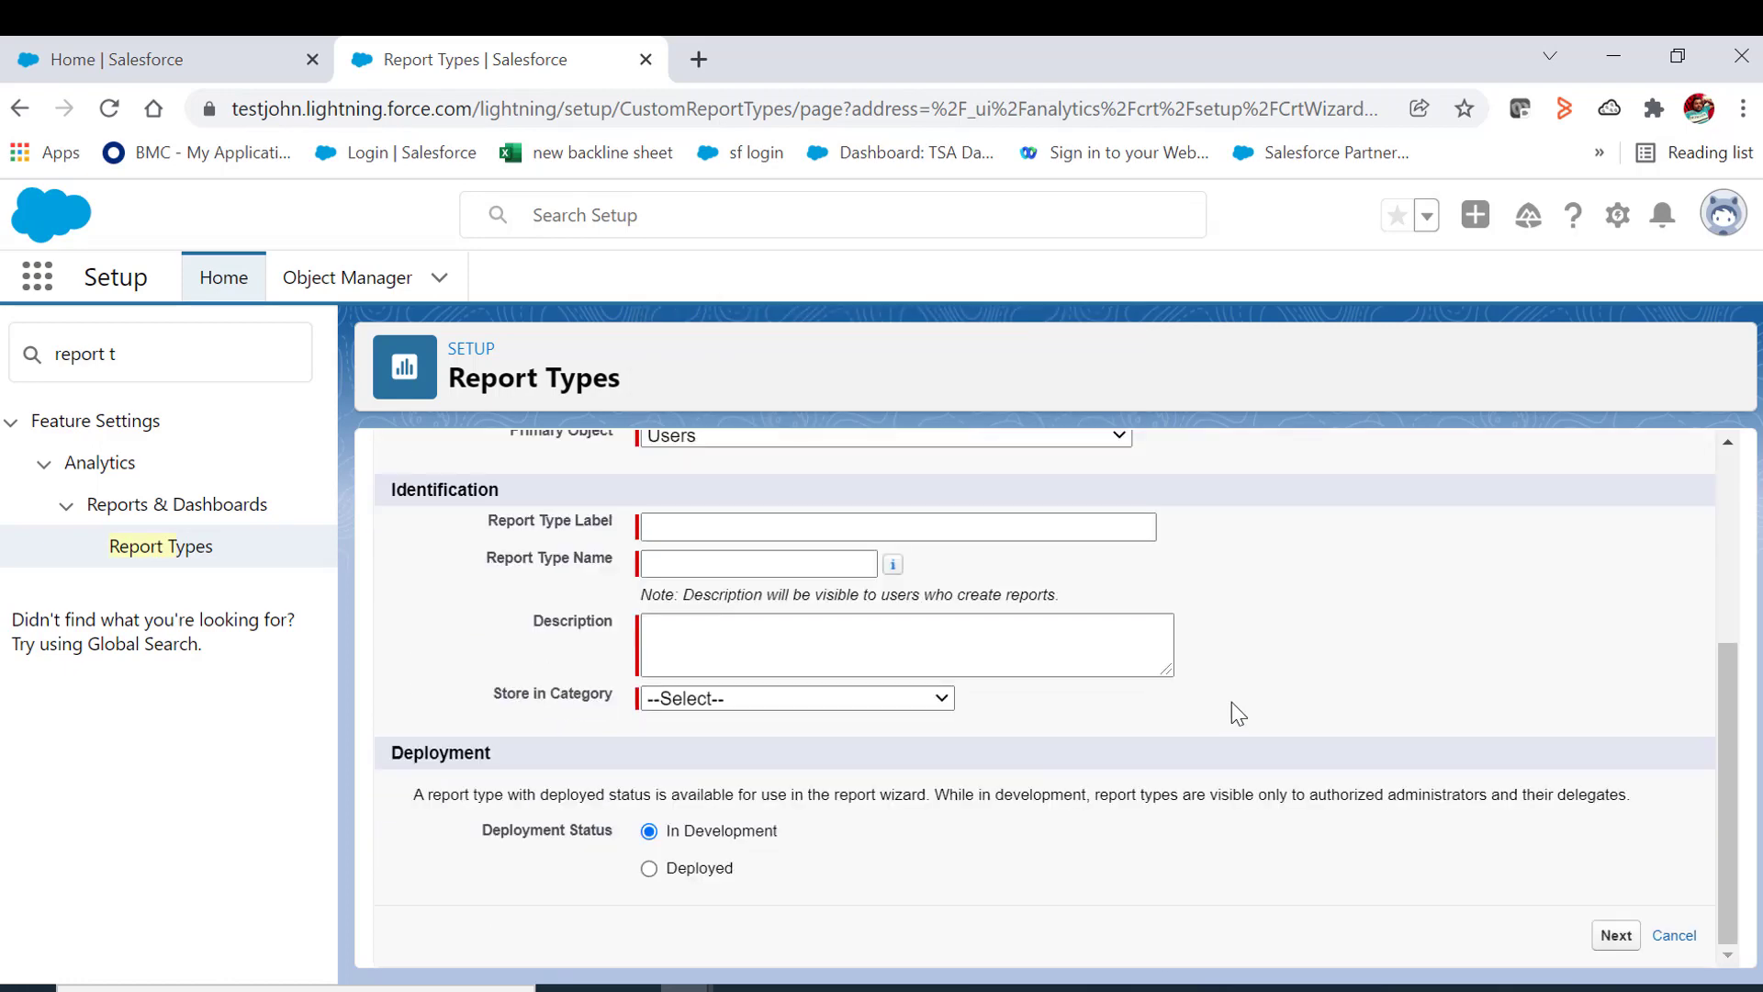
- Label the report type 'User Manager Report' and fill its unique name
left_click(895, 526)
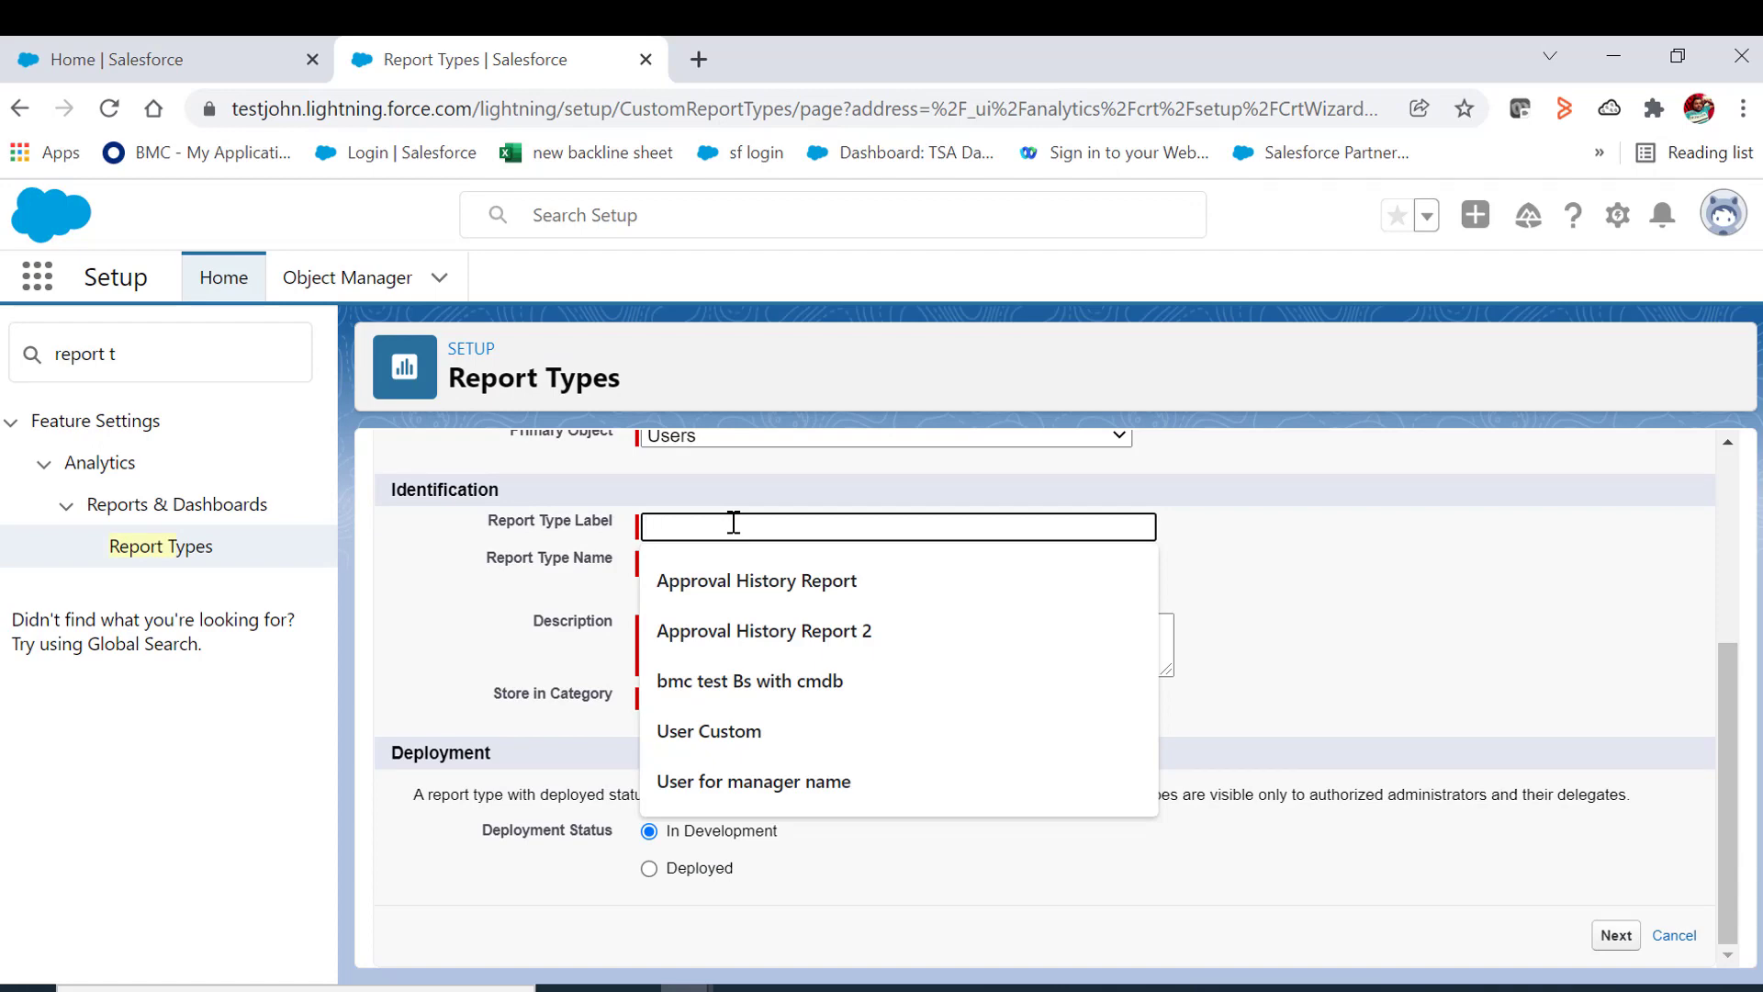
type("User MAn")
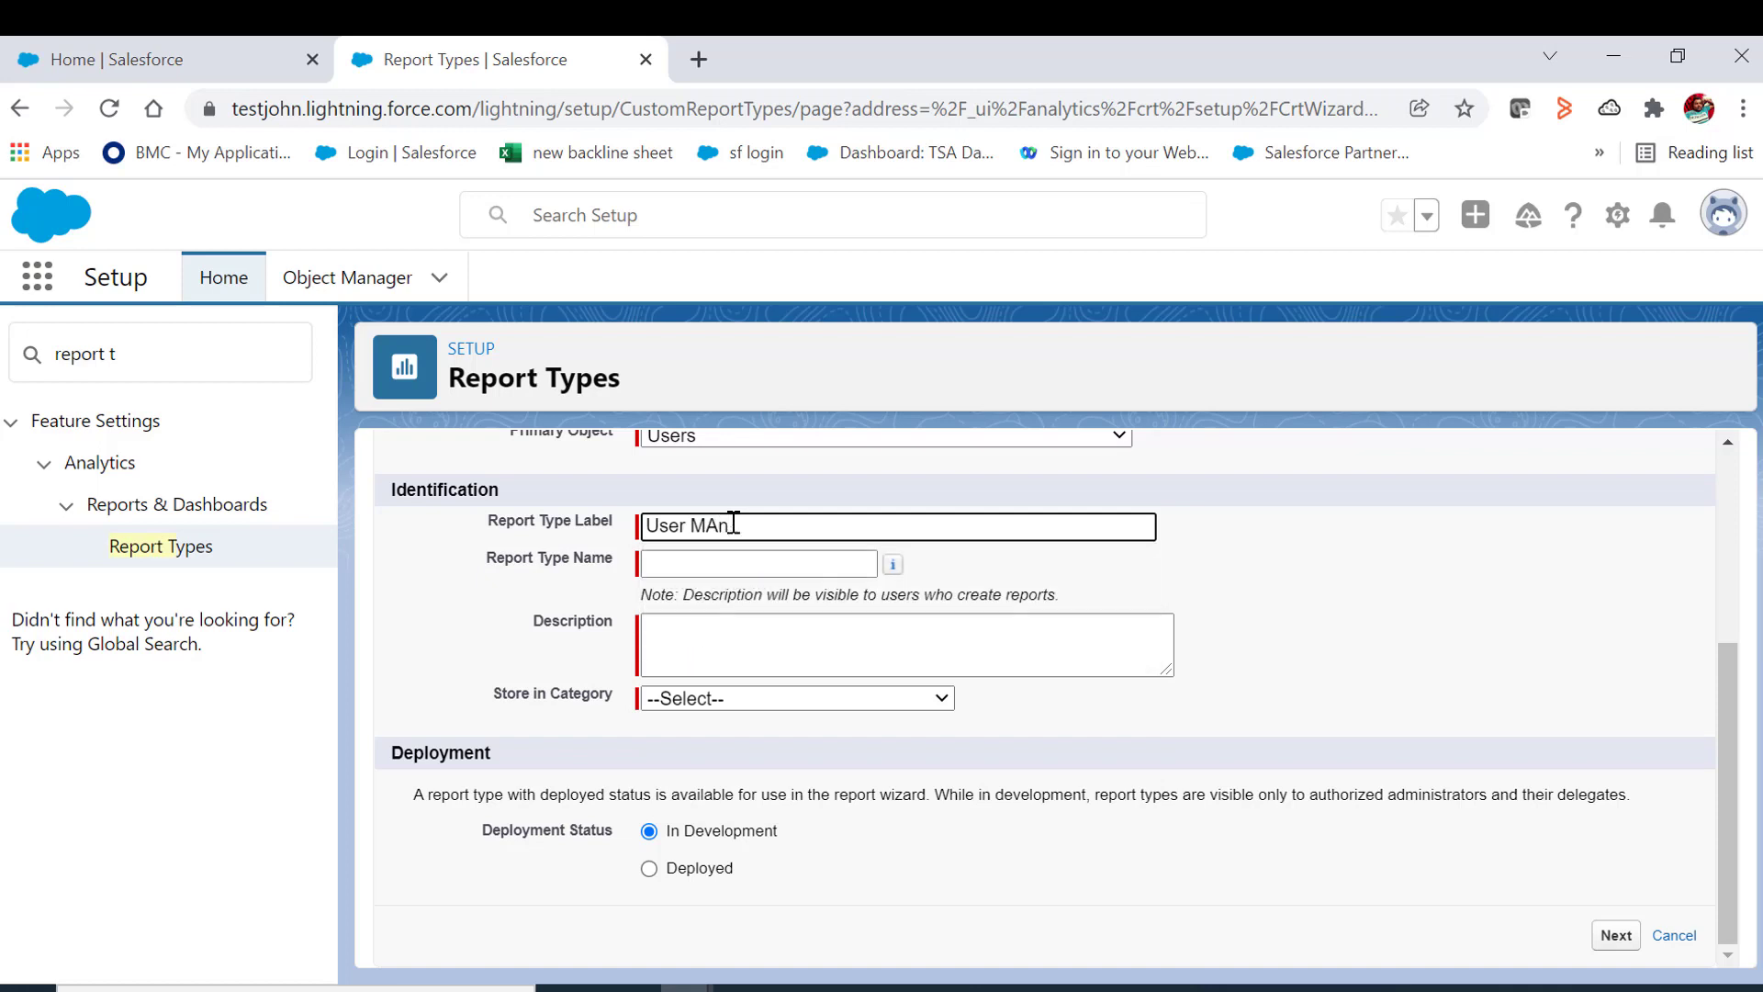
type("ager re")
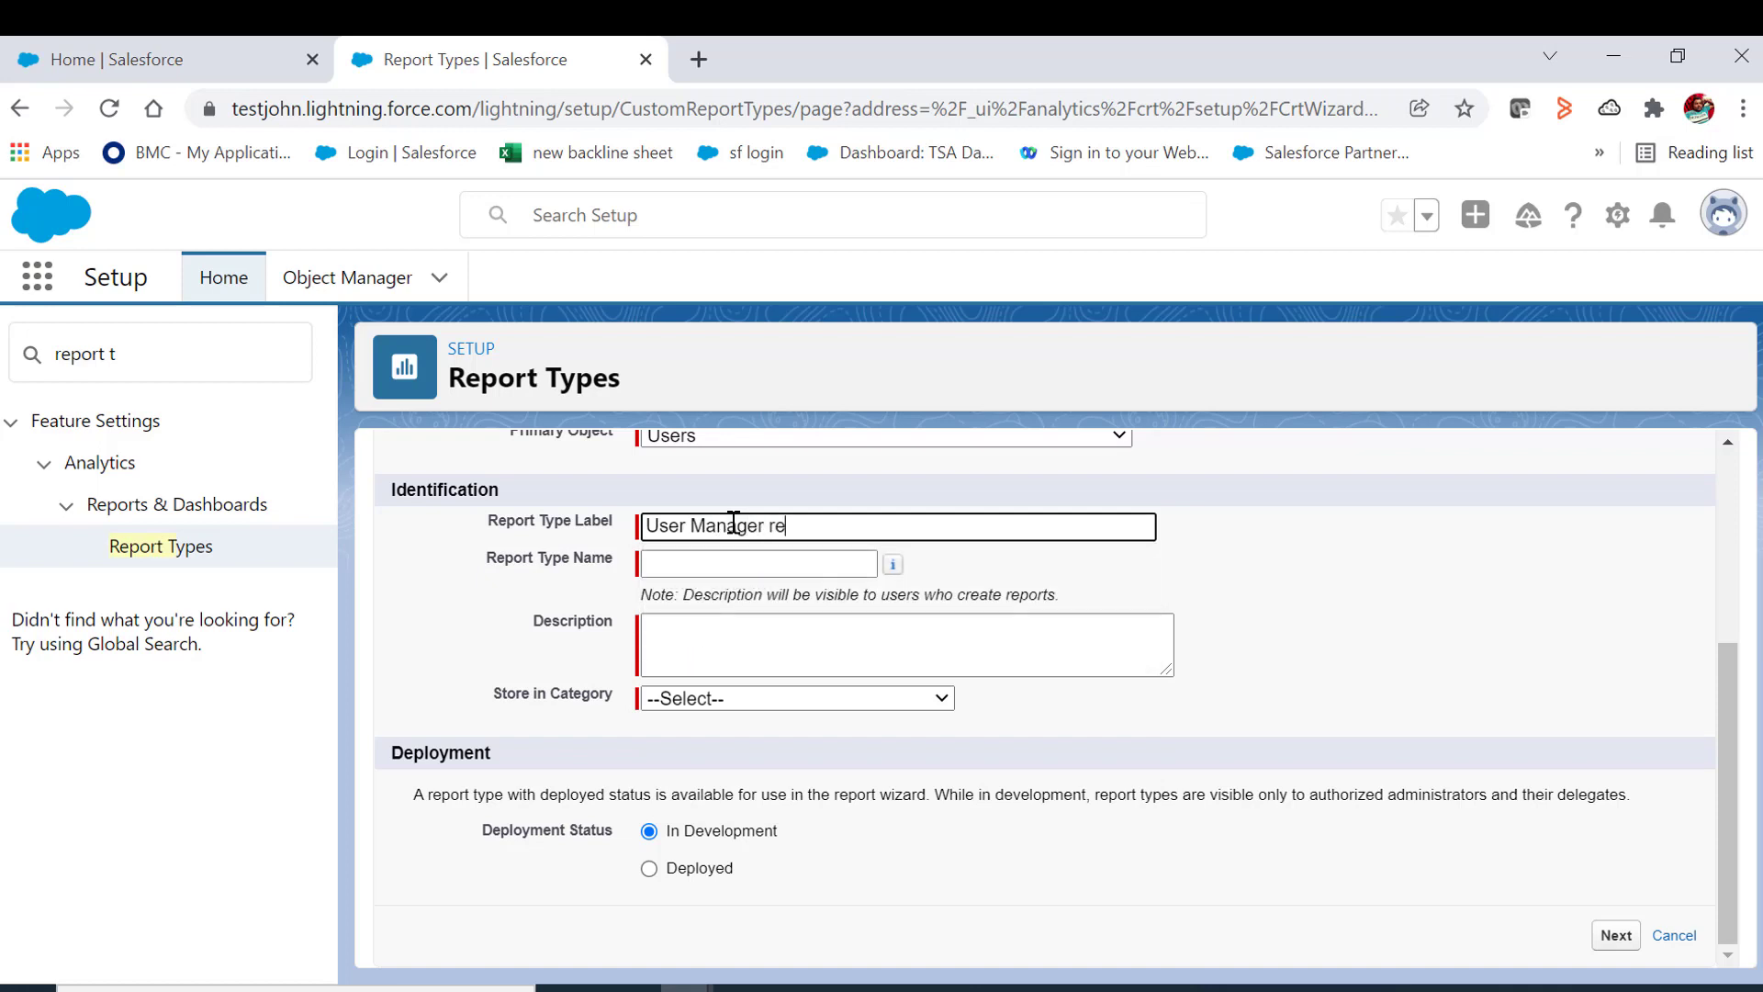
type("port")
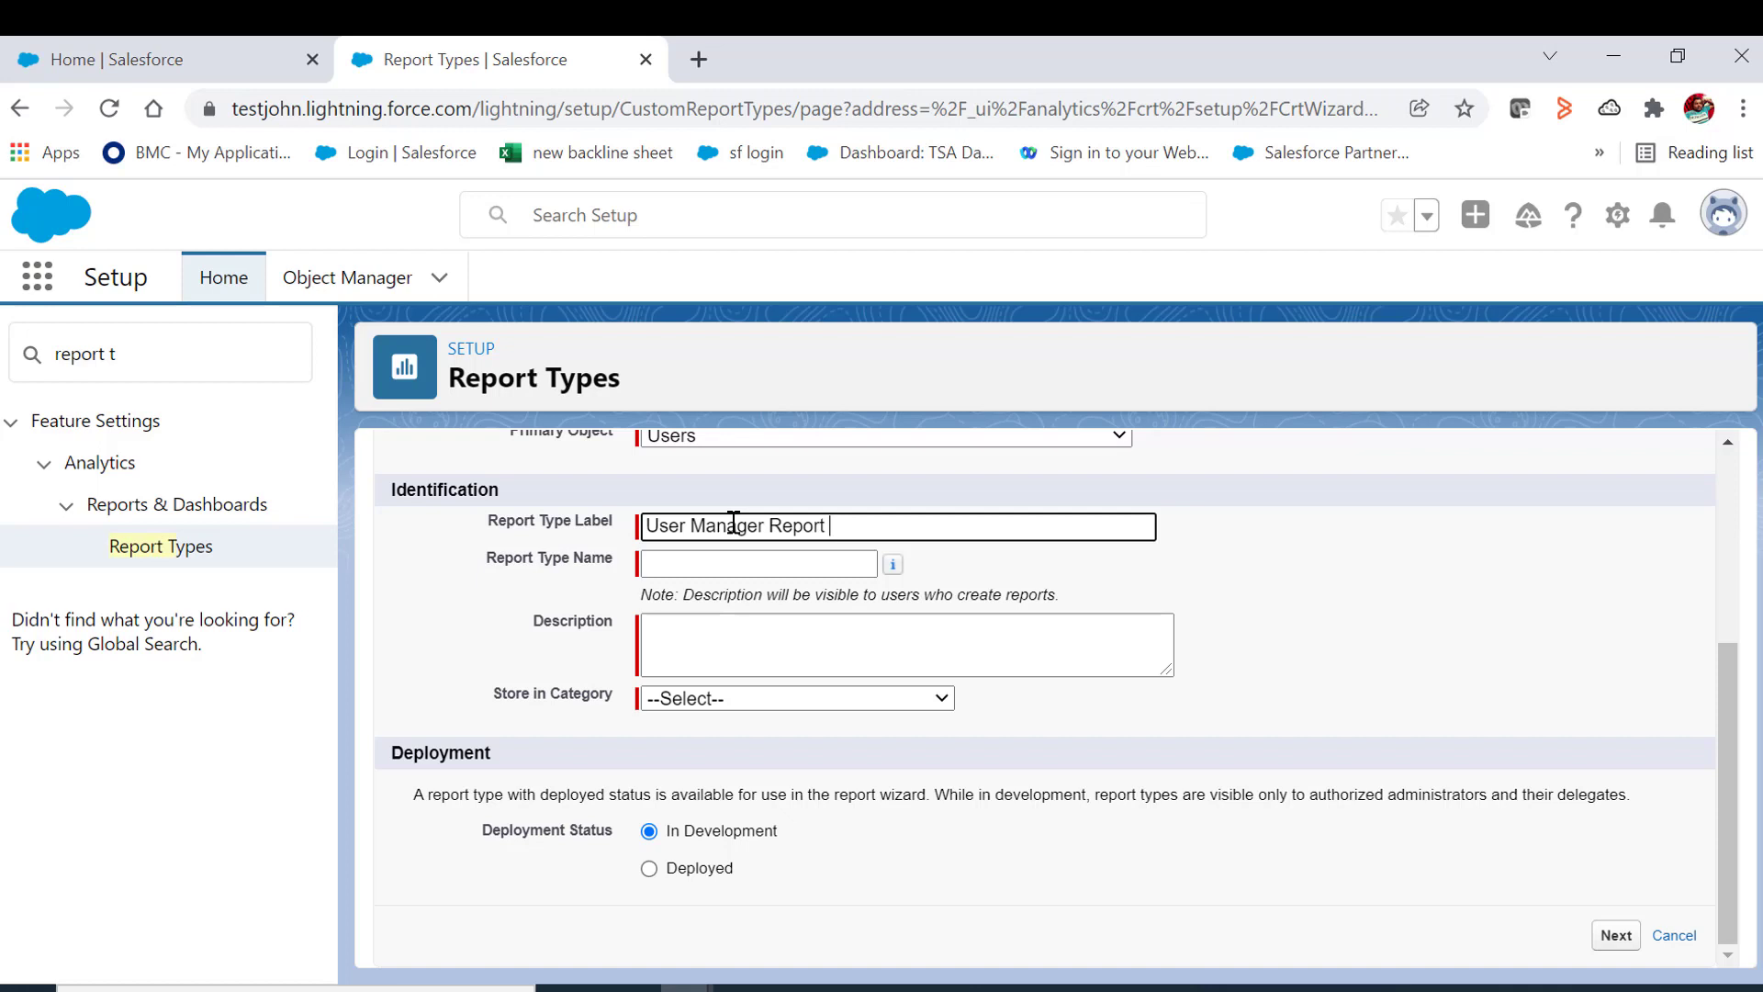
left_click(905, 644)
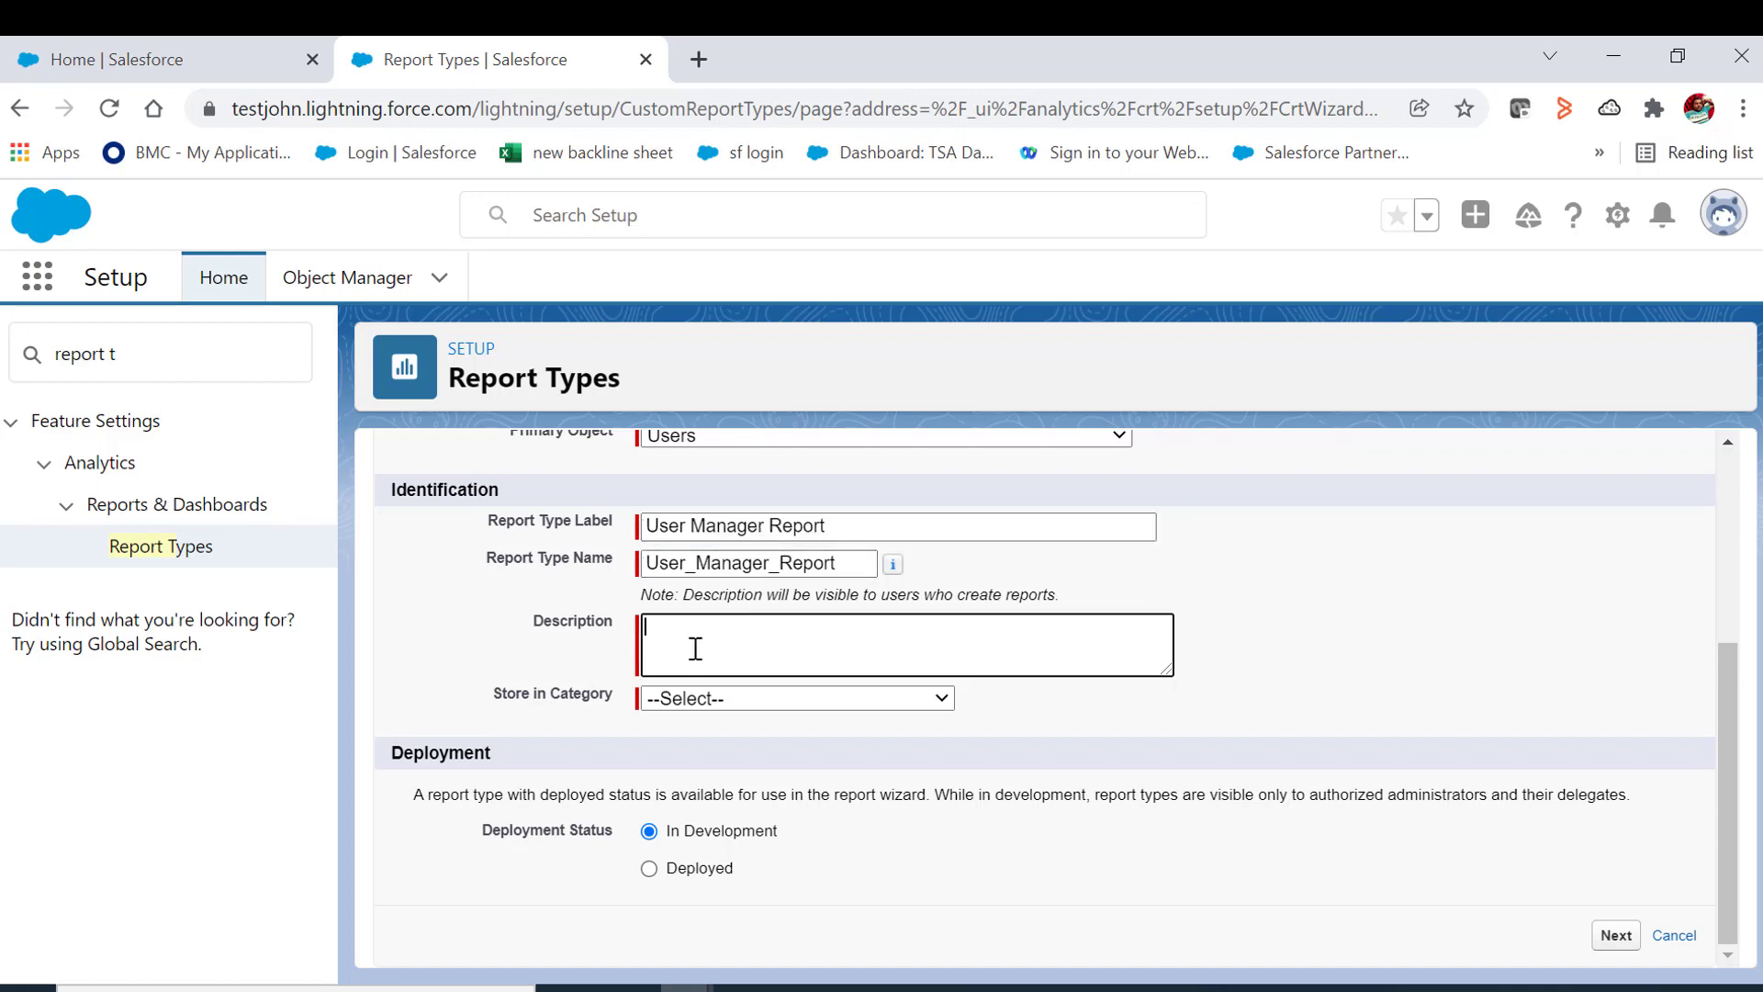
- File it under Administrative Reports, set it to Deployed and move on to step 2
left_click(795, 698)
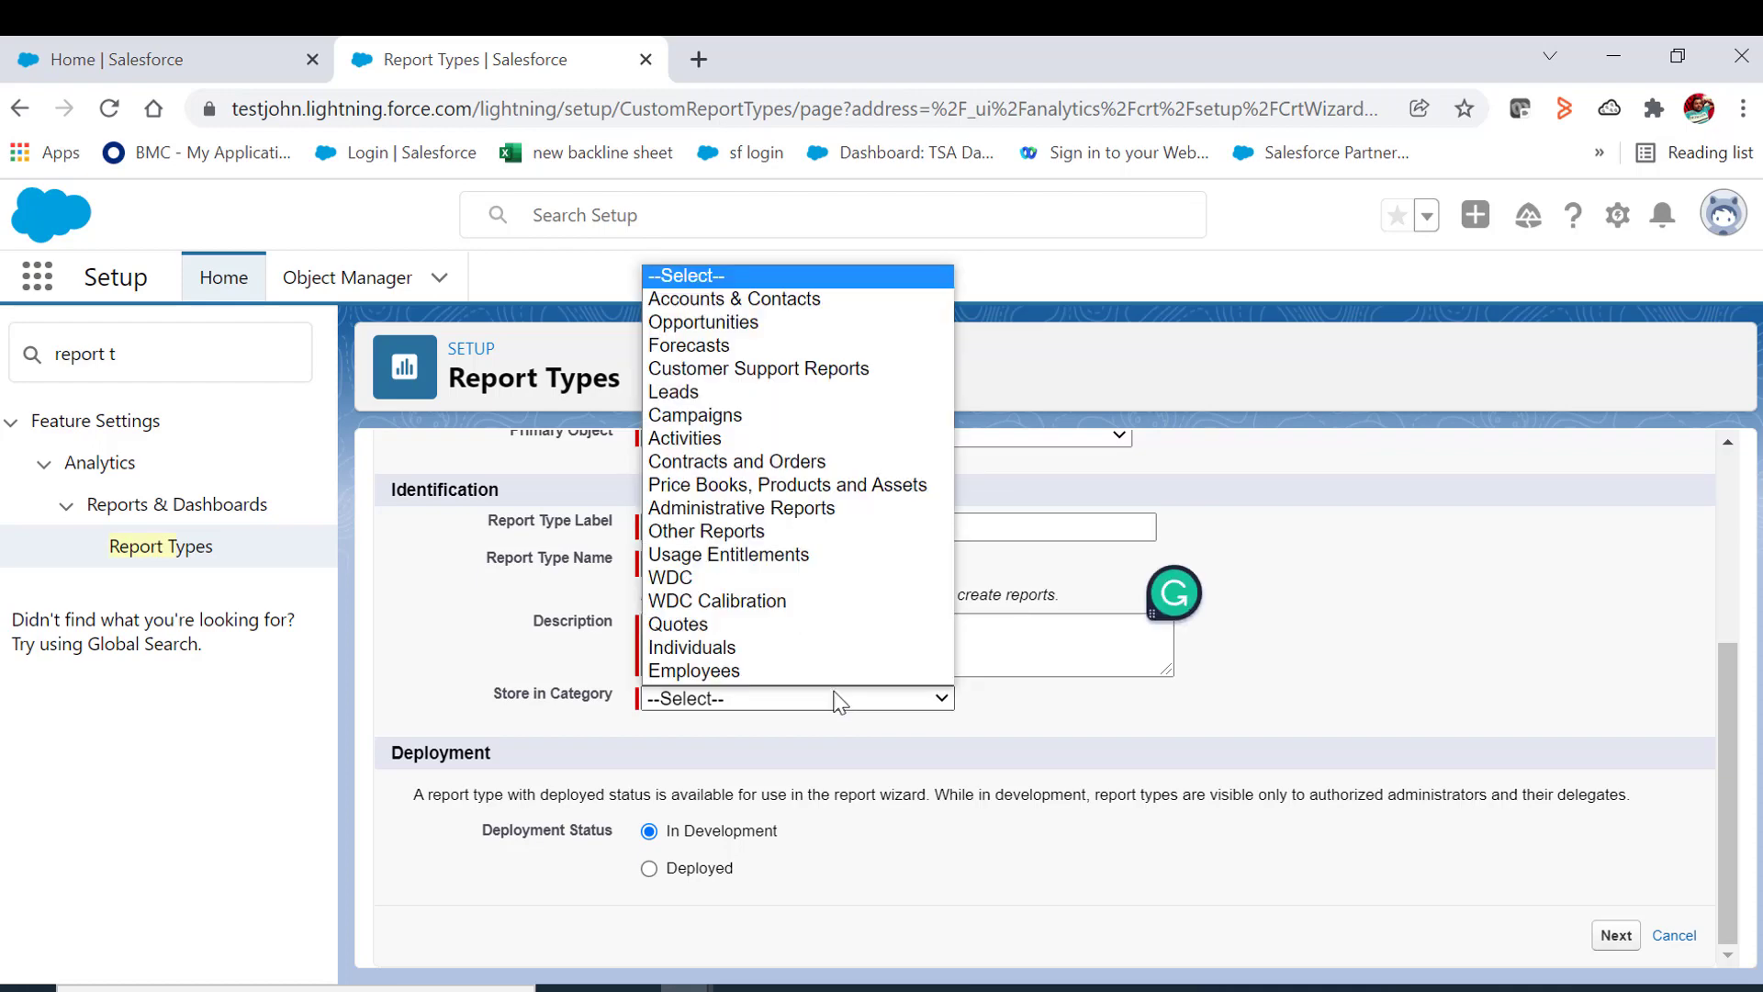
mouse_move(740, 507)
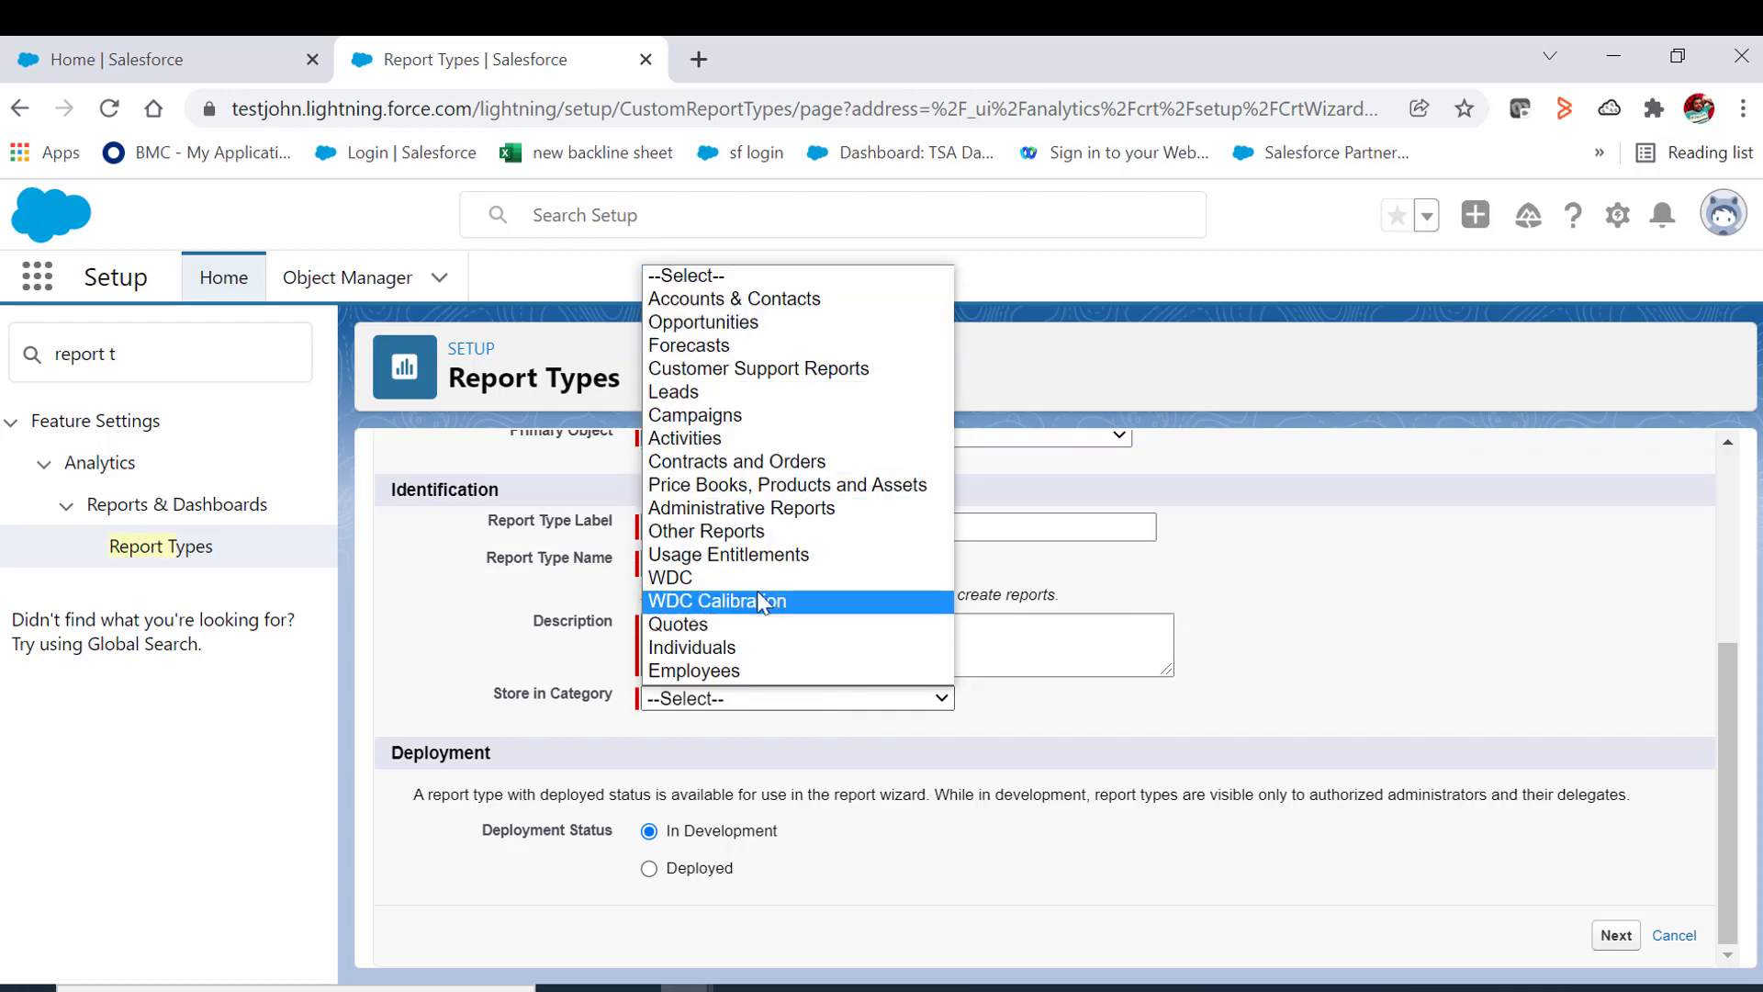
mouse_move(753, 531)
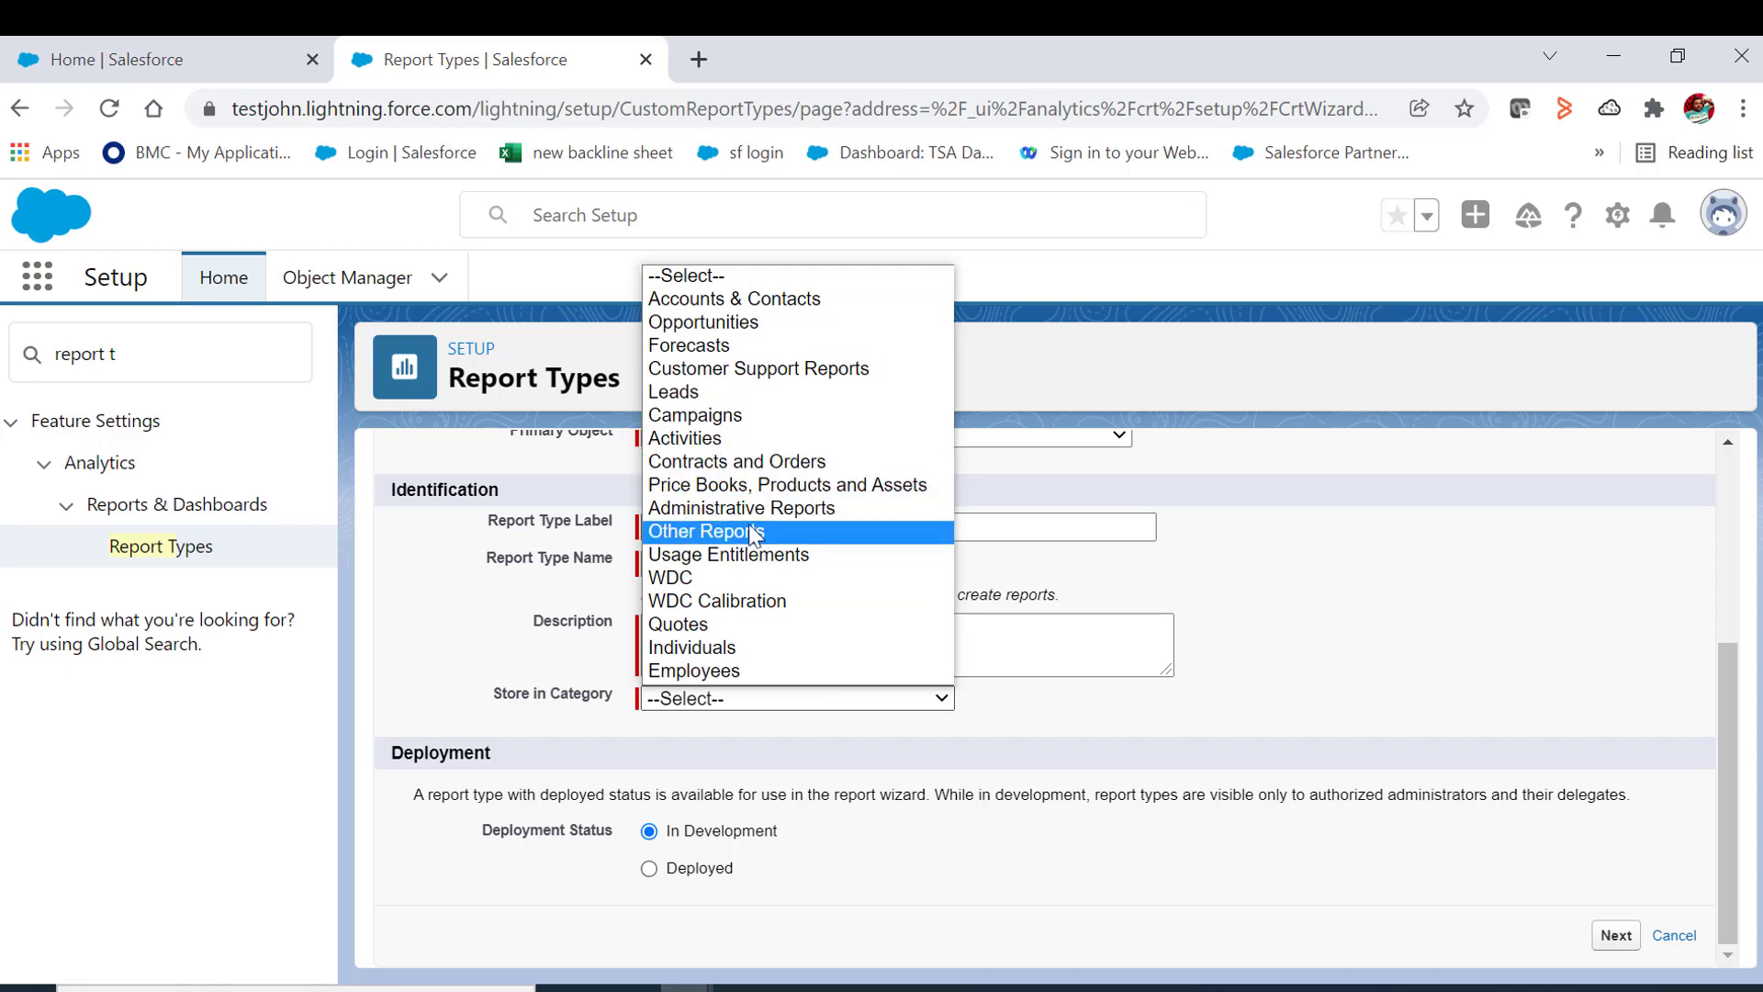
left_click(740, 507)
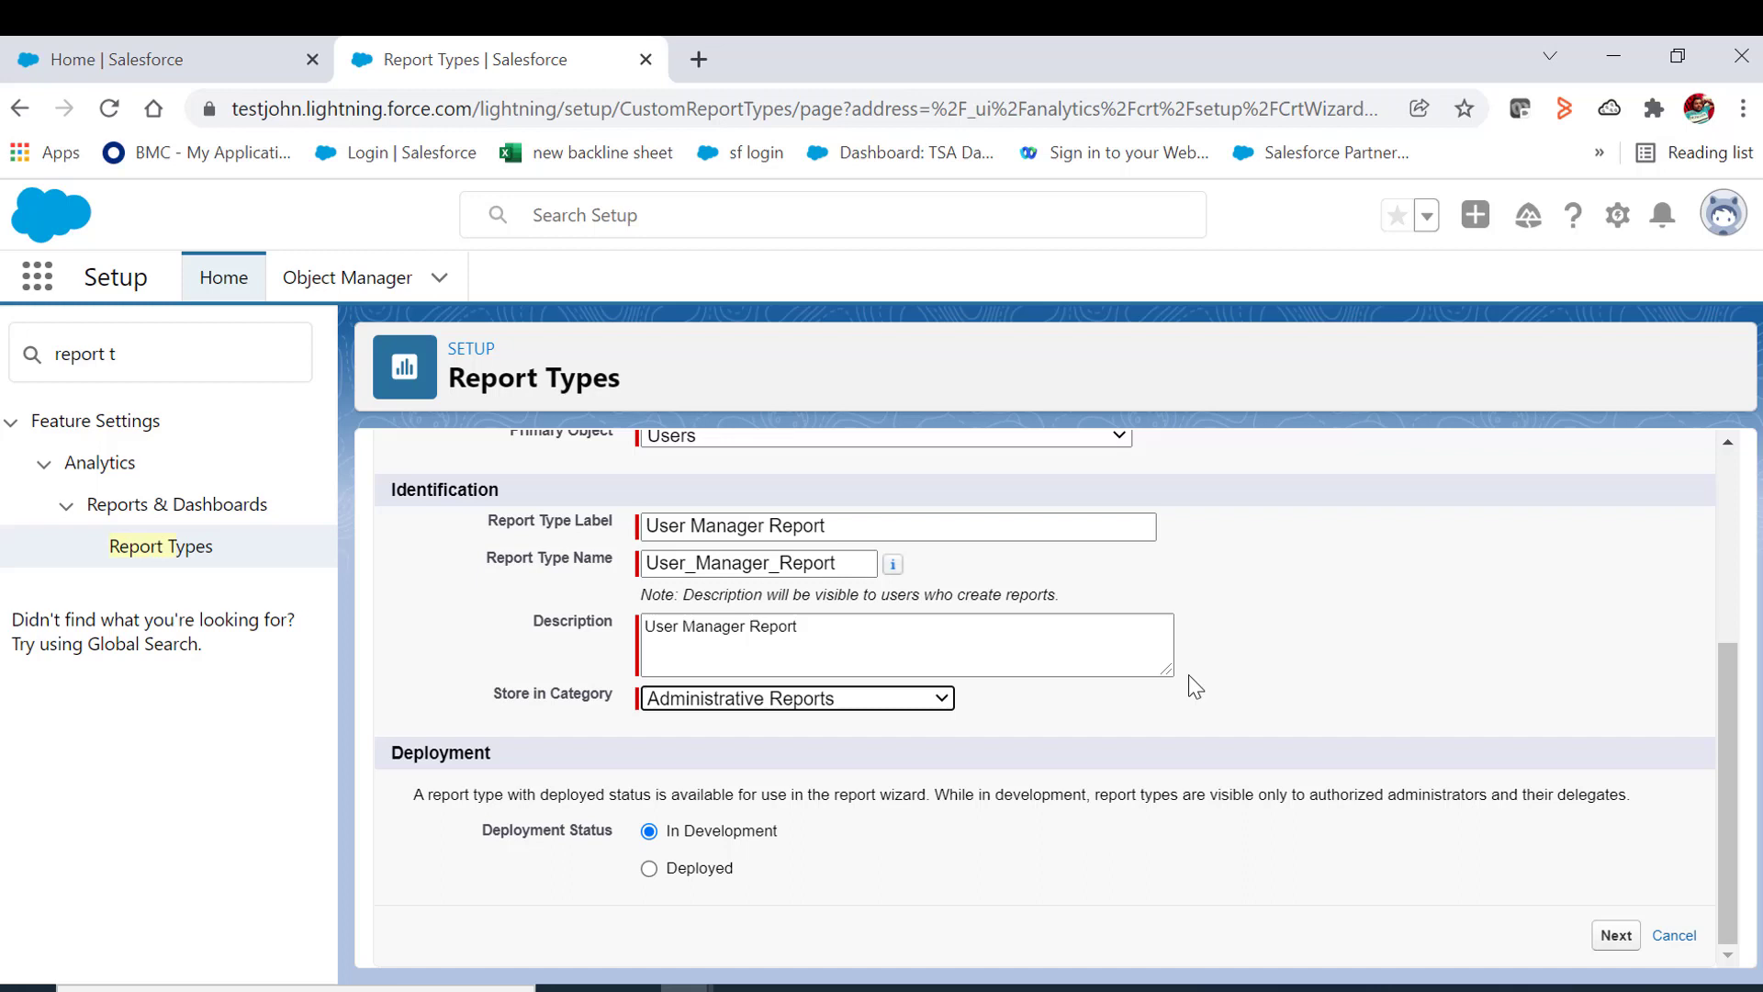
left_click(648, 867)
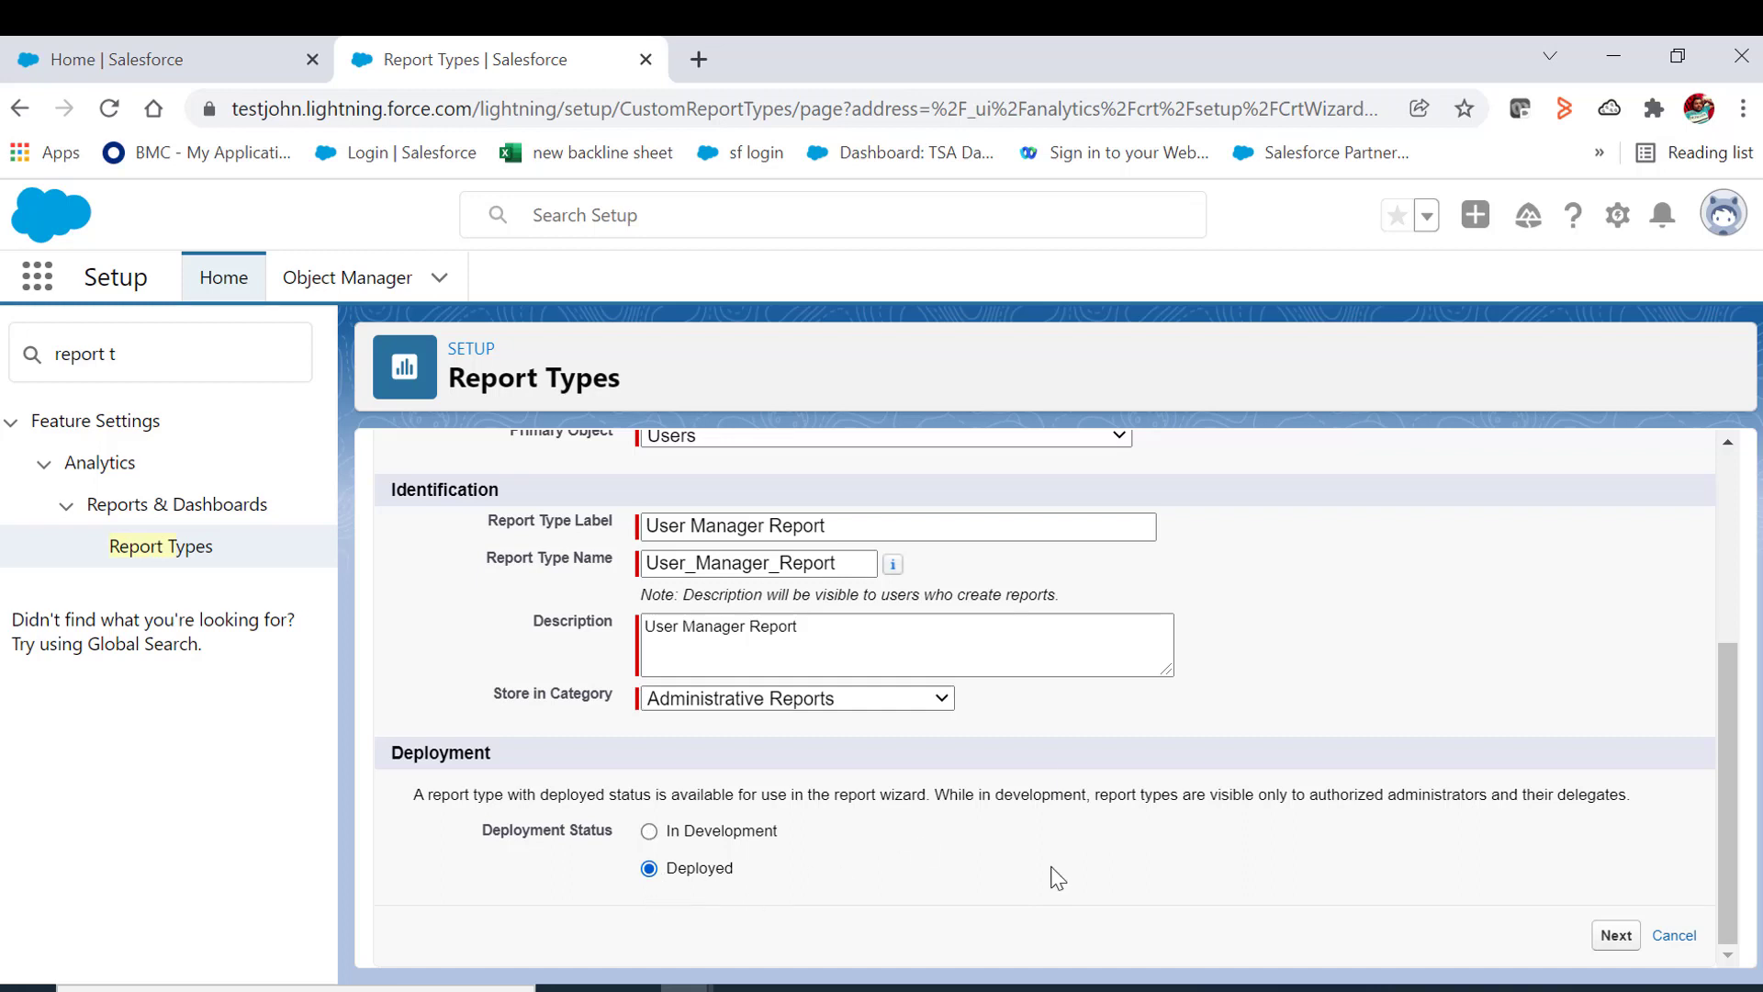
mouse_move(1173, 754)
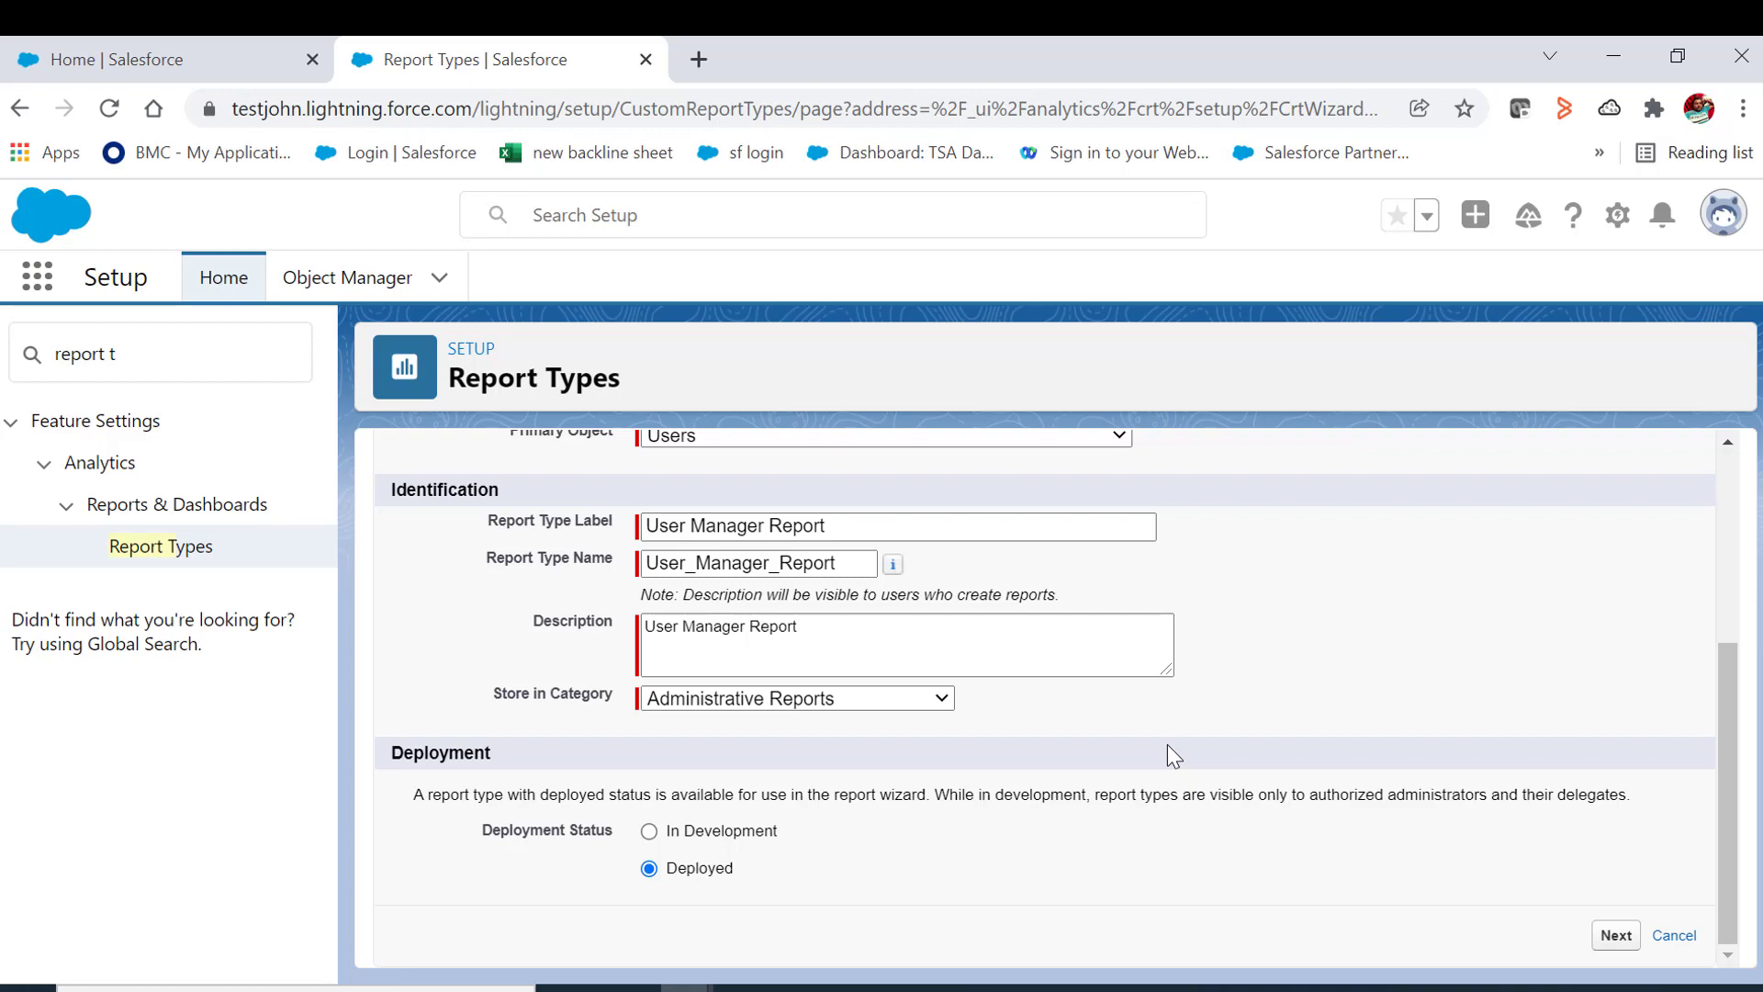
left_click(1614, 935)
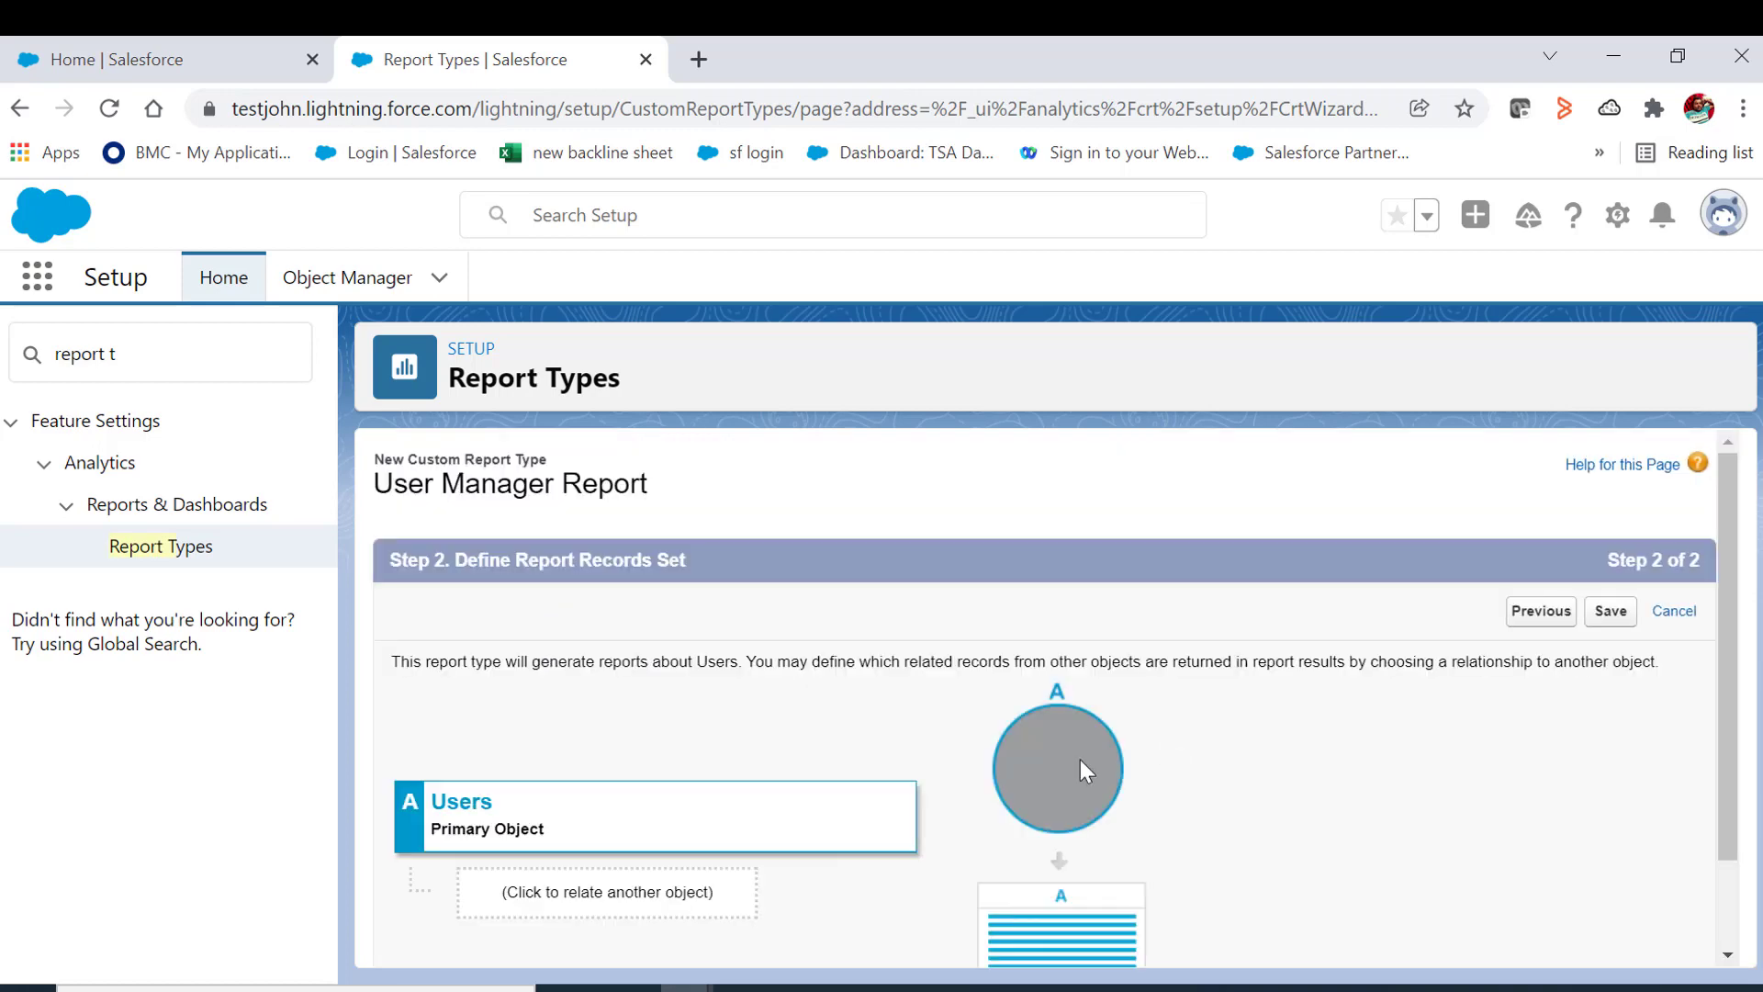
mouse_move(1610, 609)
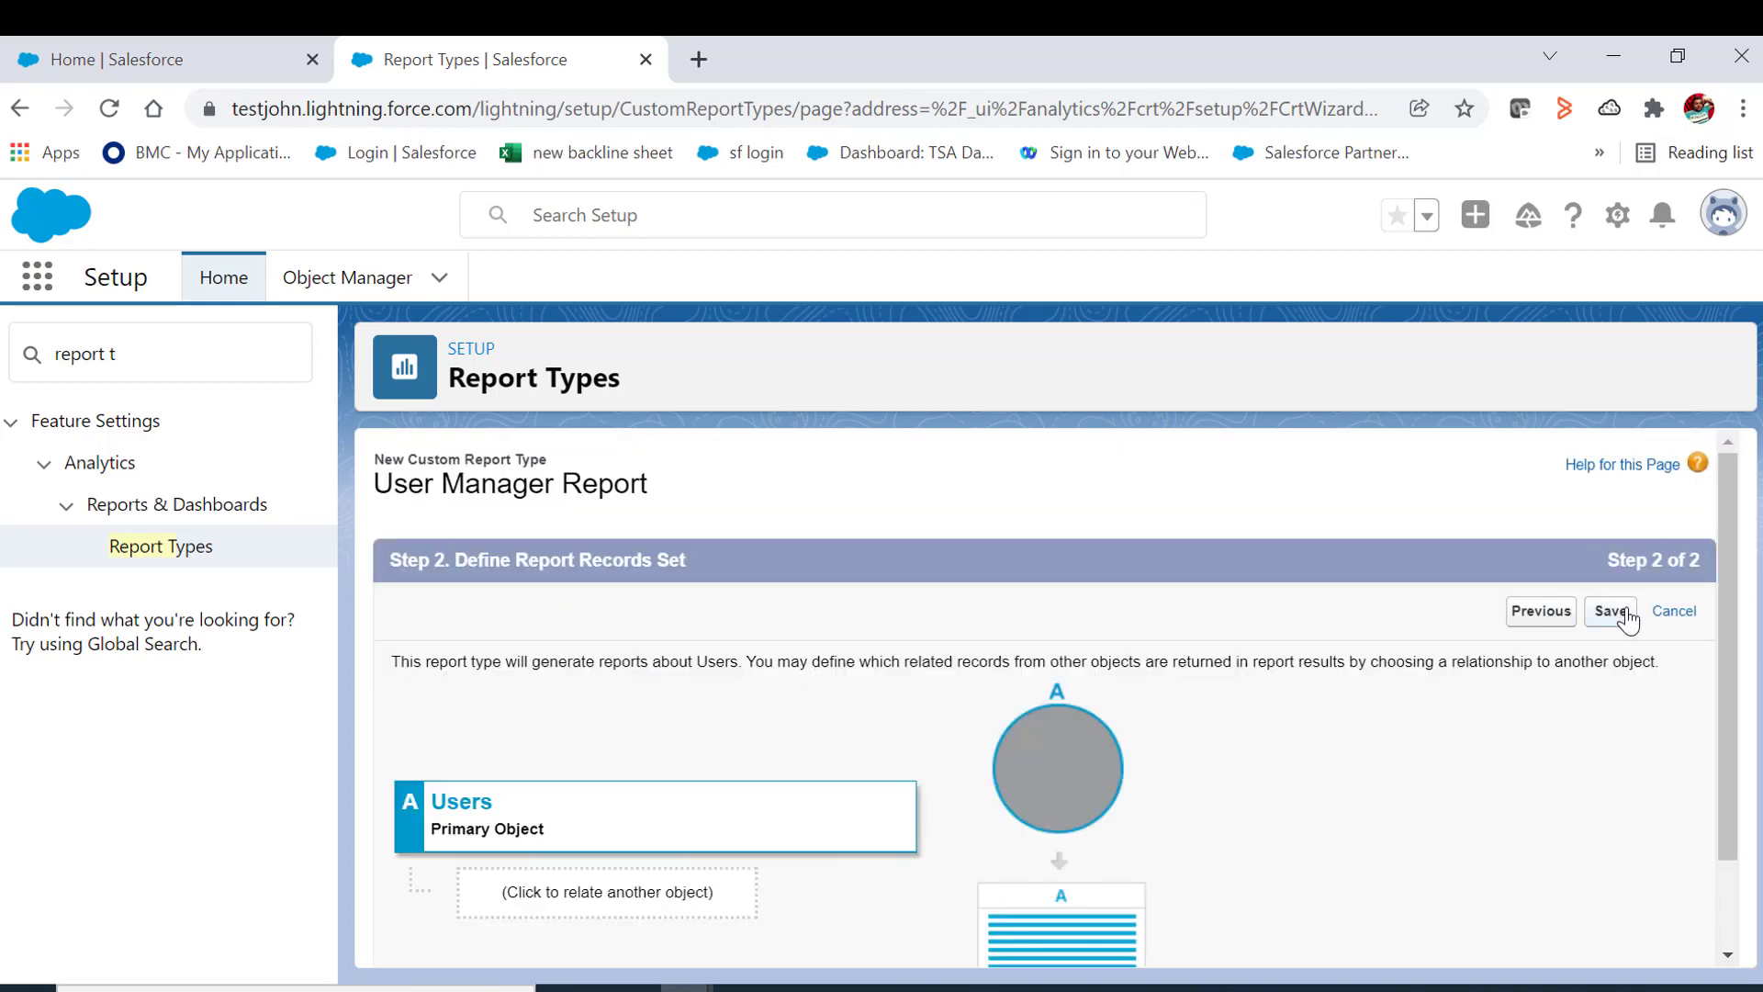
- Save the User Manager Report type, select its title, and return to the Remedyforce home tab
left_click(1609, 609)
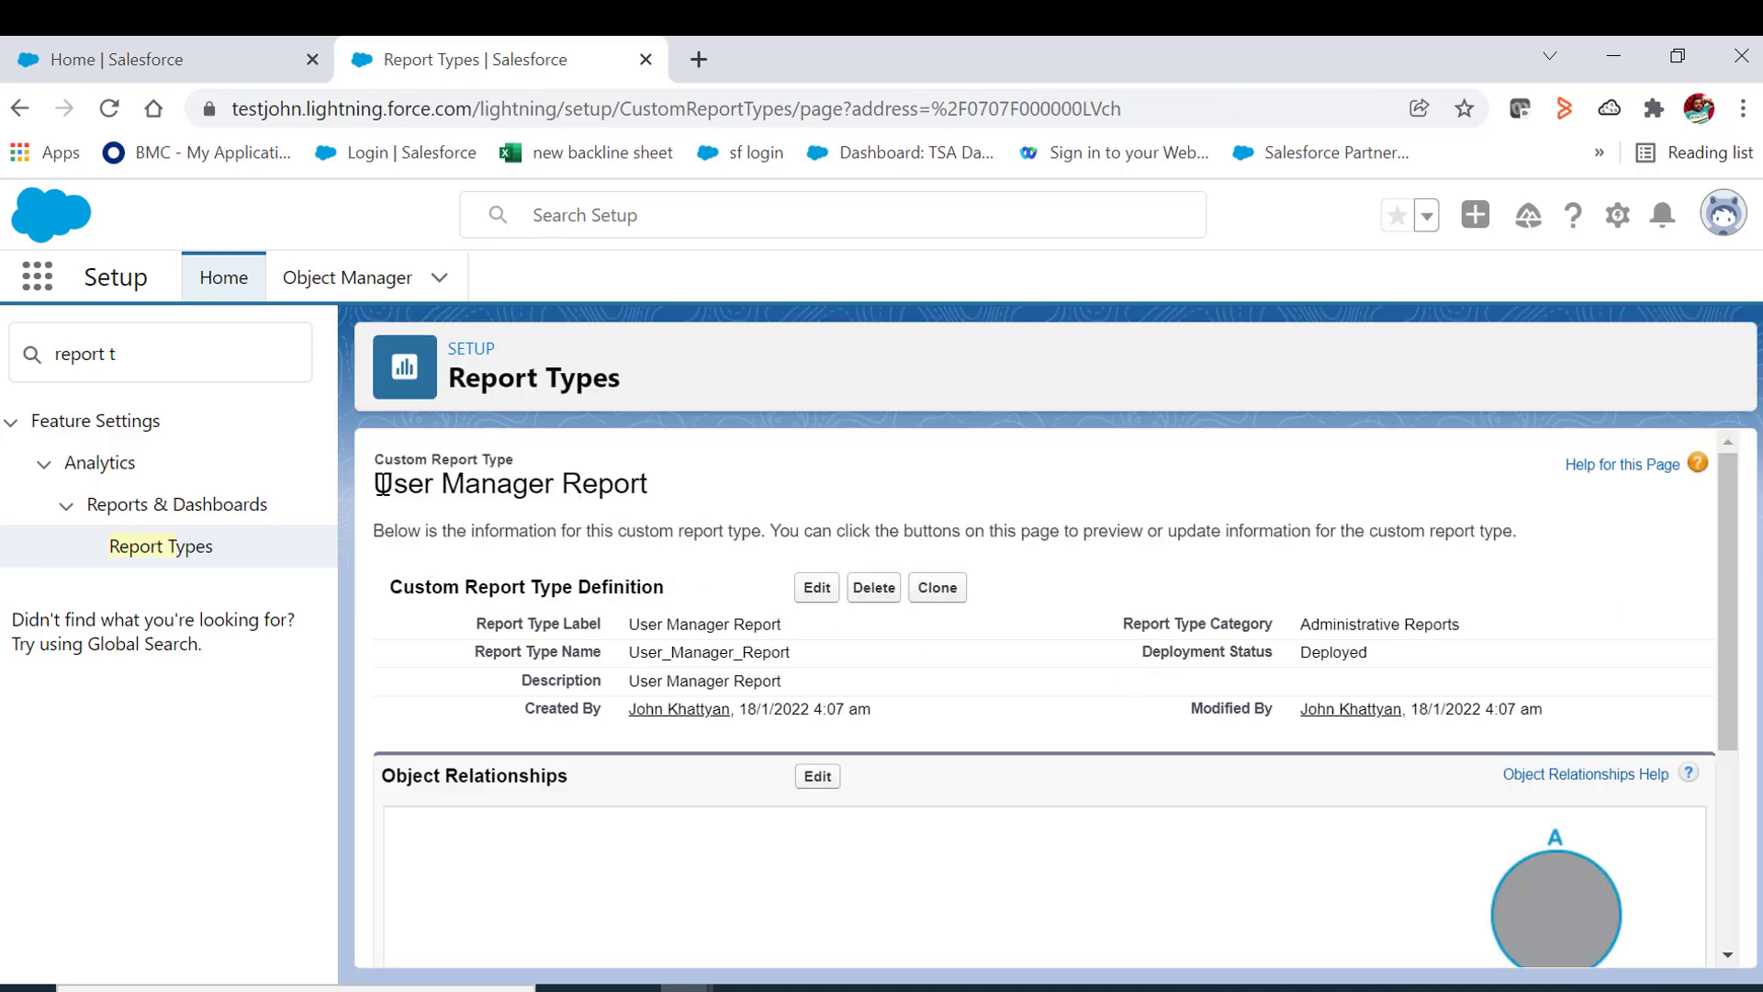
triple_click(509, 483)
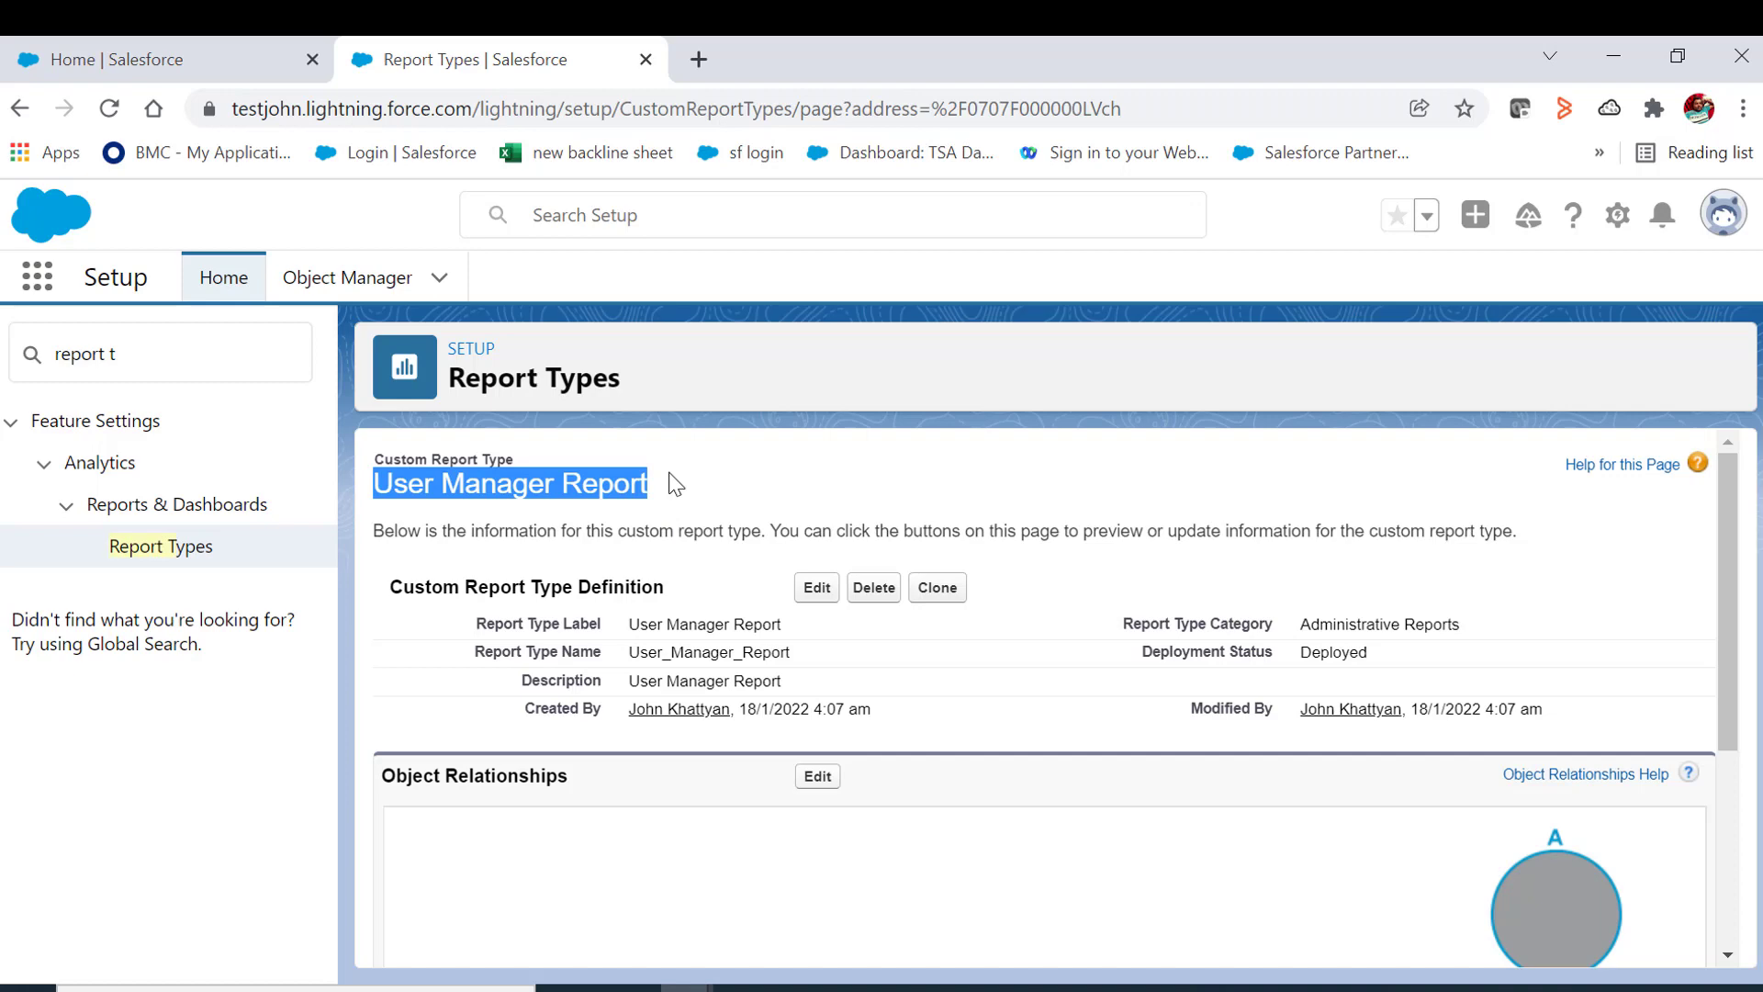
mouse_move(1129, 389)
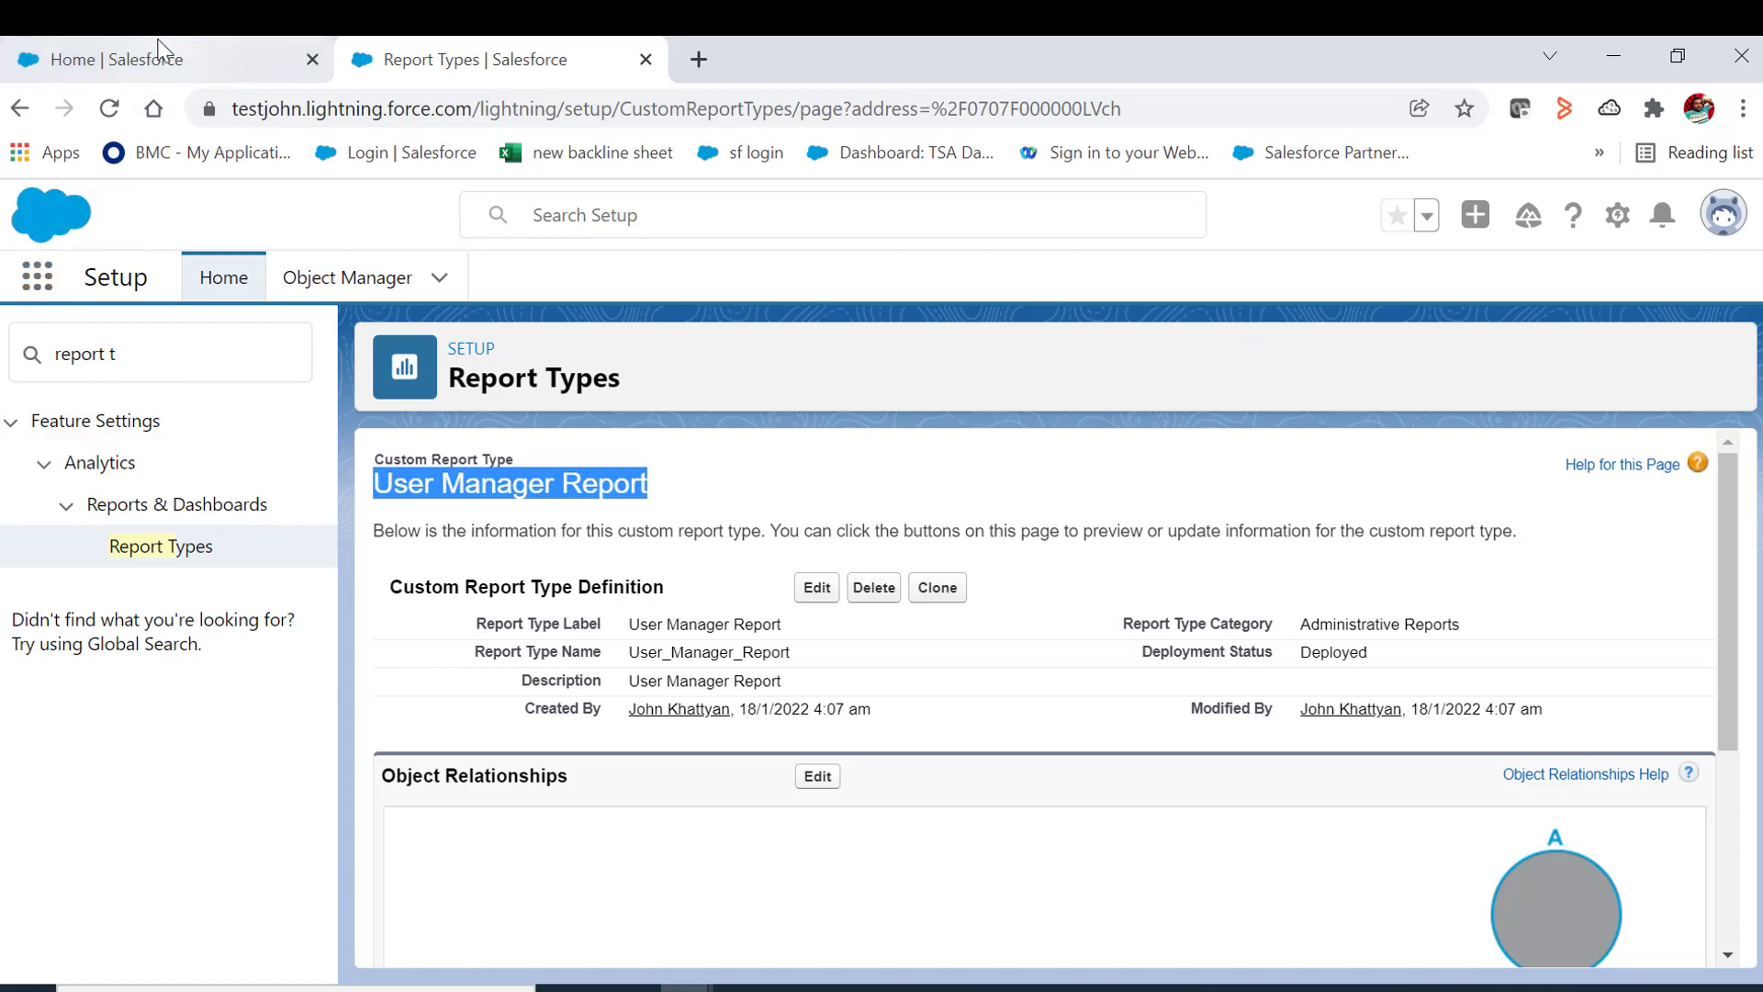
left_click(163, 59)
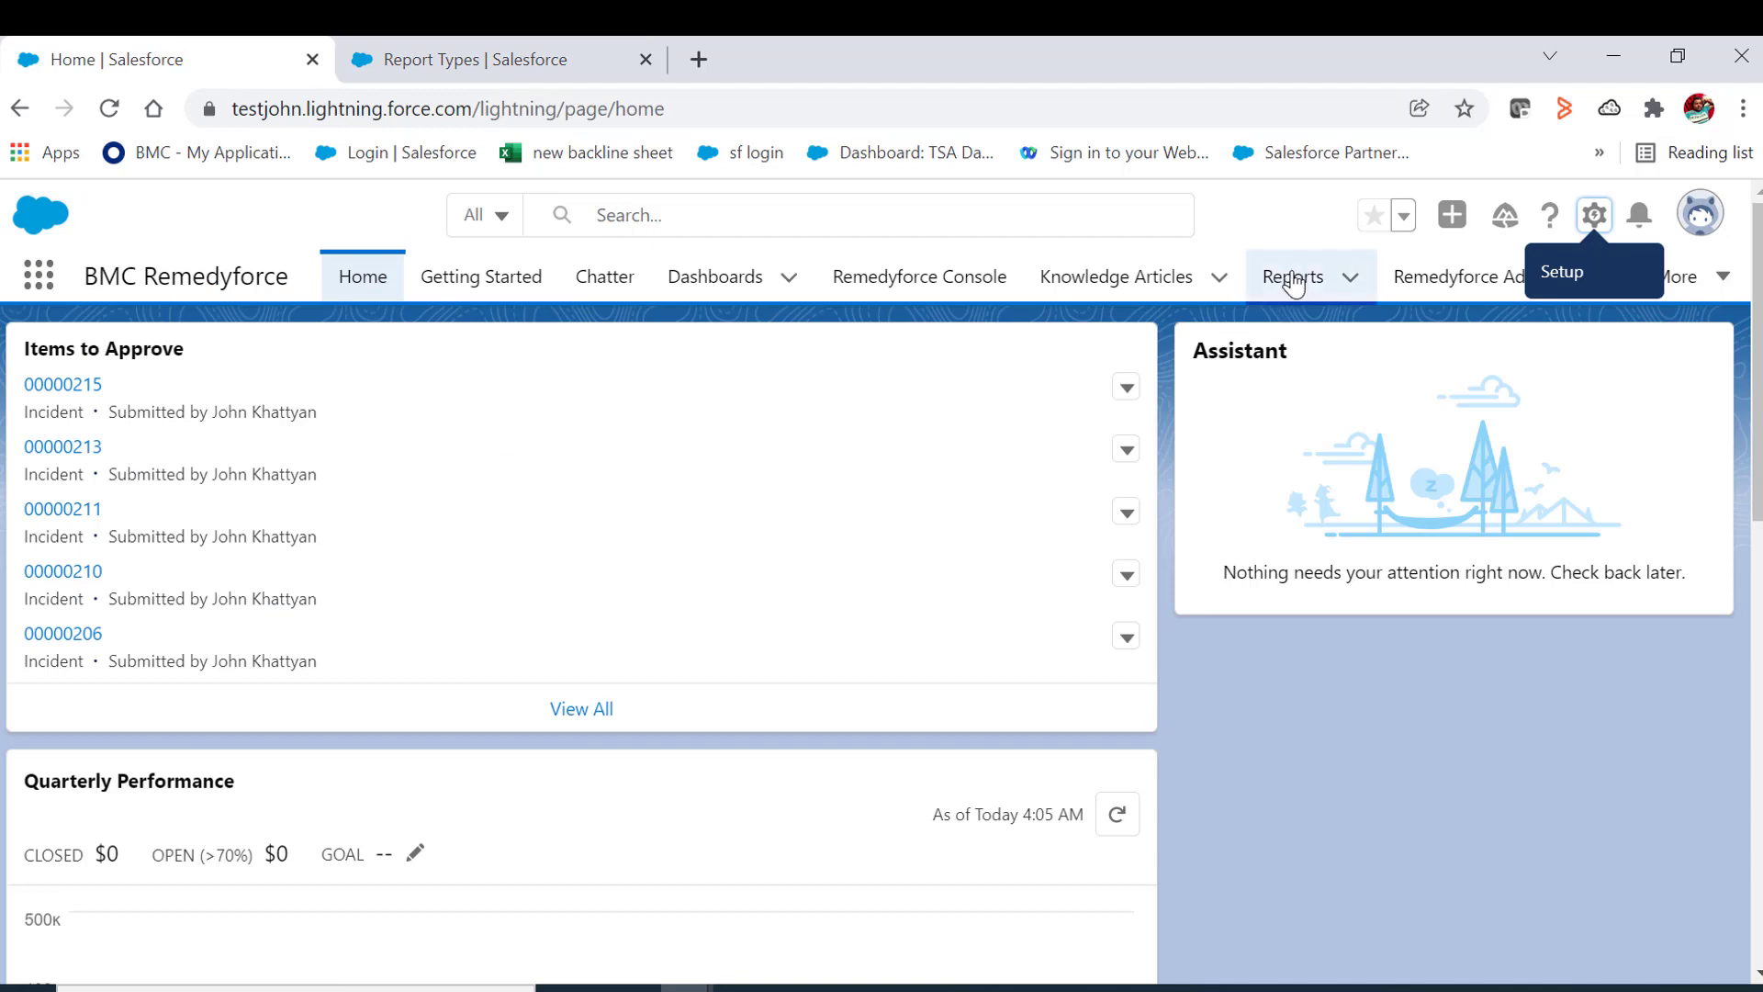
- Start a new report from the Reports page, reaching the Choose Report Type dialog
left_click(1291, 278)
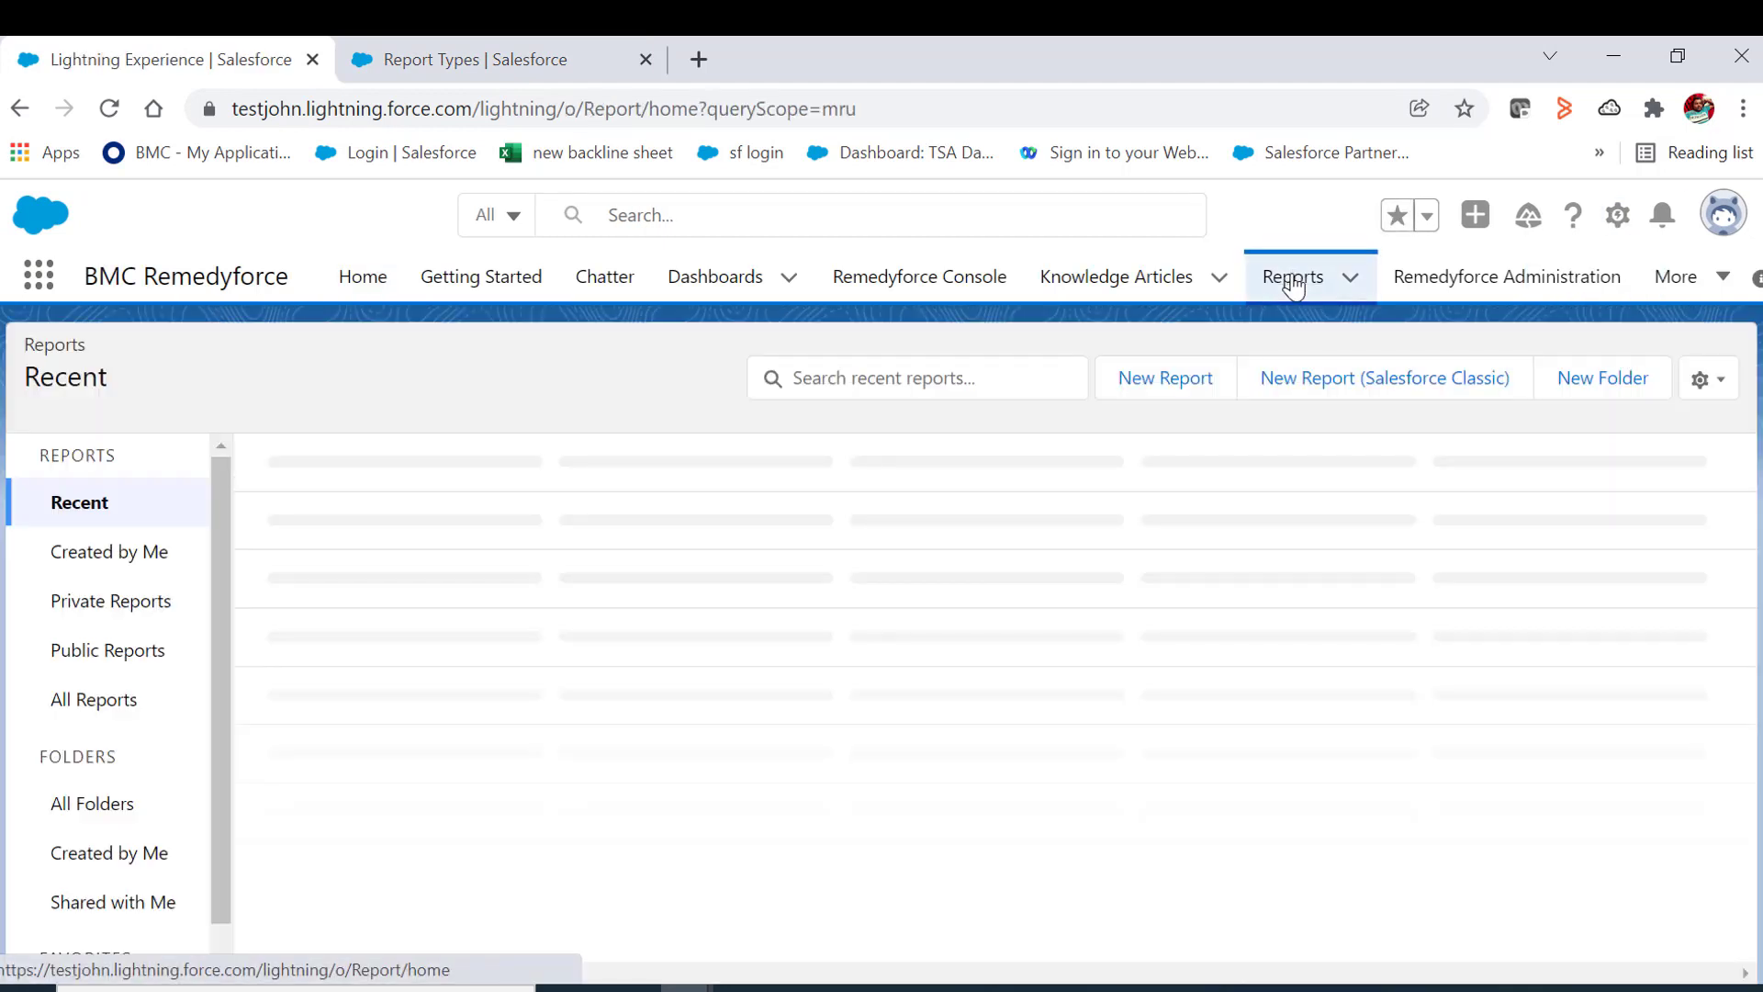
left_click(1291, 275)
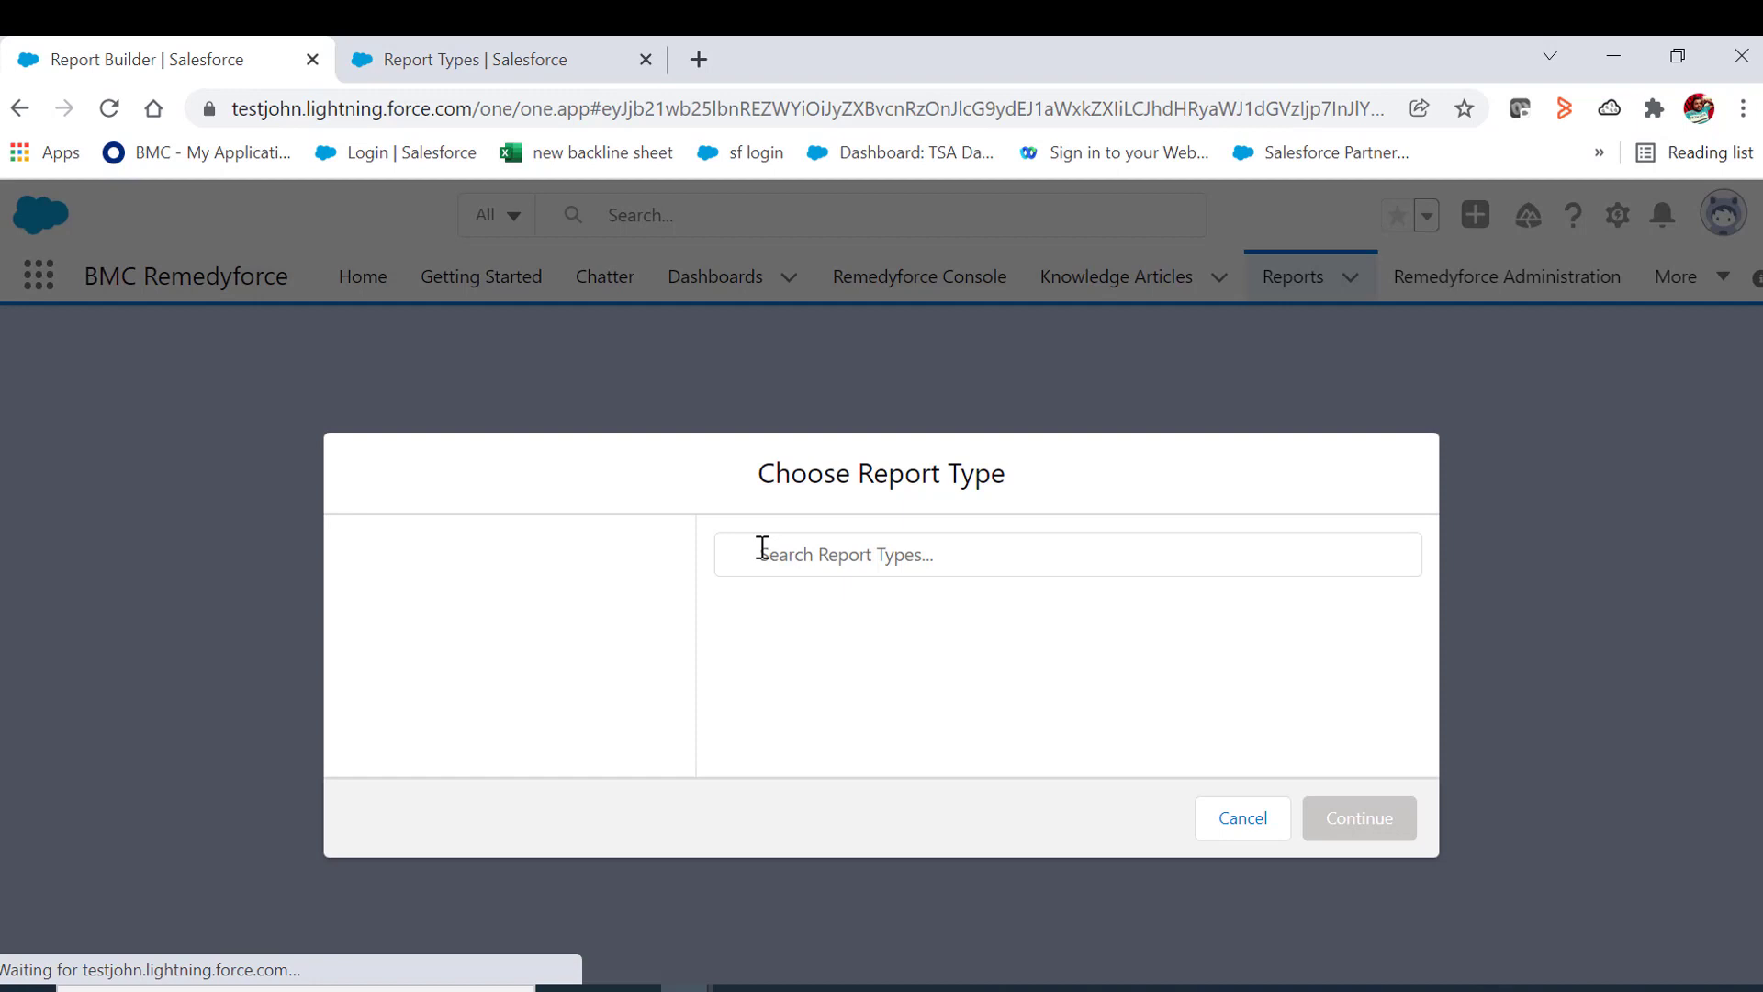
- Search for and pick the User Manager Report type for the new report
type("User Manager Report")
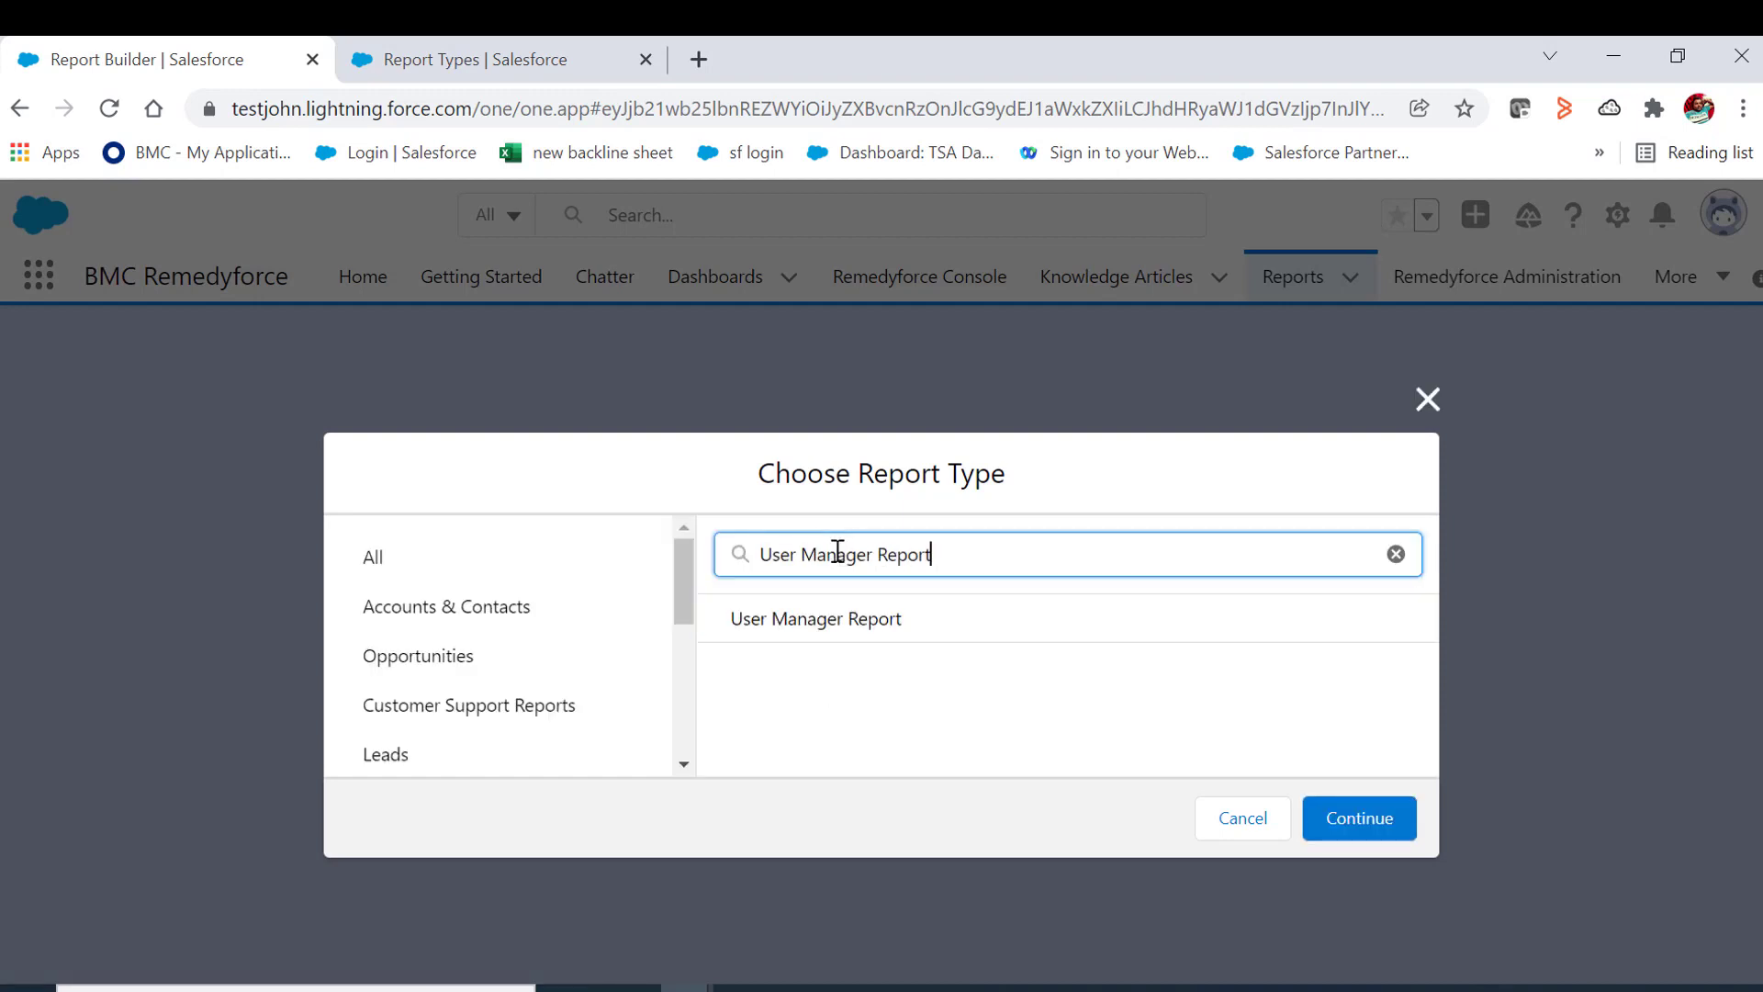
left_click(1357, 817)
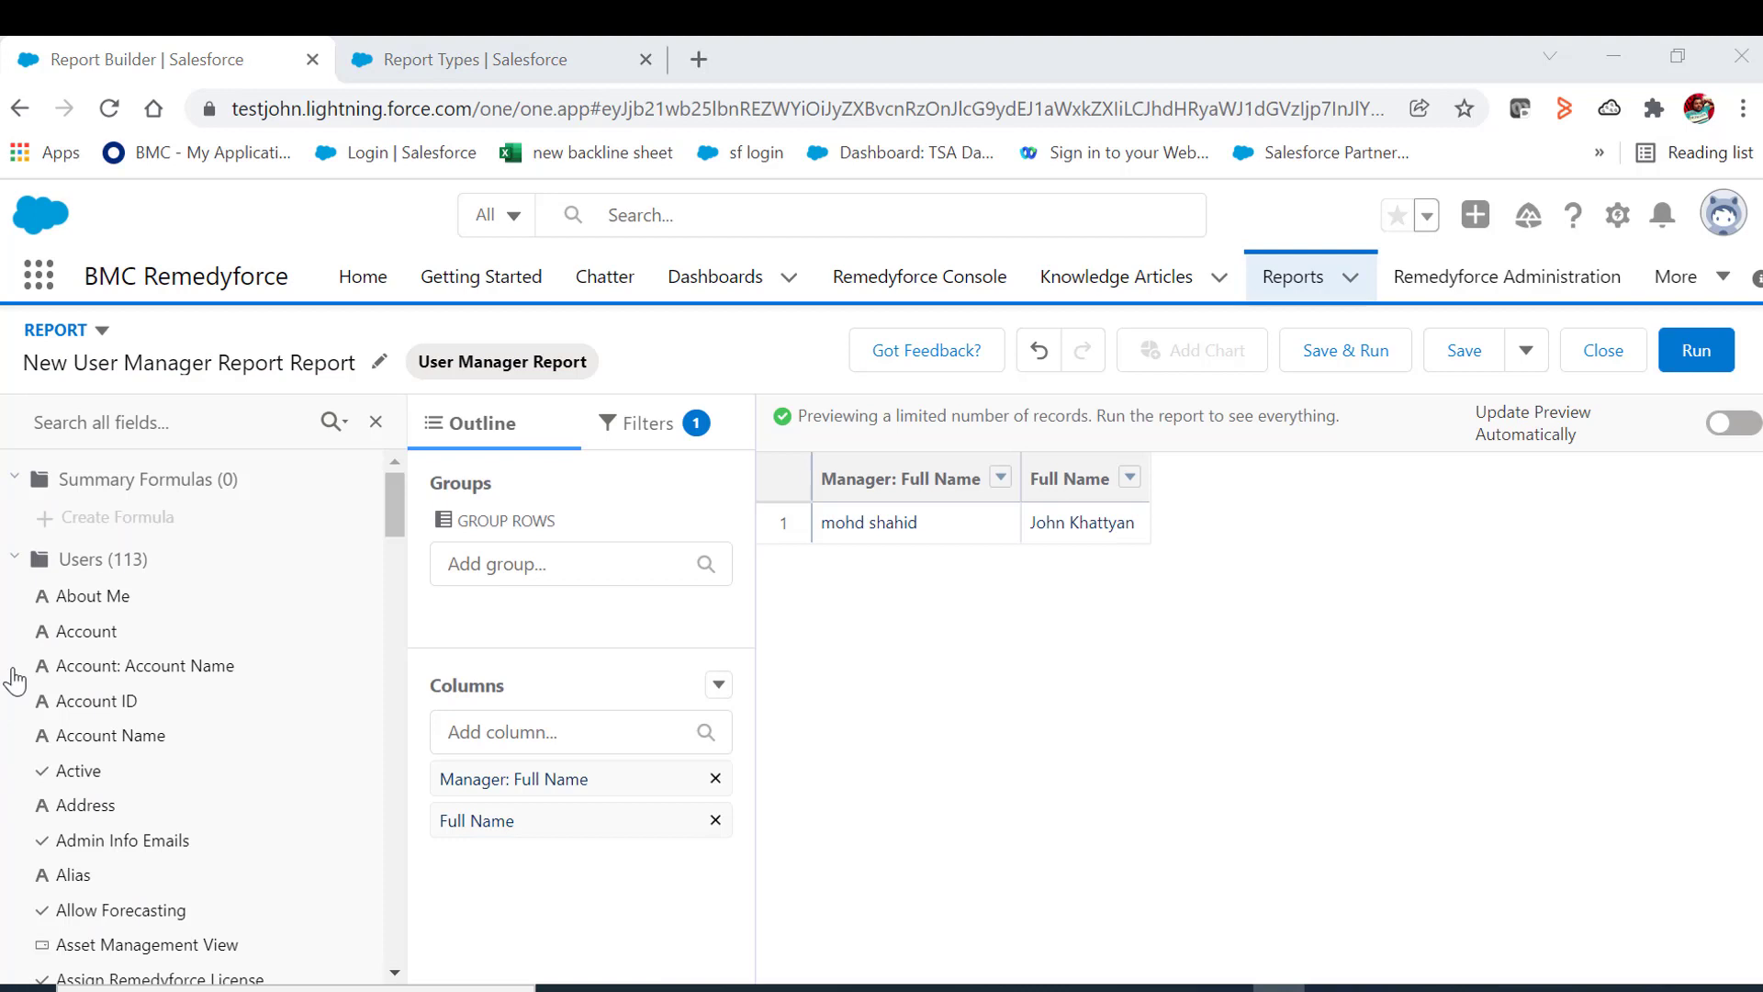
mouse_move(77, 420)
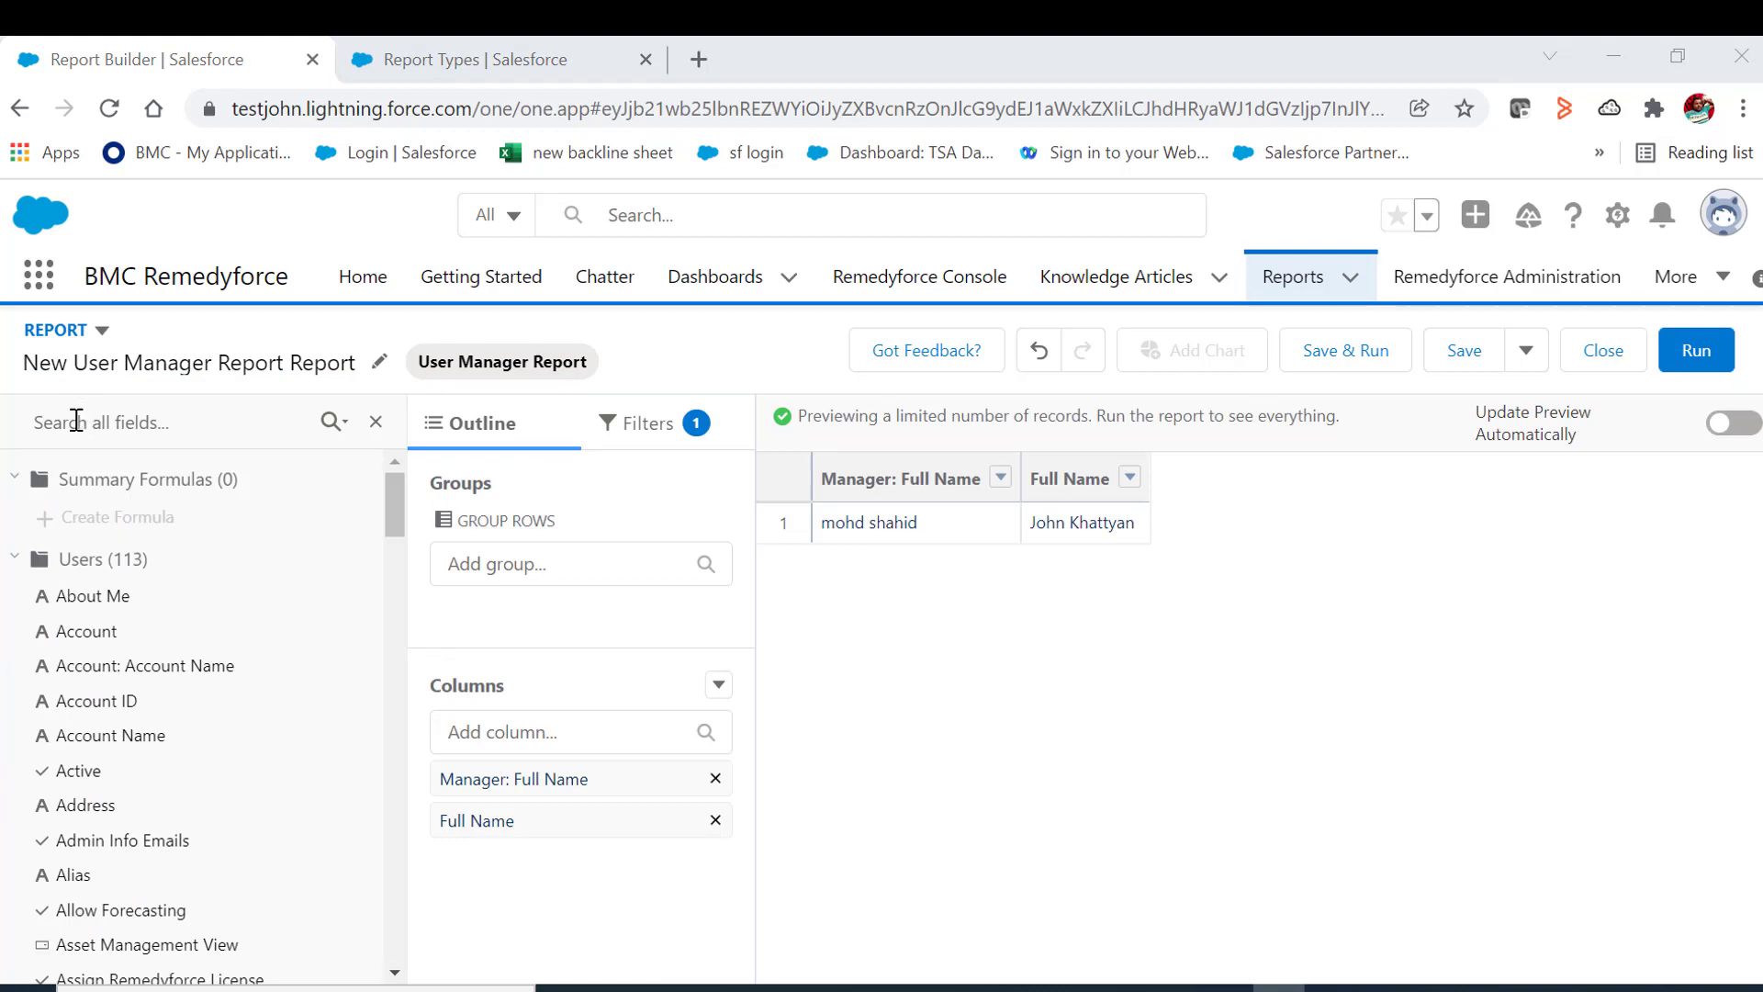
left_click(163, 422)
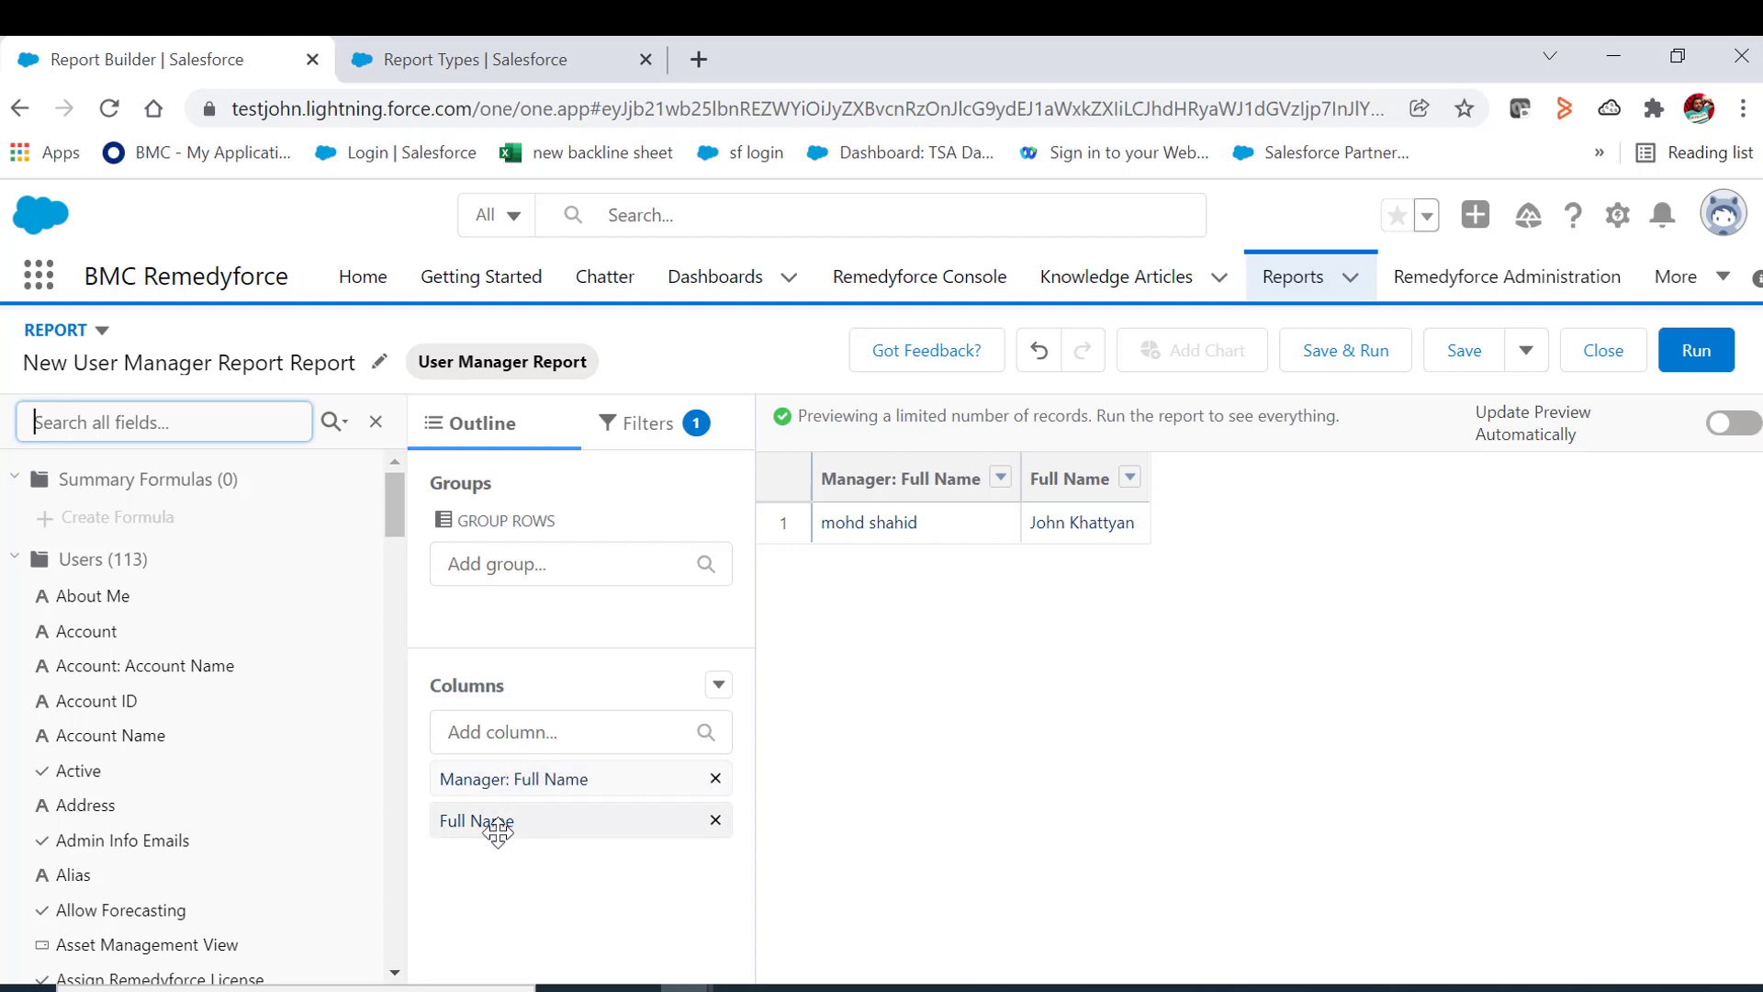
mouse_move(515, 825)
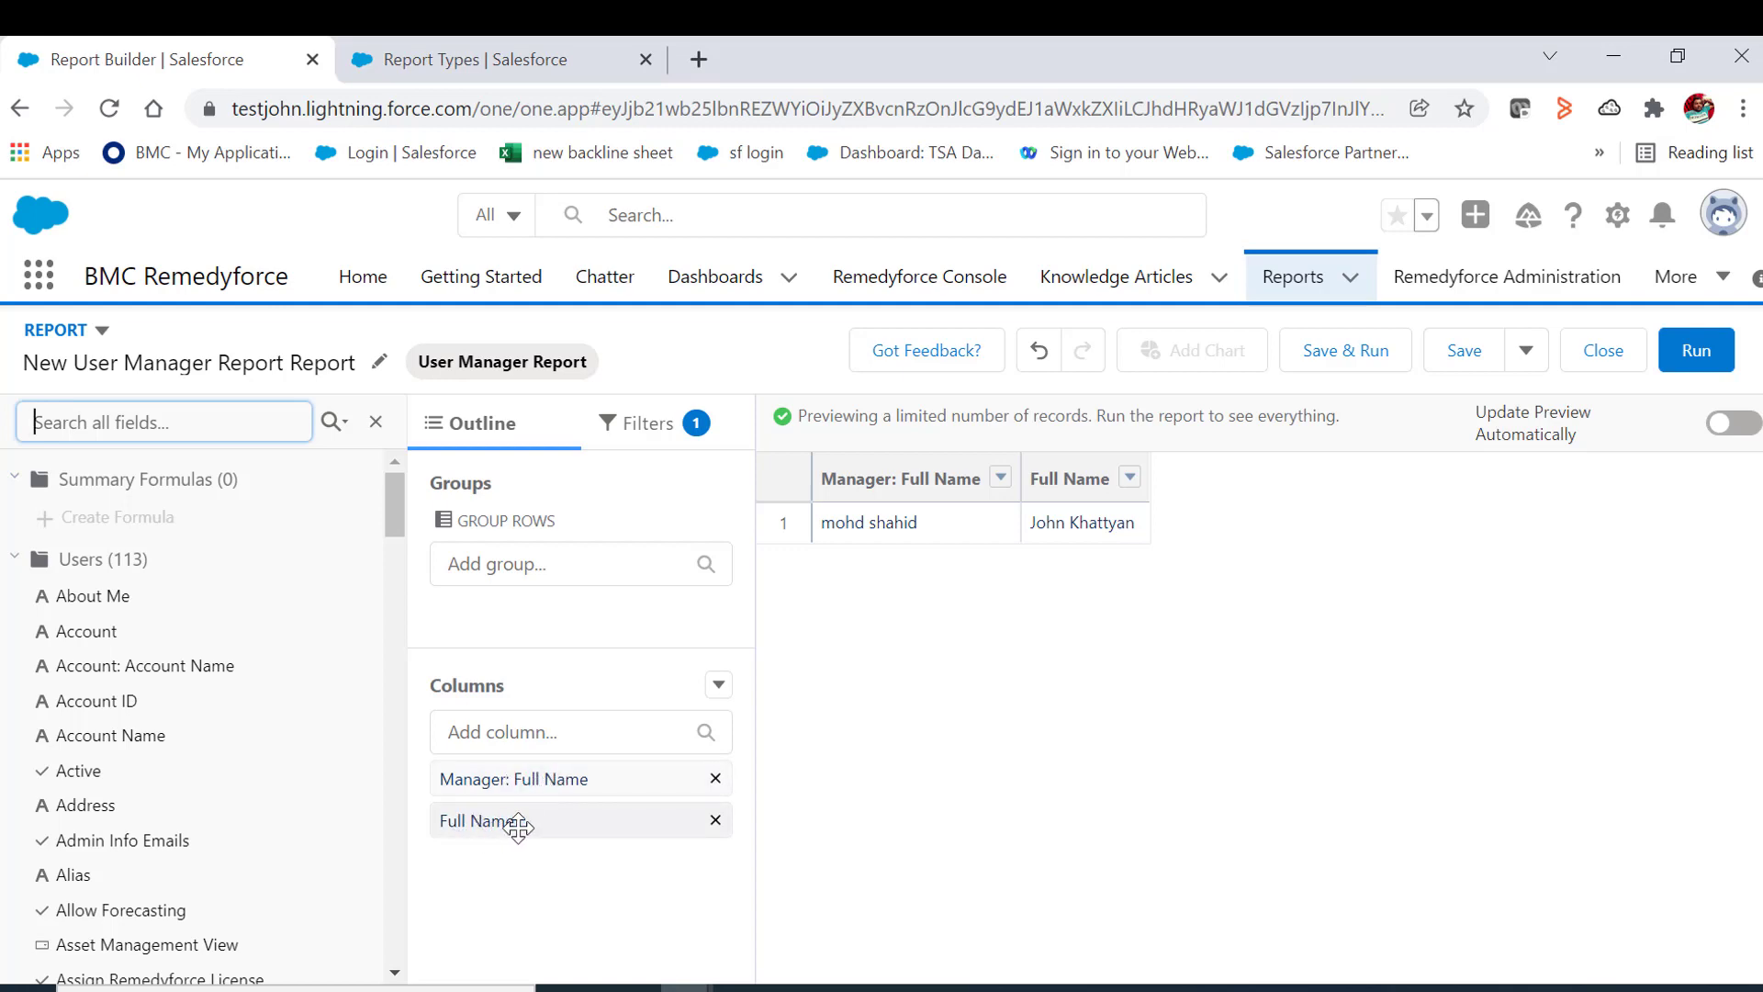
mouse_move(549, 569)
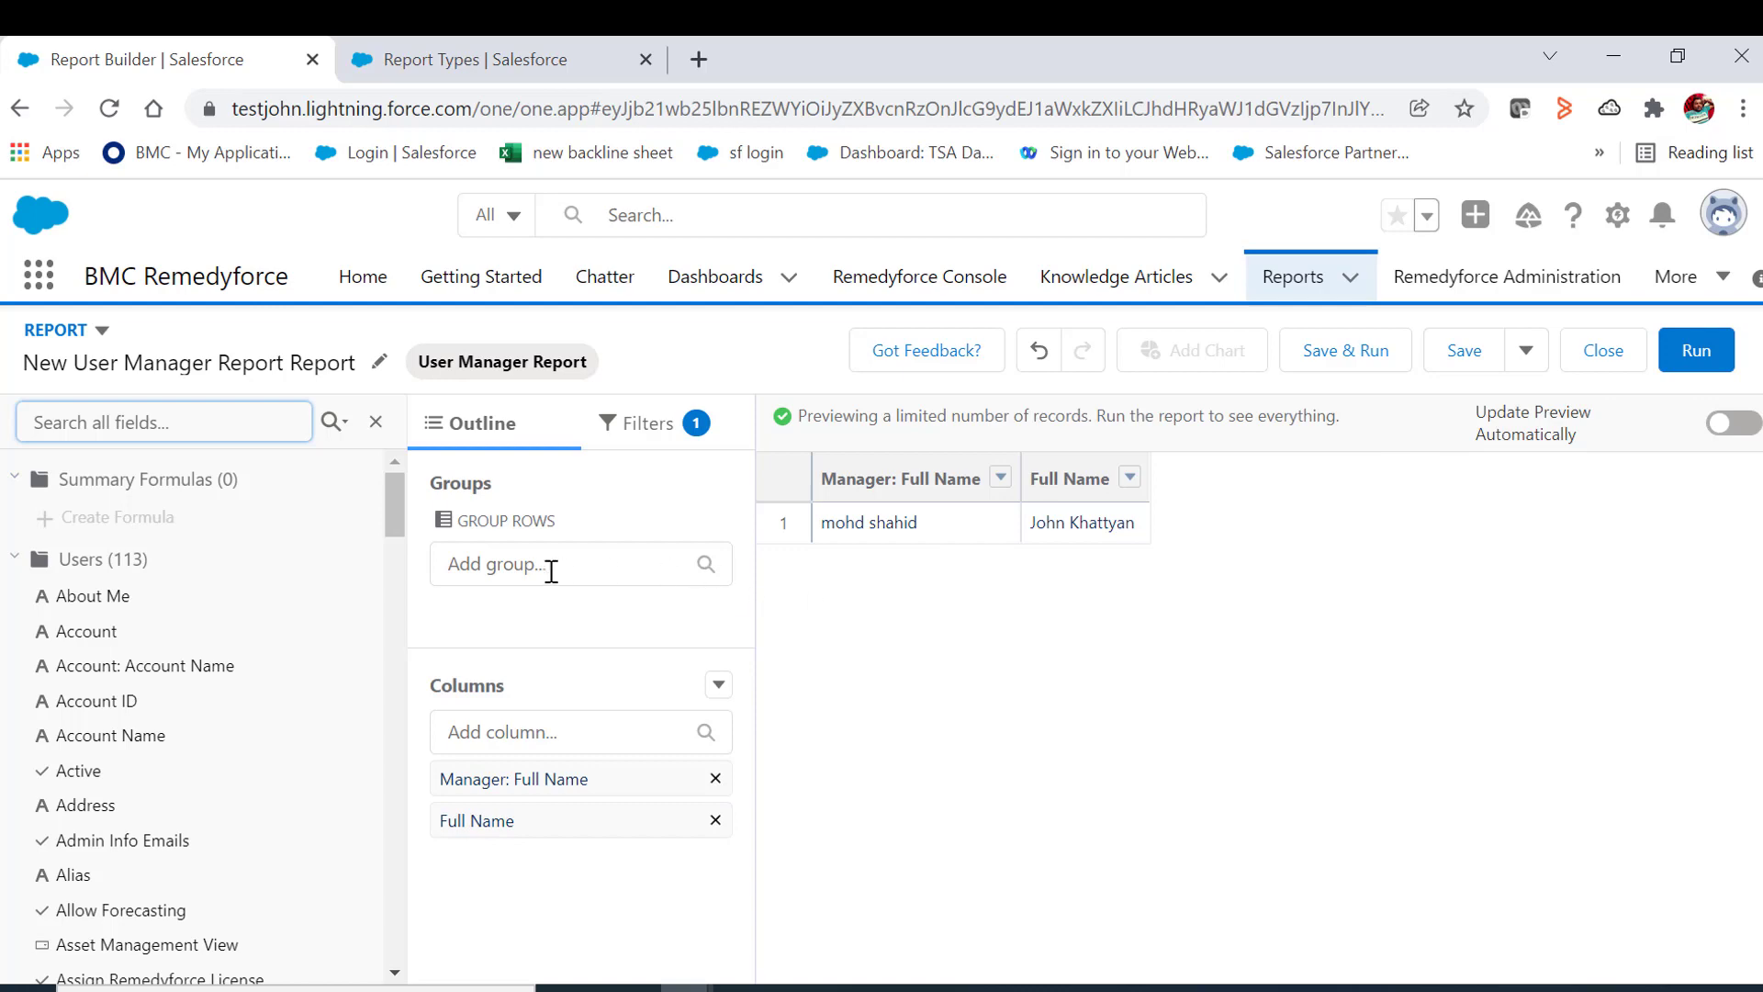
- Change the date filter to Created Date with an All Time range and apply it
left_click(646, 422)
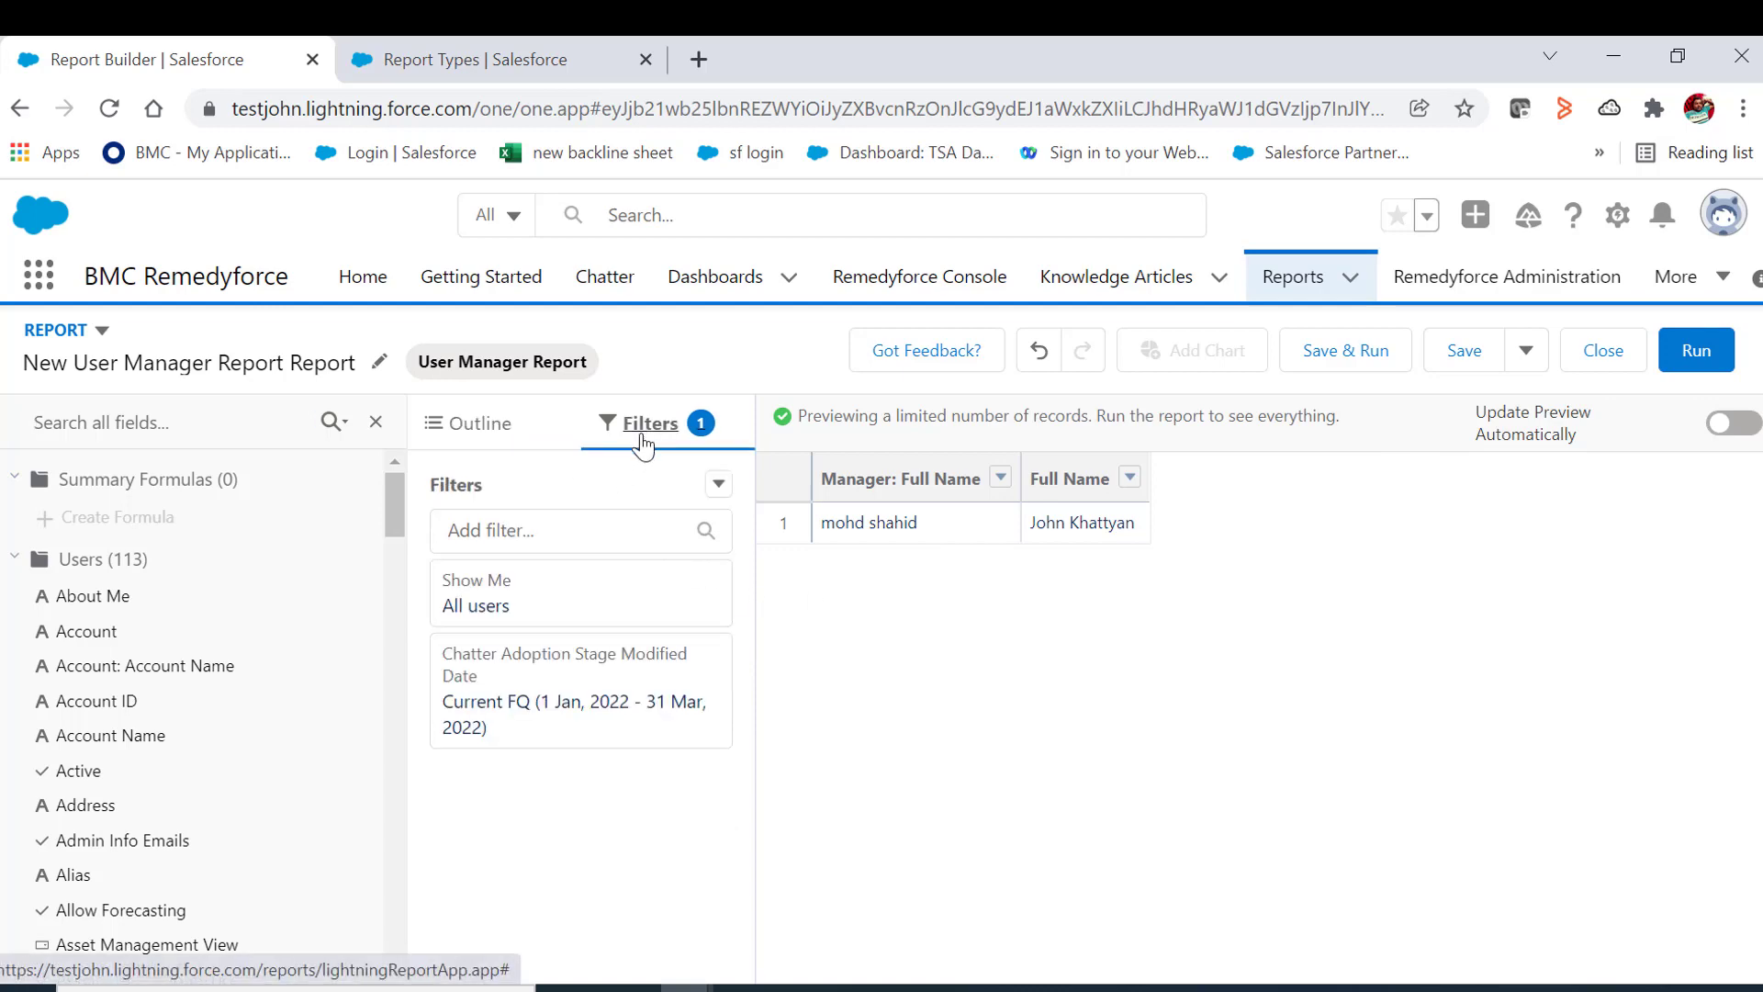
mouse_move(493, 672)
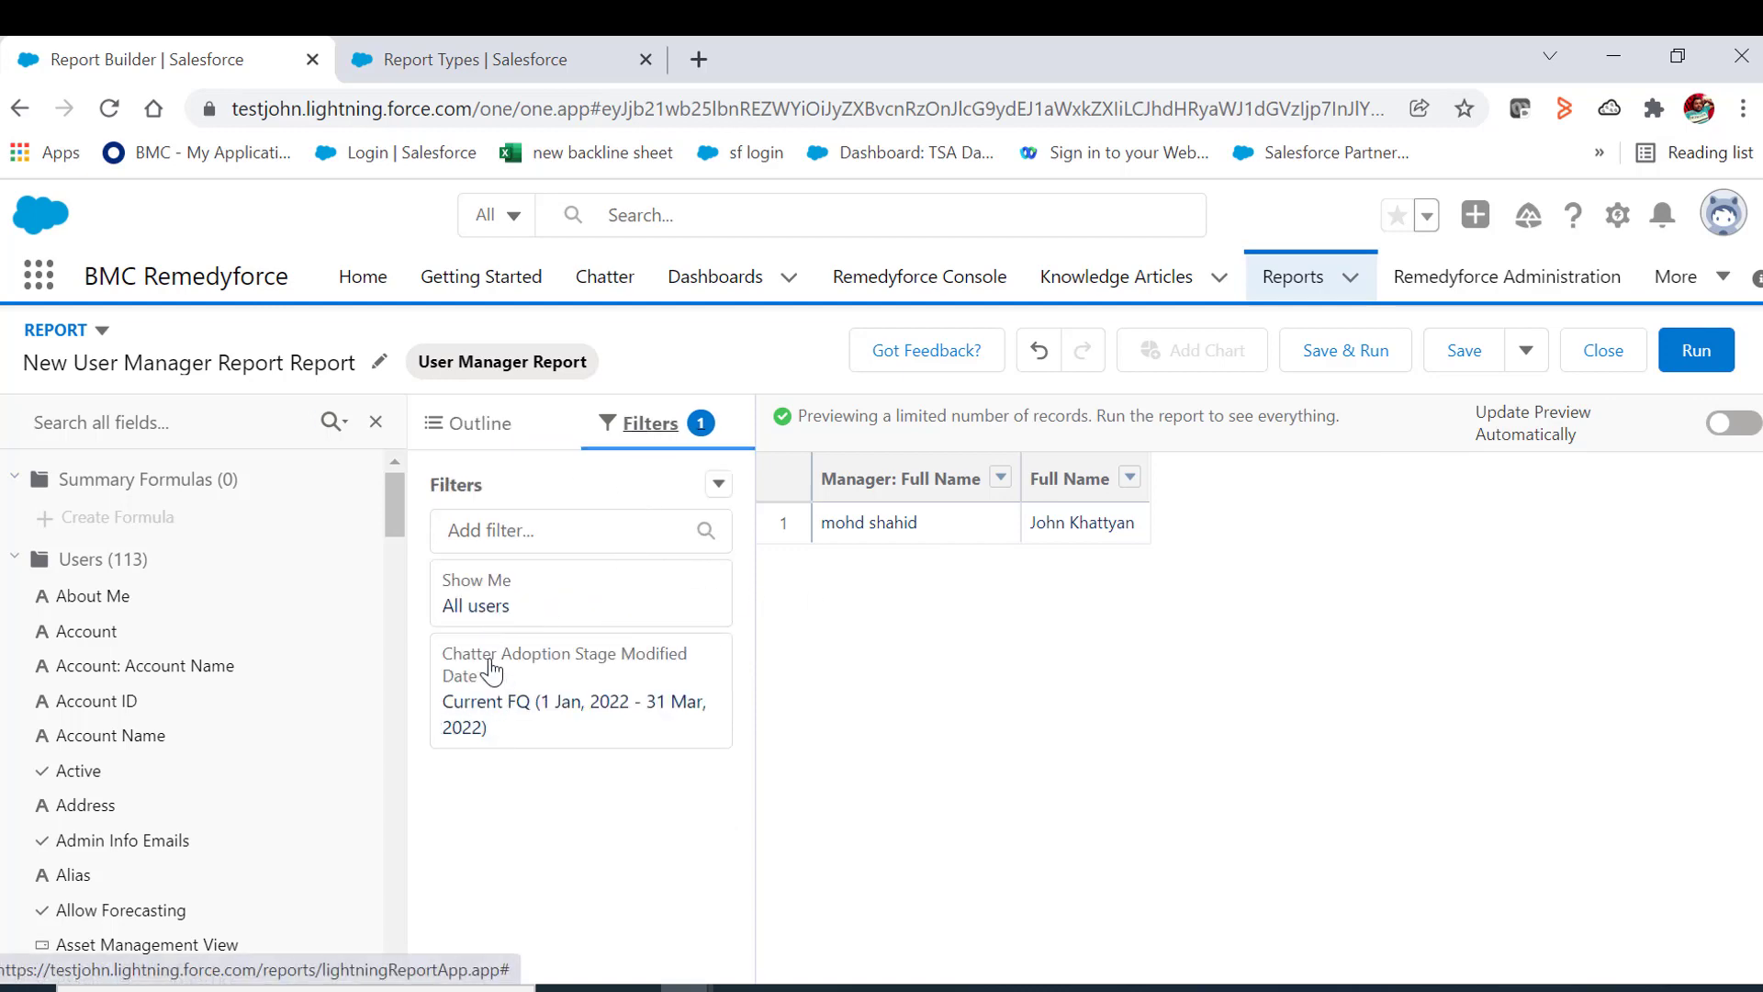
mouse_move(507, 715)
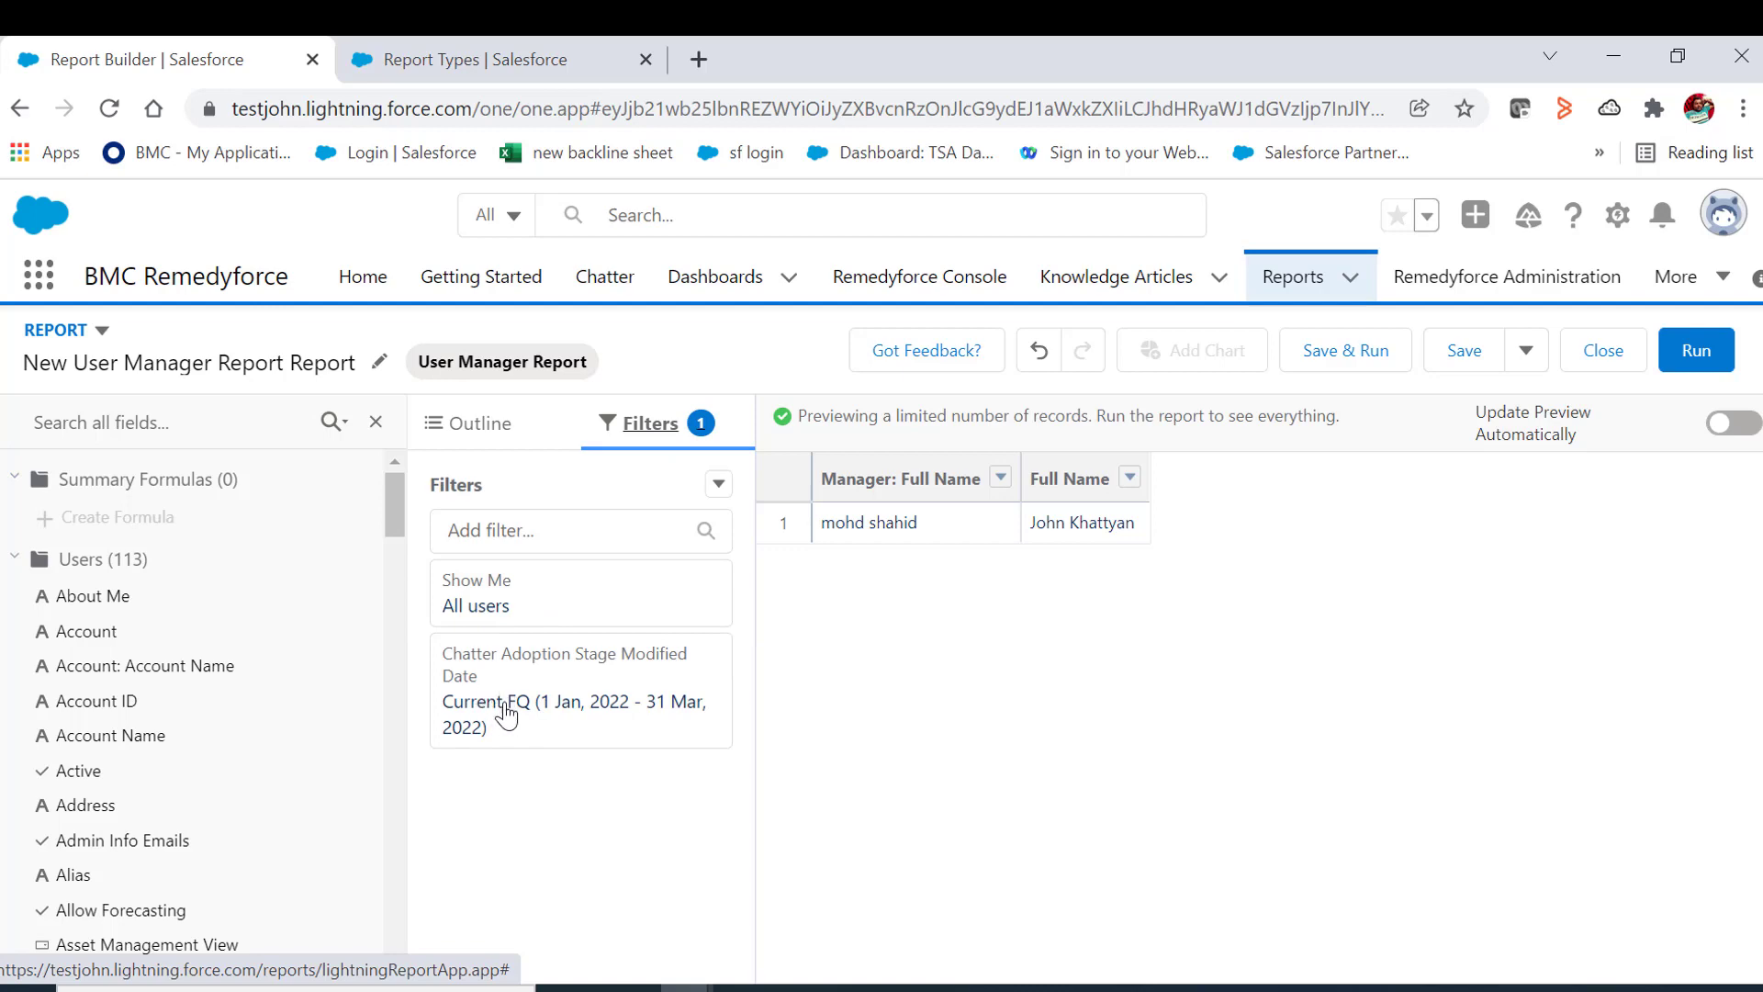
left_click(577, 688)
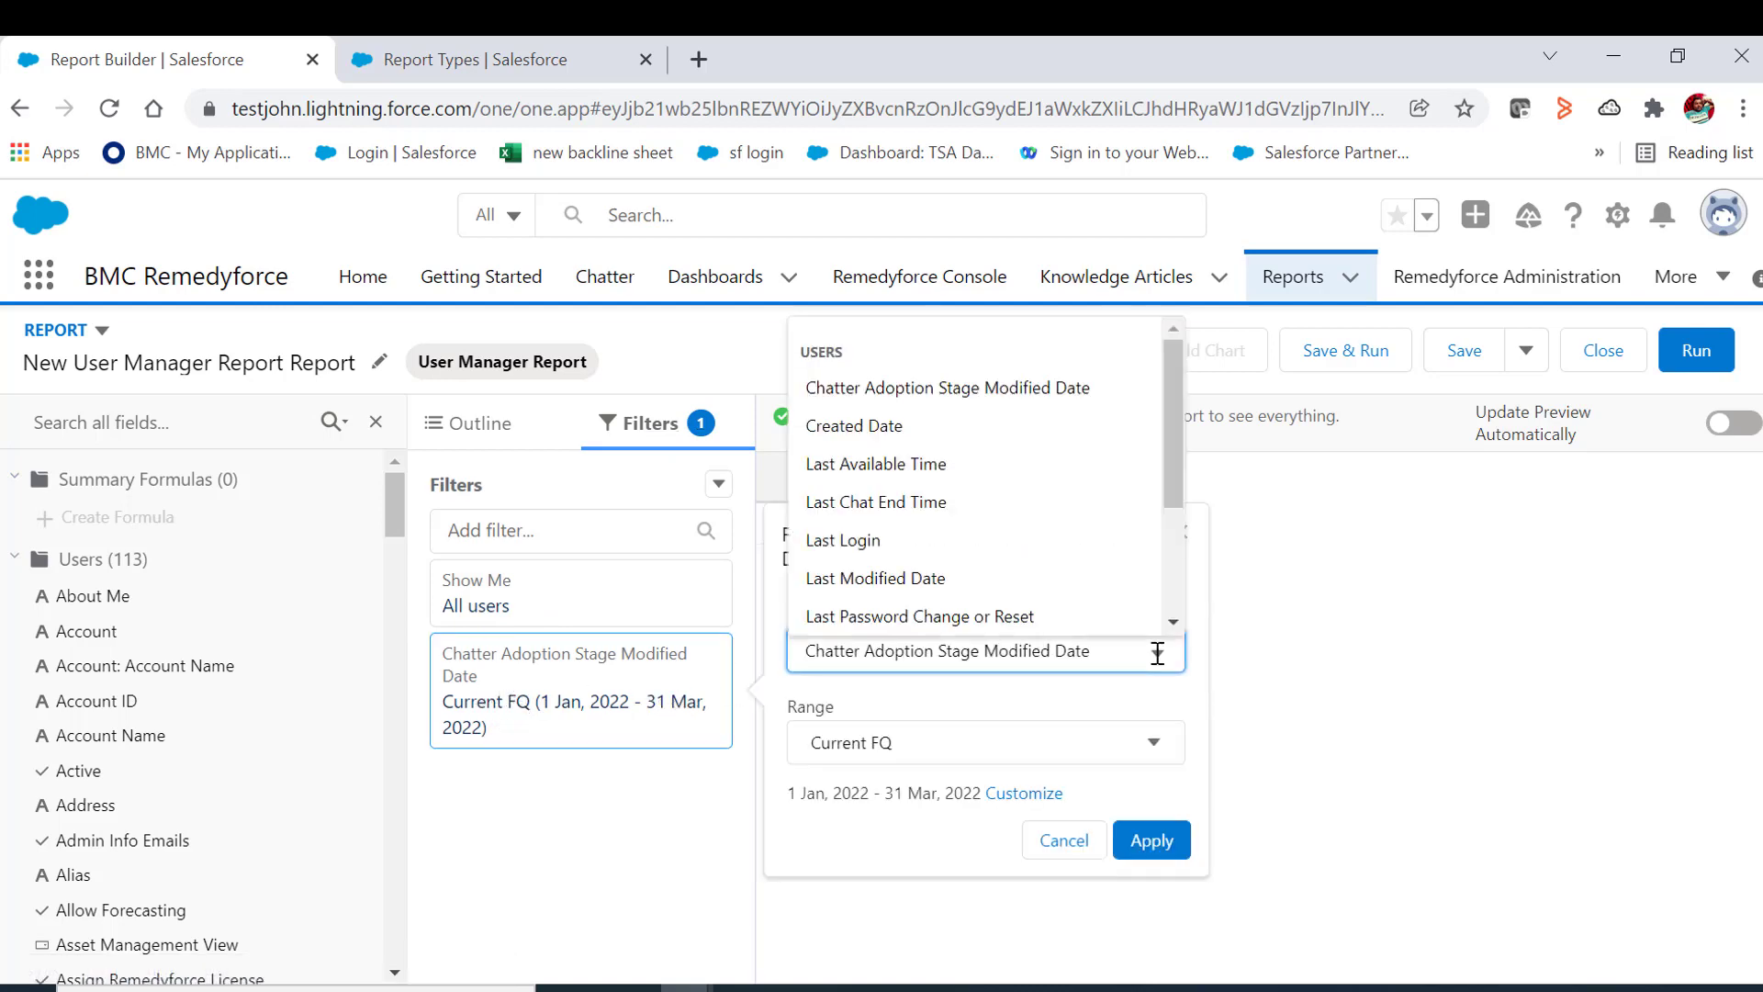
left_click(854, 424)
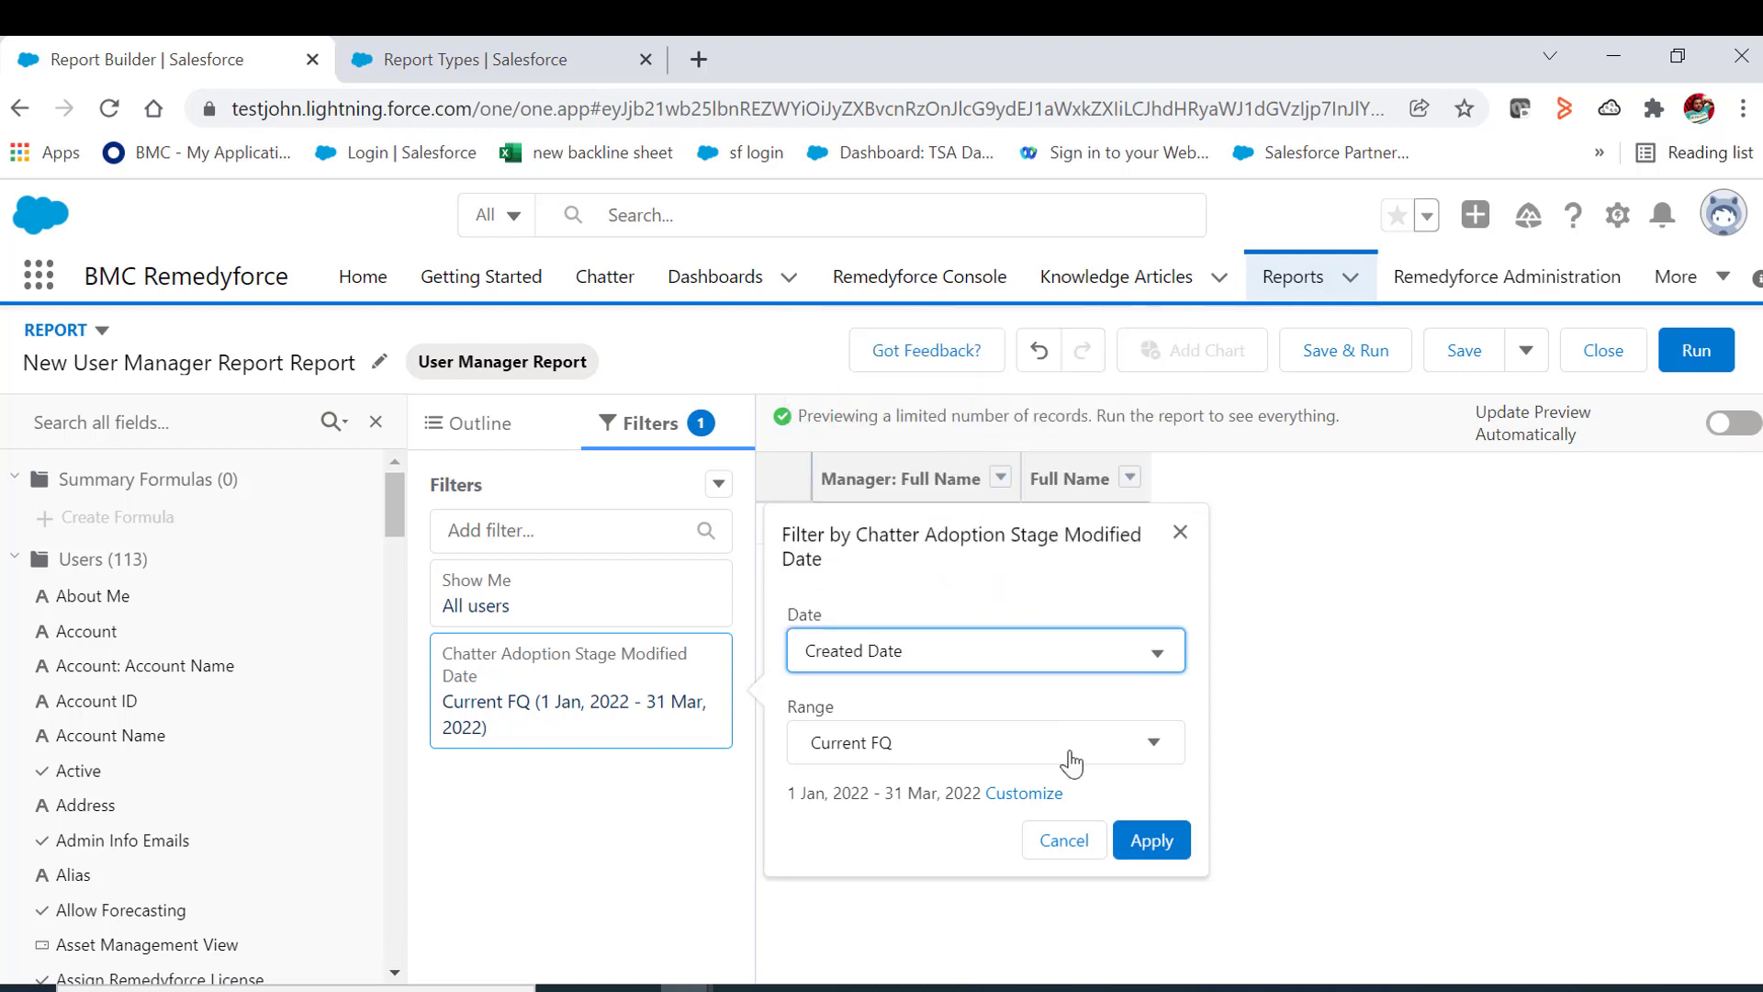
left_click(984, 742)
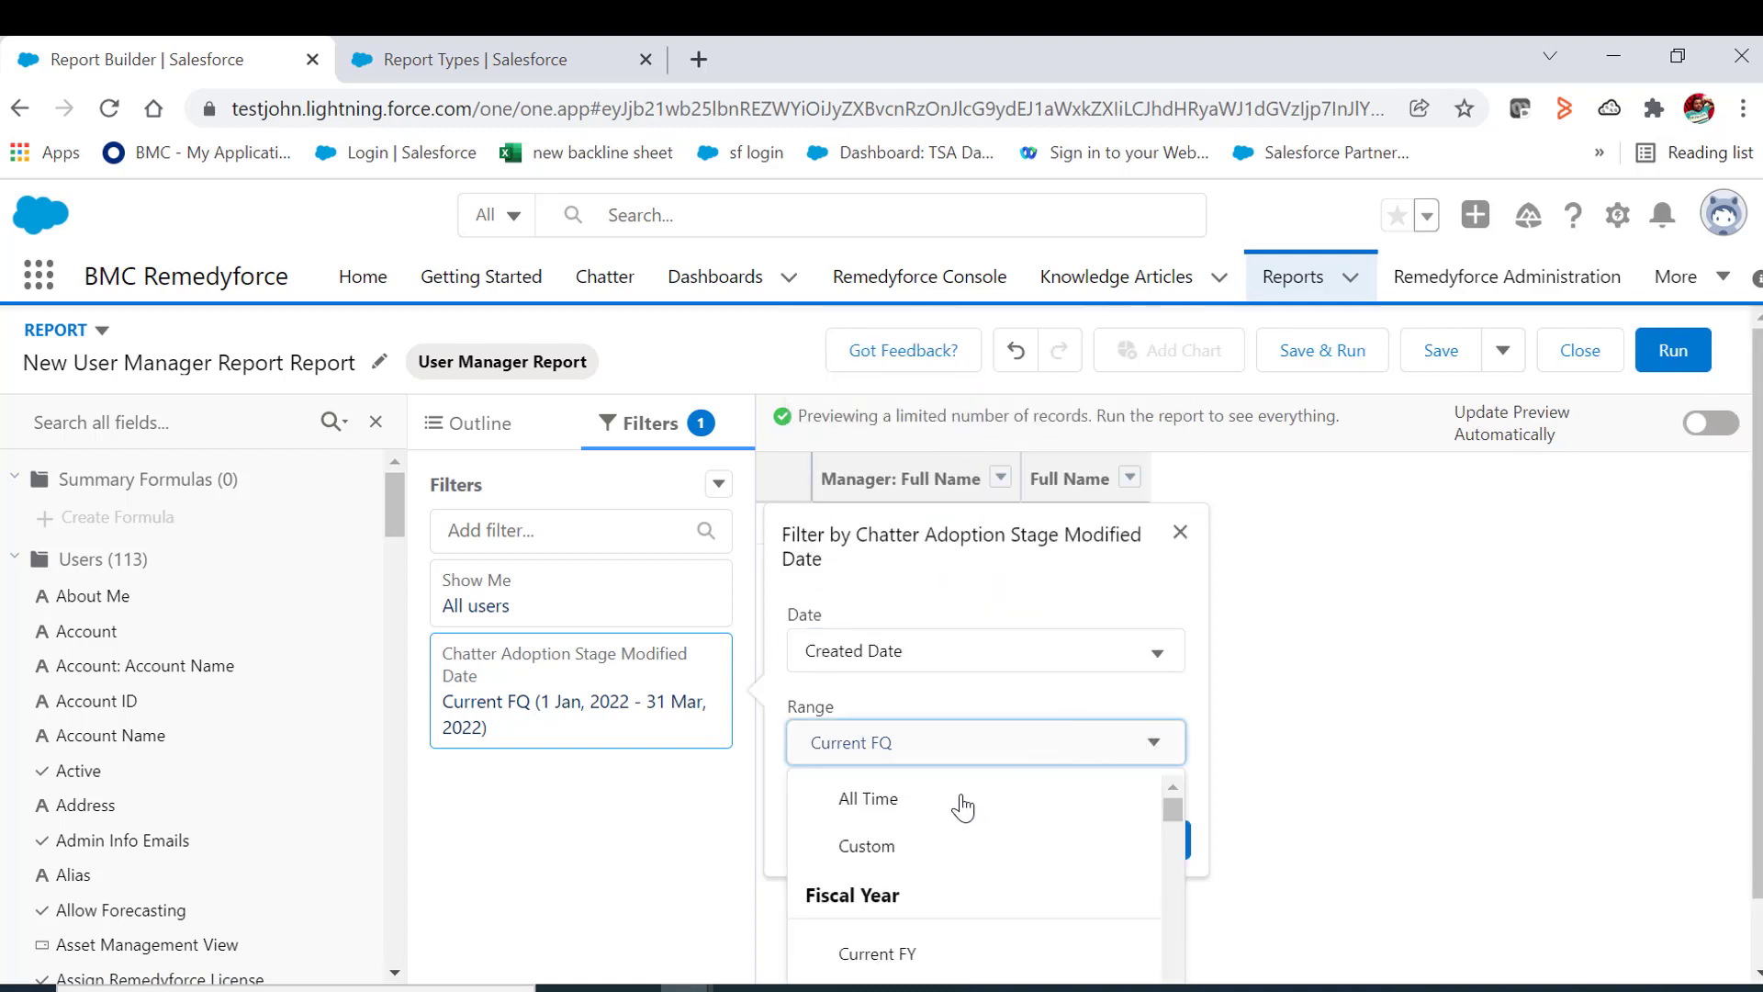
left_click(868, 798)
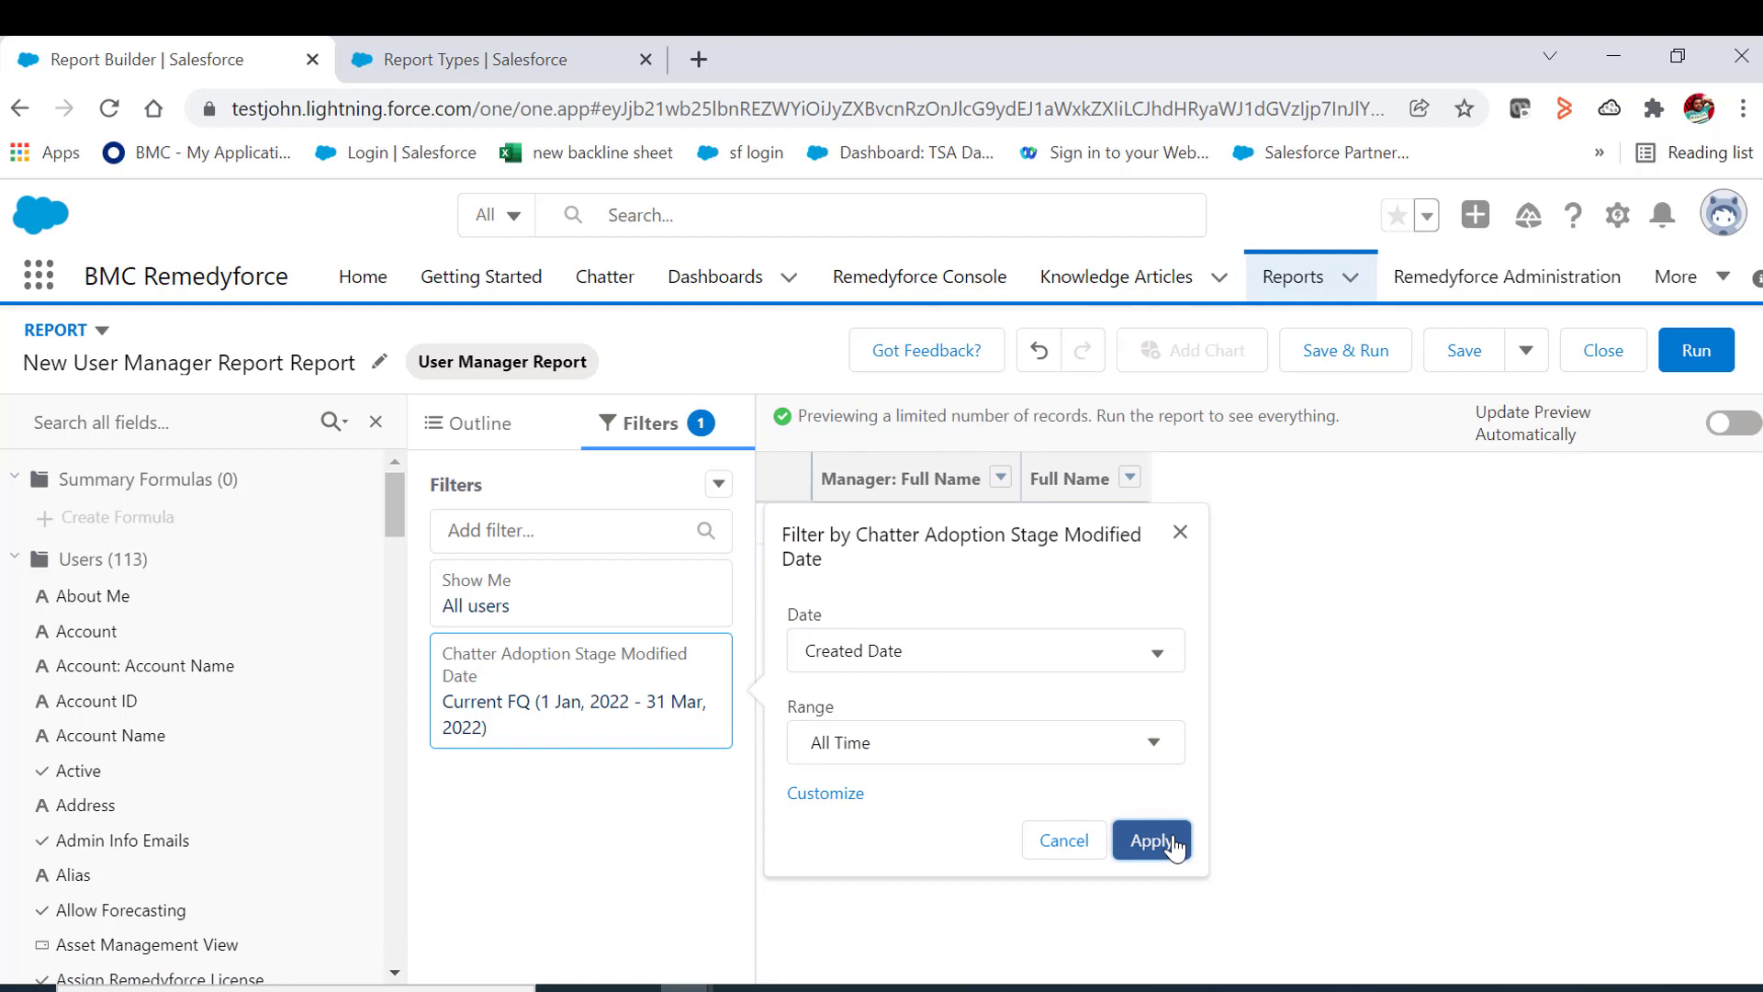
left_click(1152, 839)
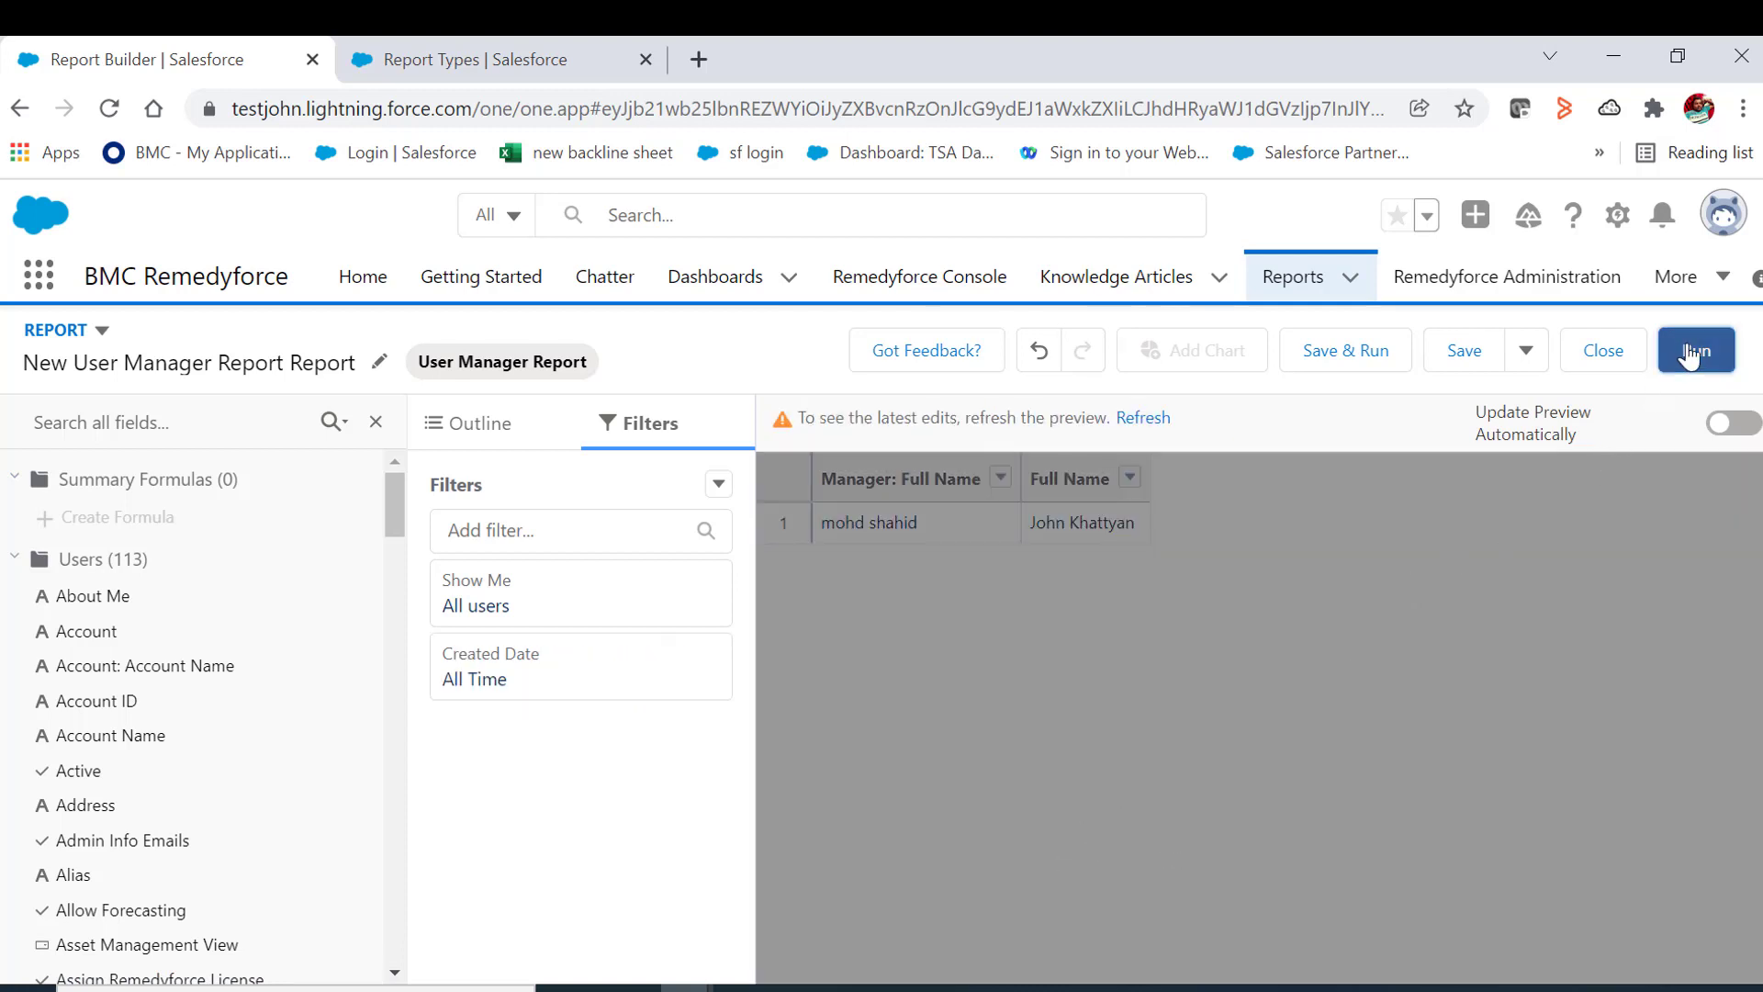
- Run the report and review the 34 user records with their managers
left_click(1695, 349)
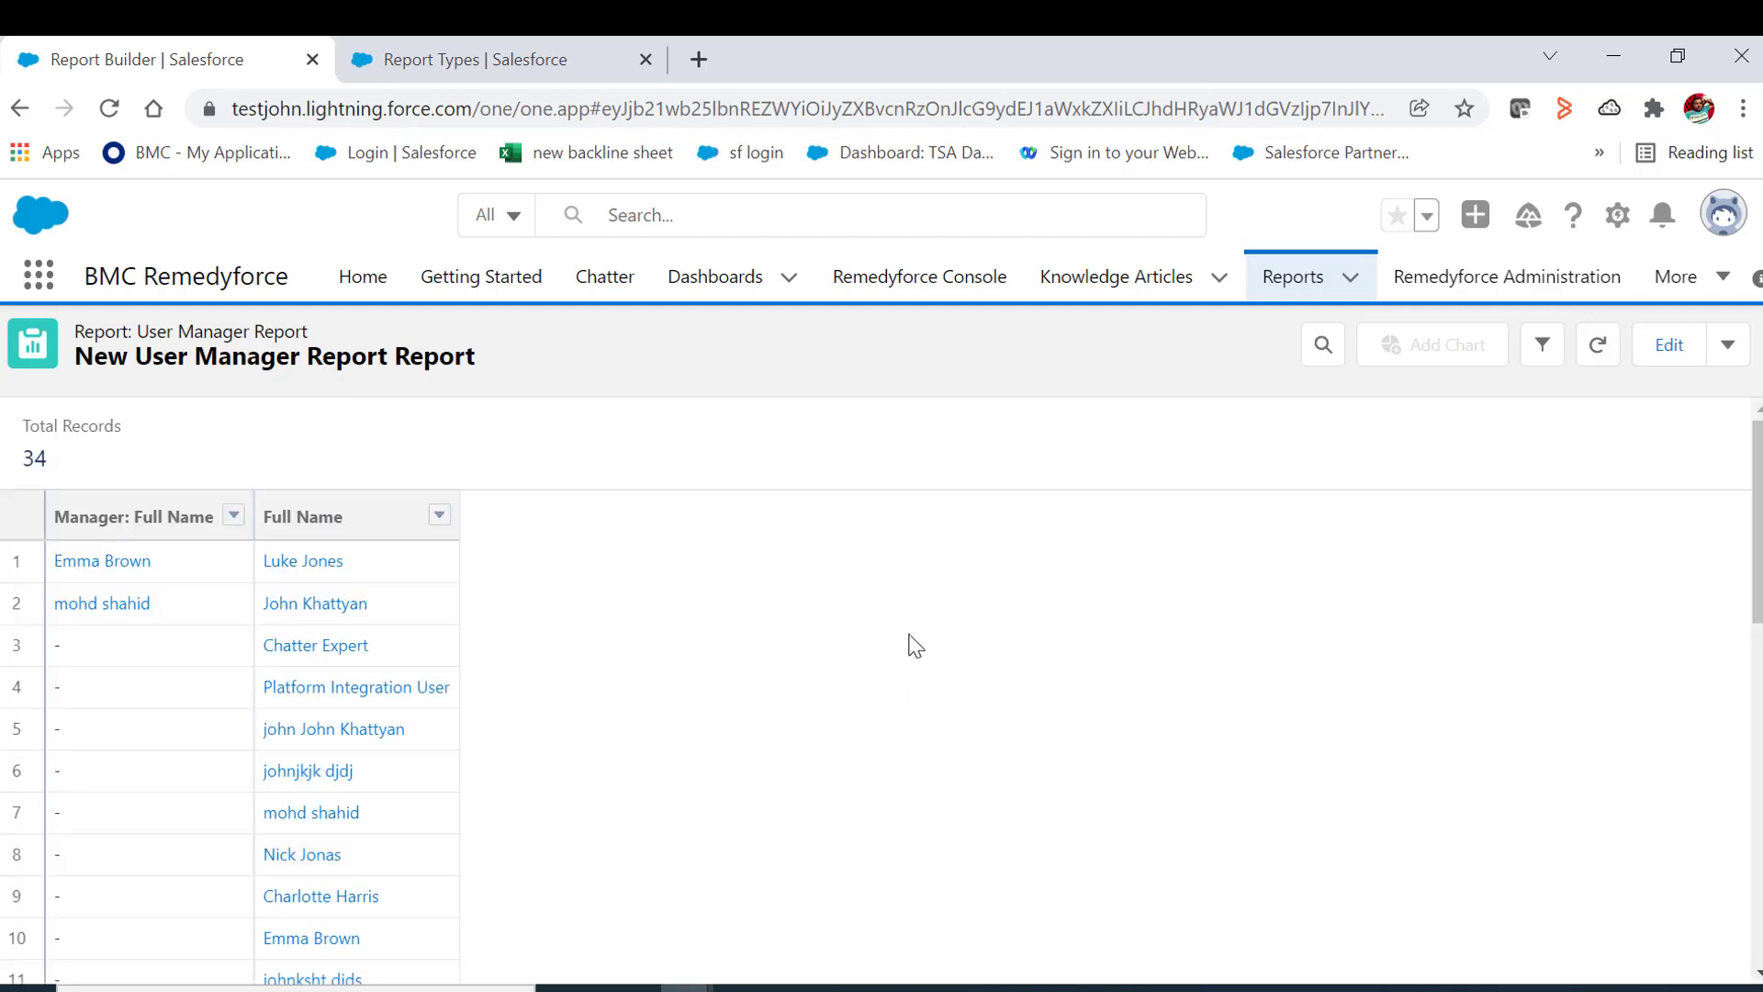
mouse_move(314, 602)
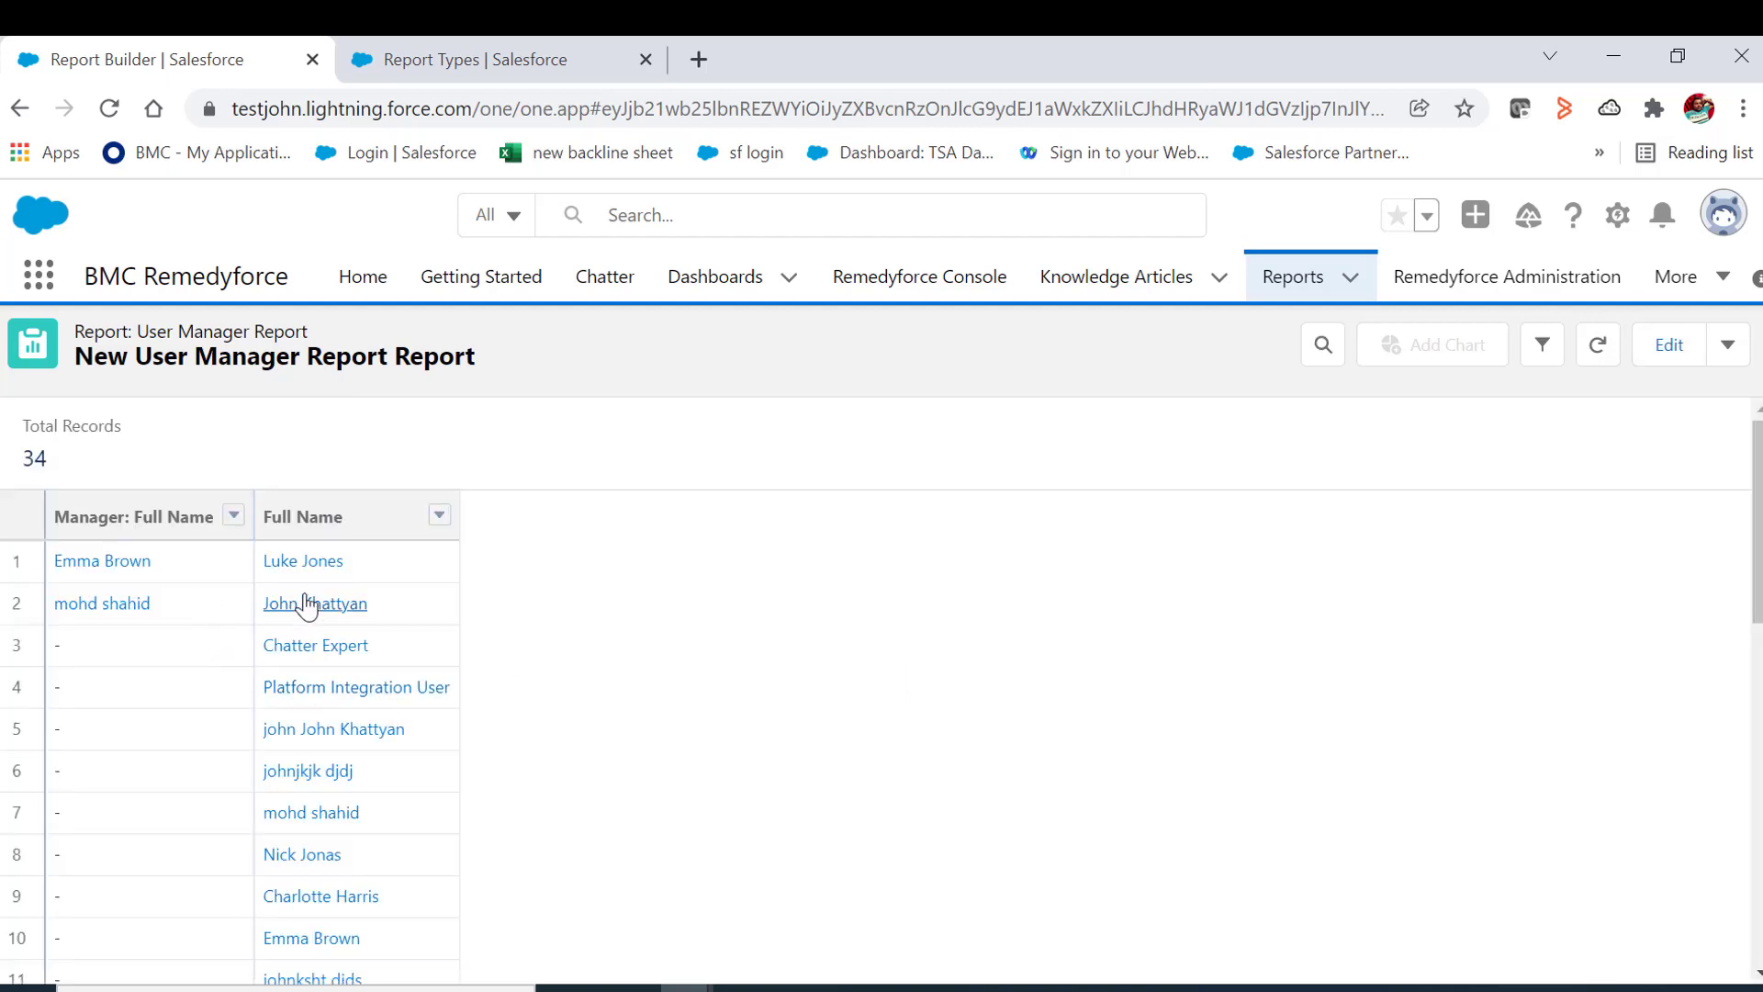
mouse_move(290, 589)
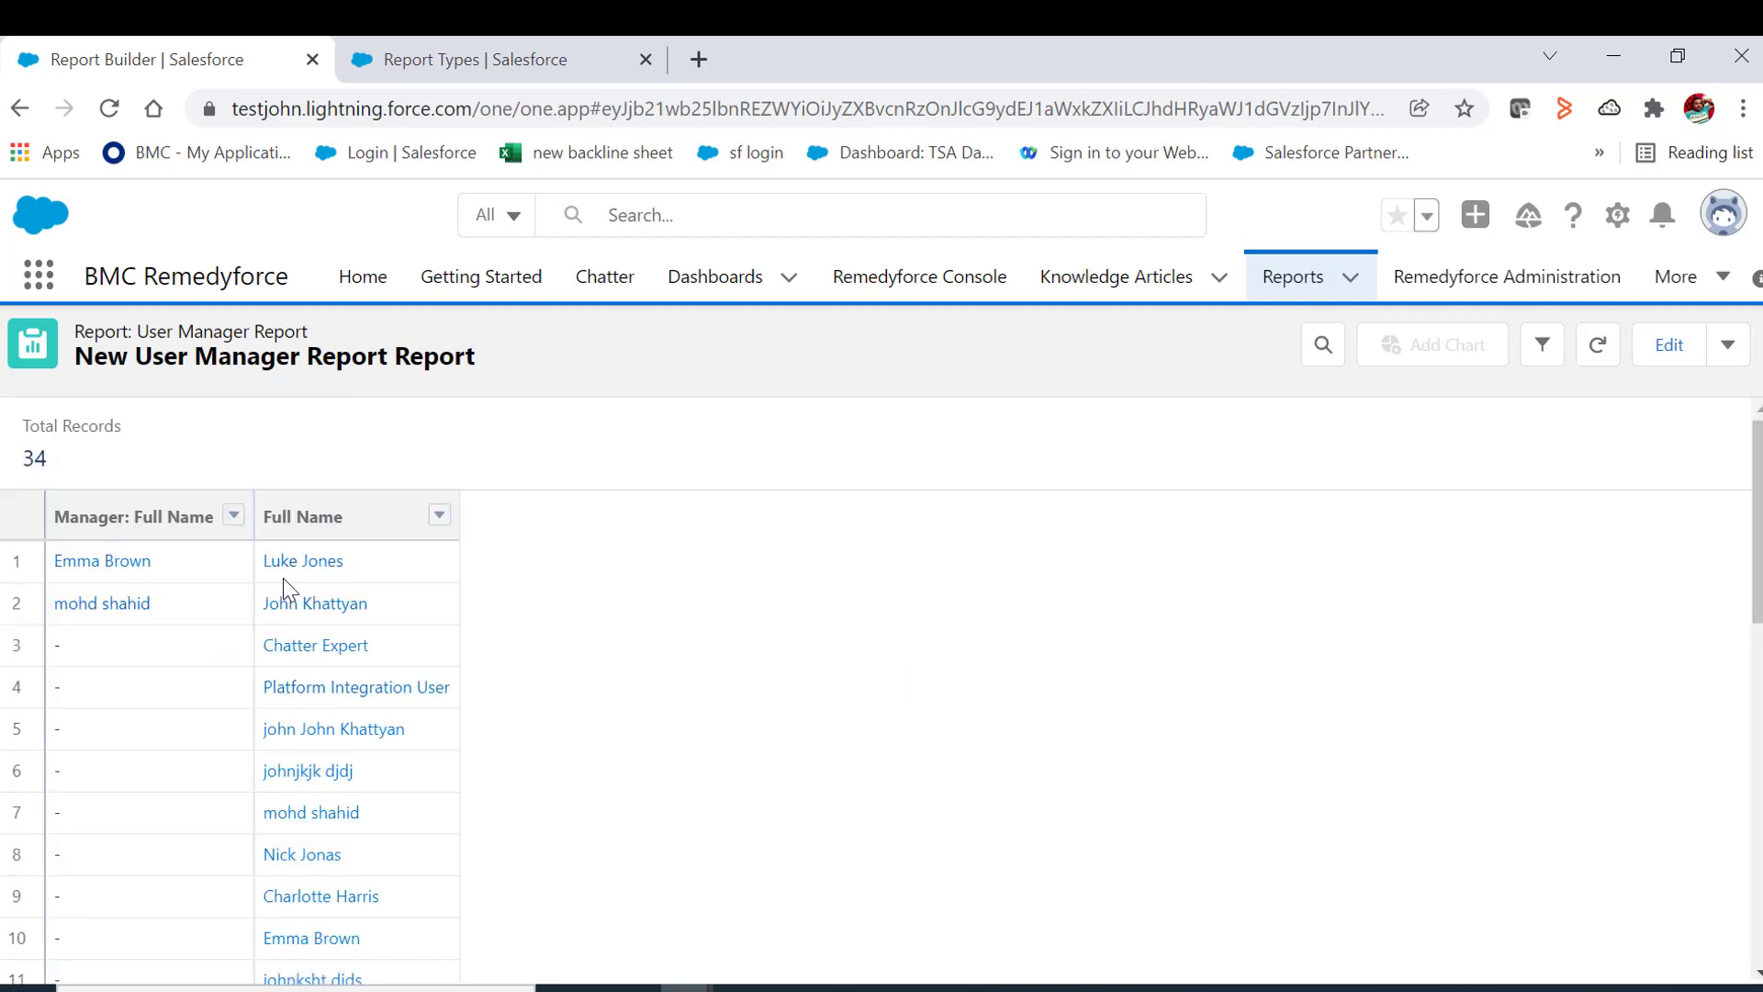
scroll("down", 3)
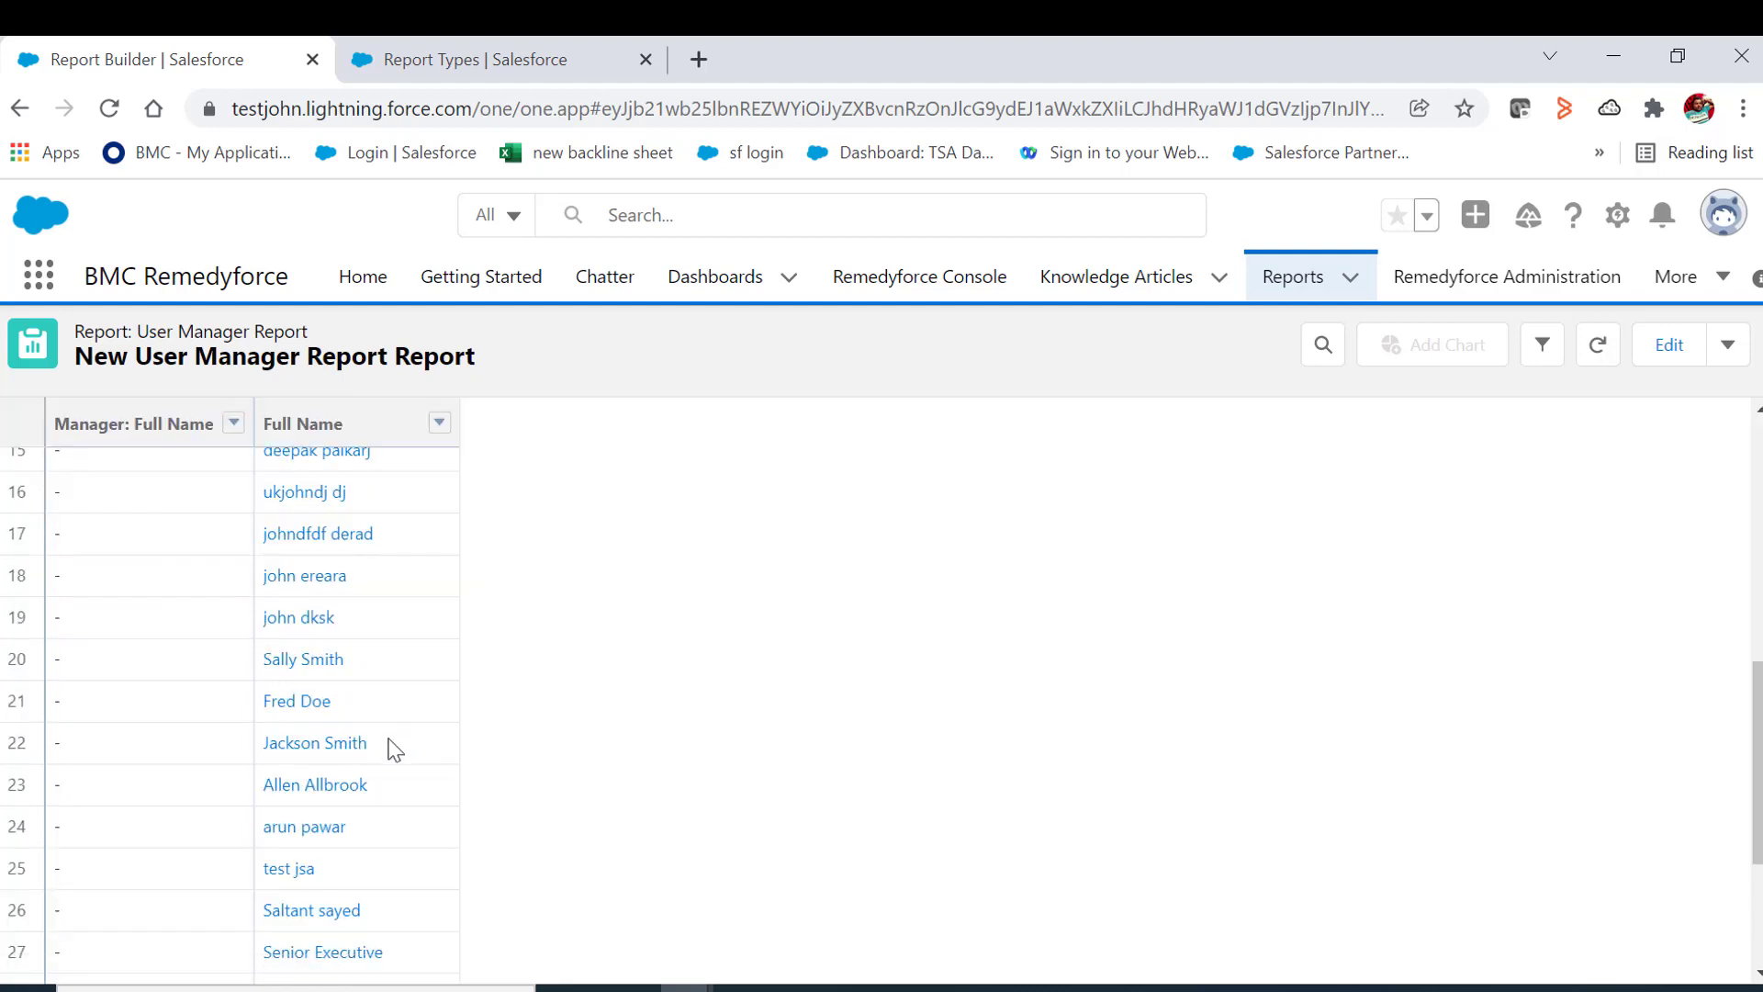
scroll("up", 3)
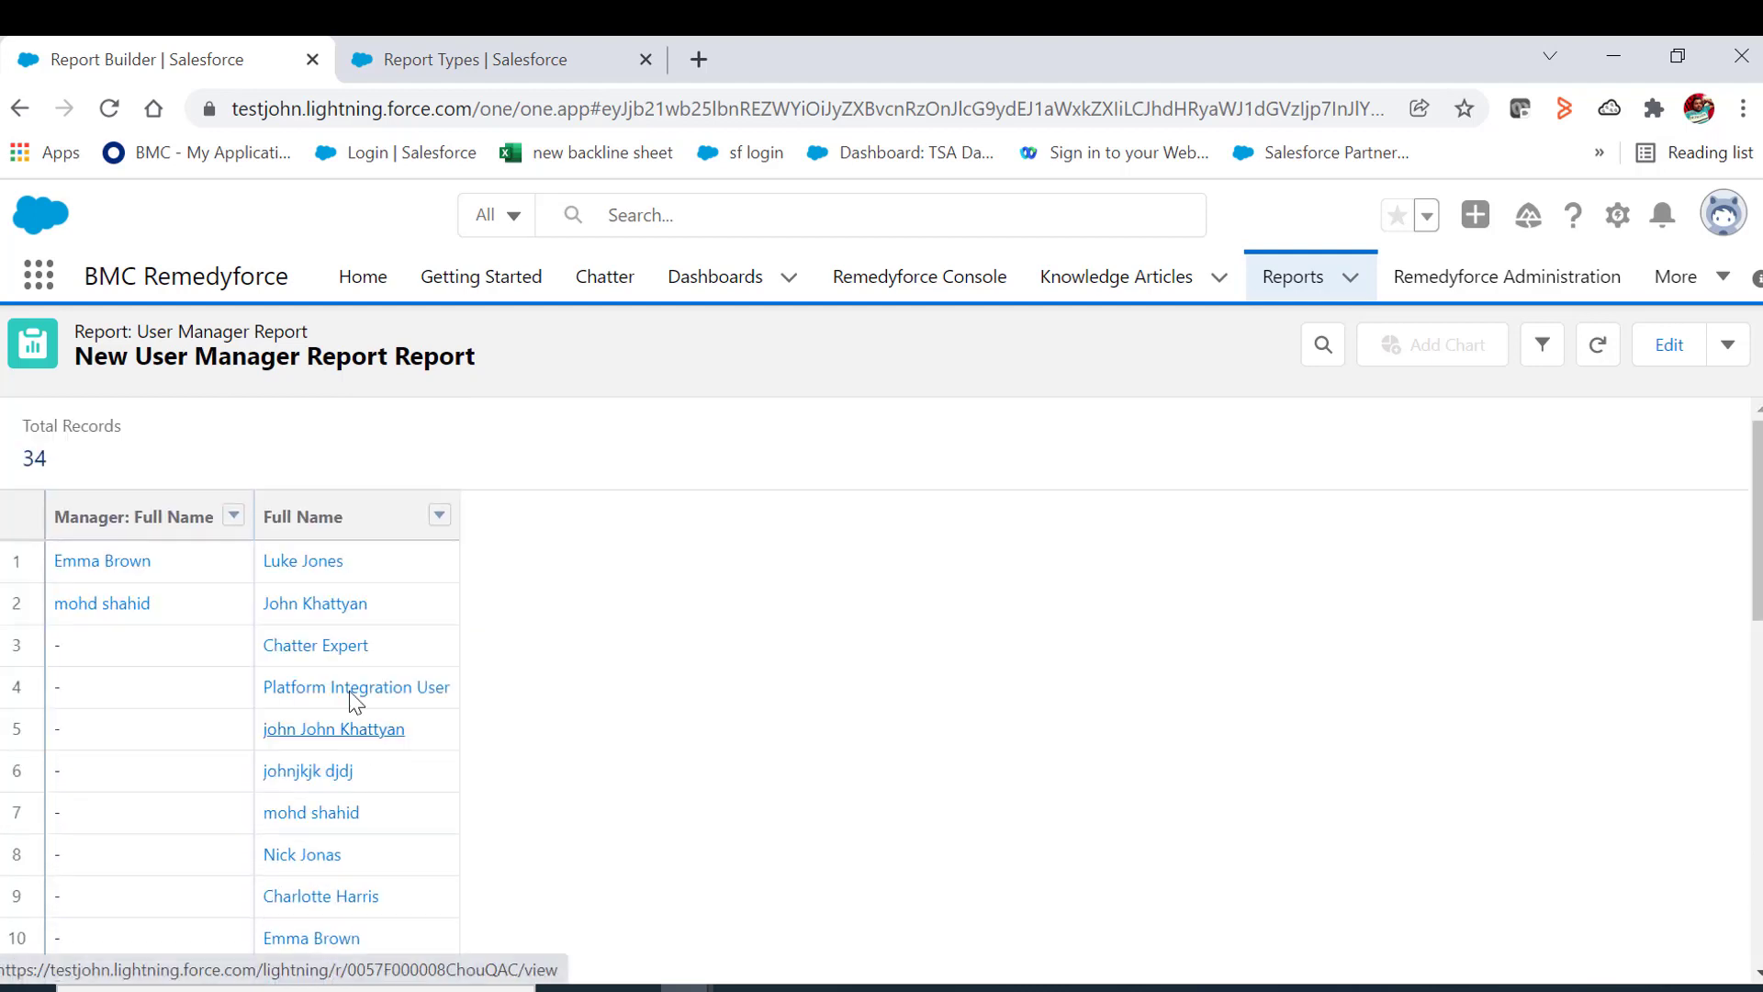
right_click(301, 561)
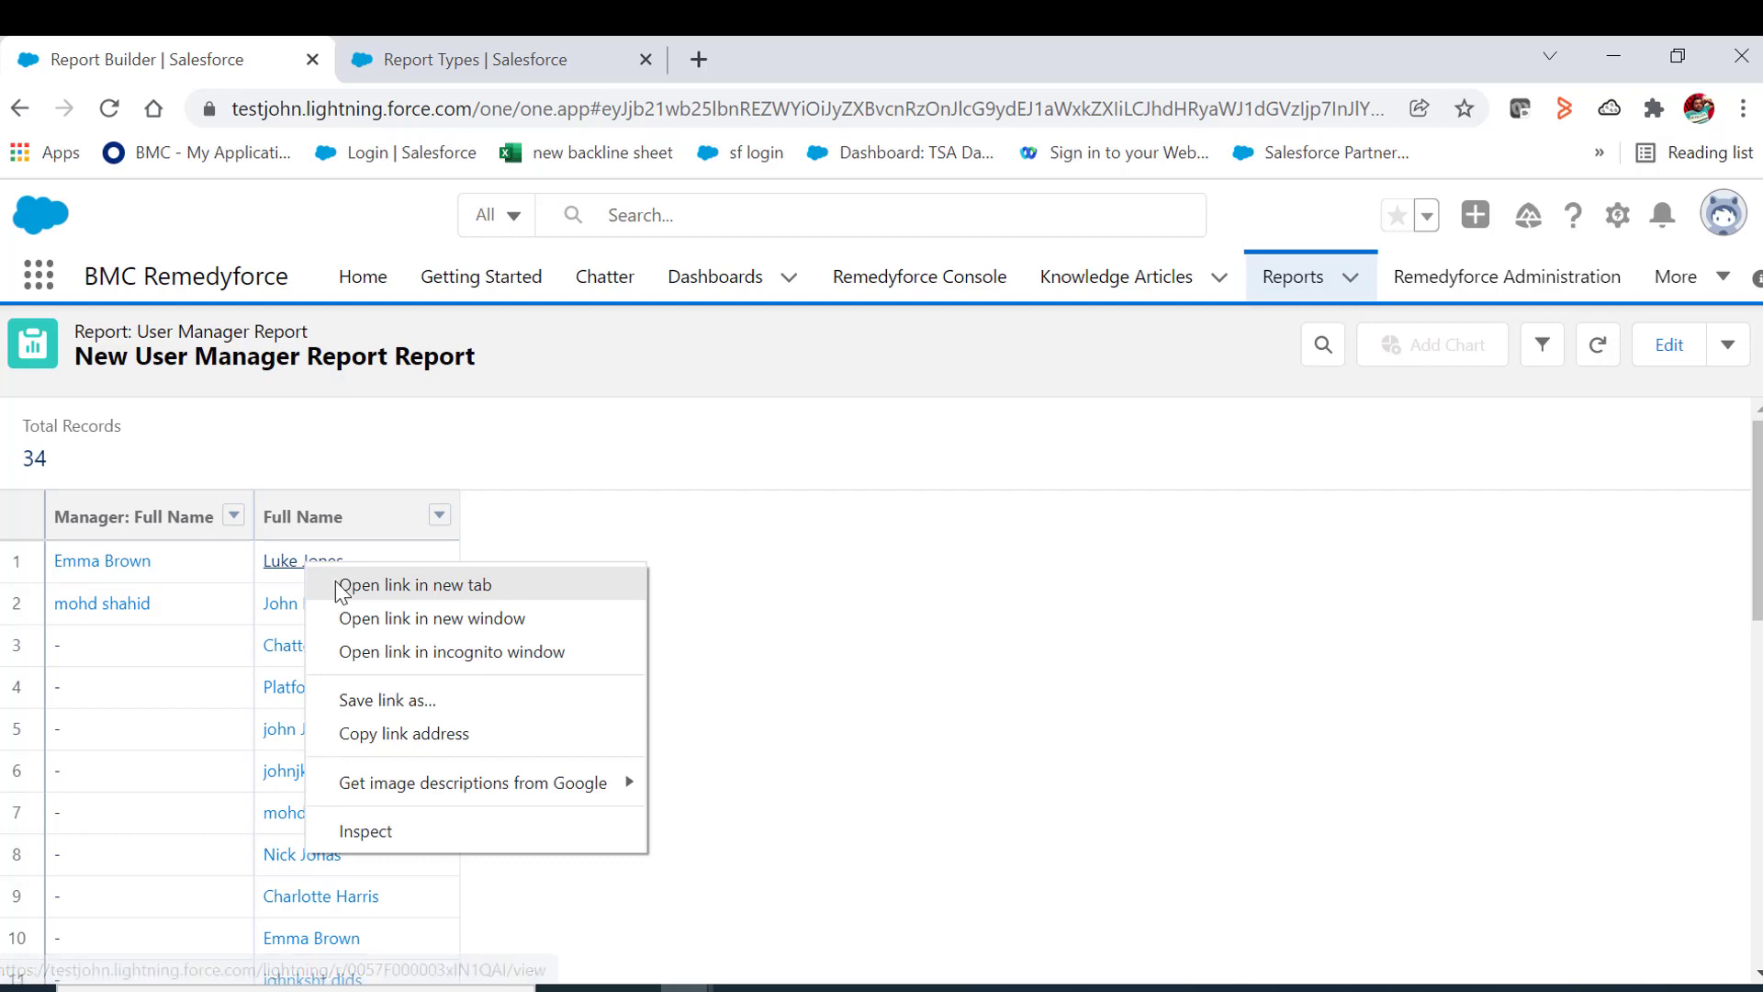
left_click(413, 584)
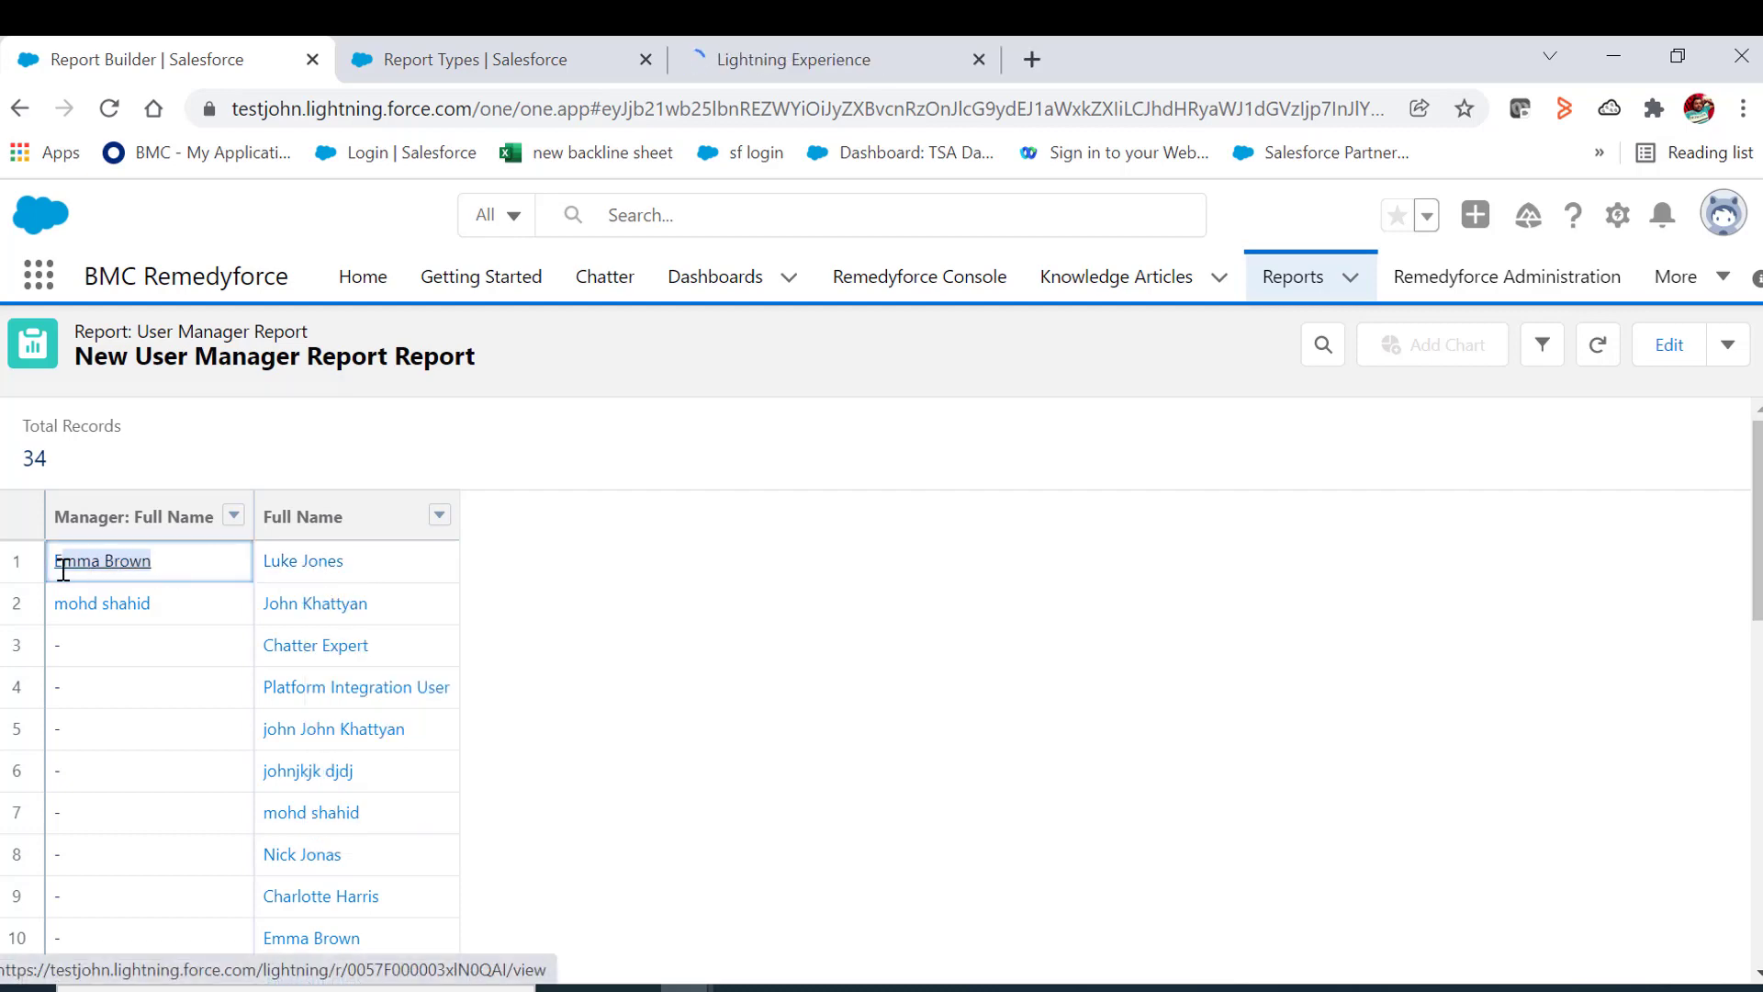
left_click(303, 561)
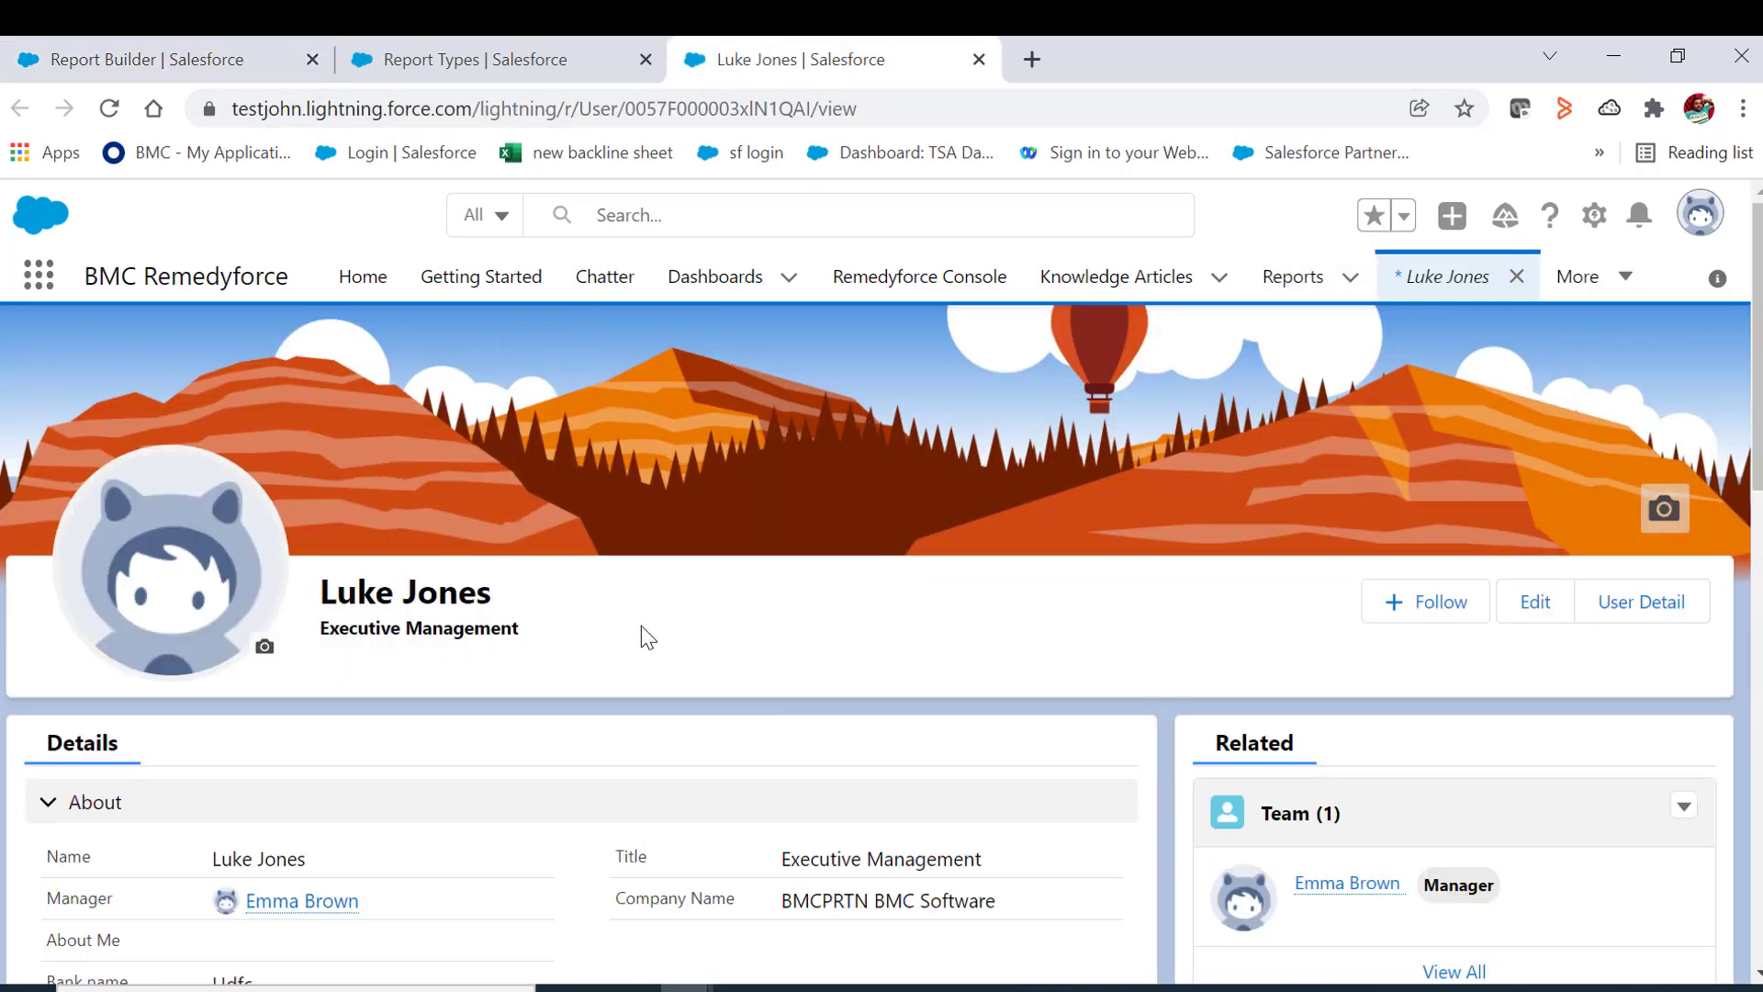
mouse_move(571, 657)
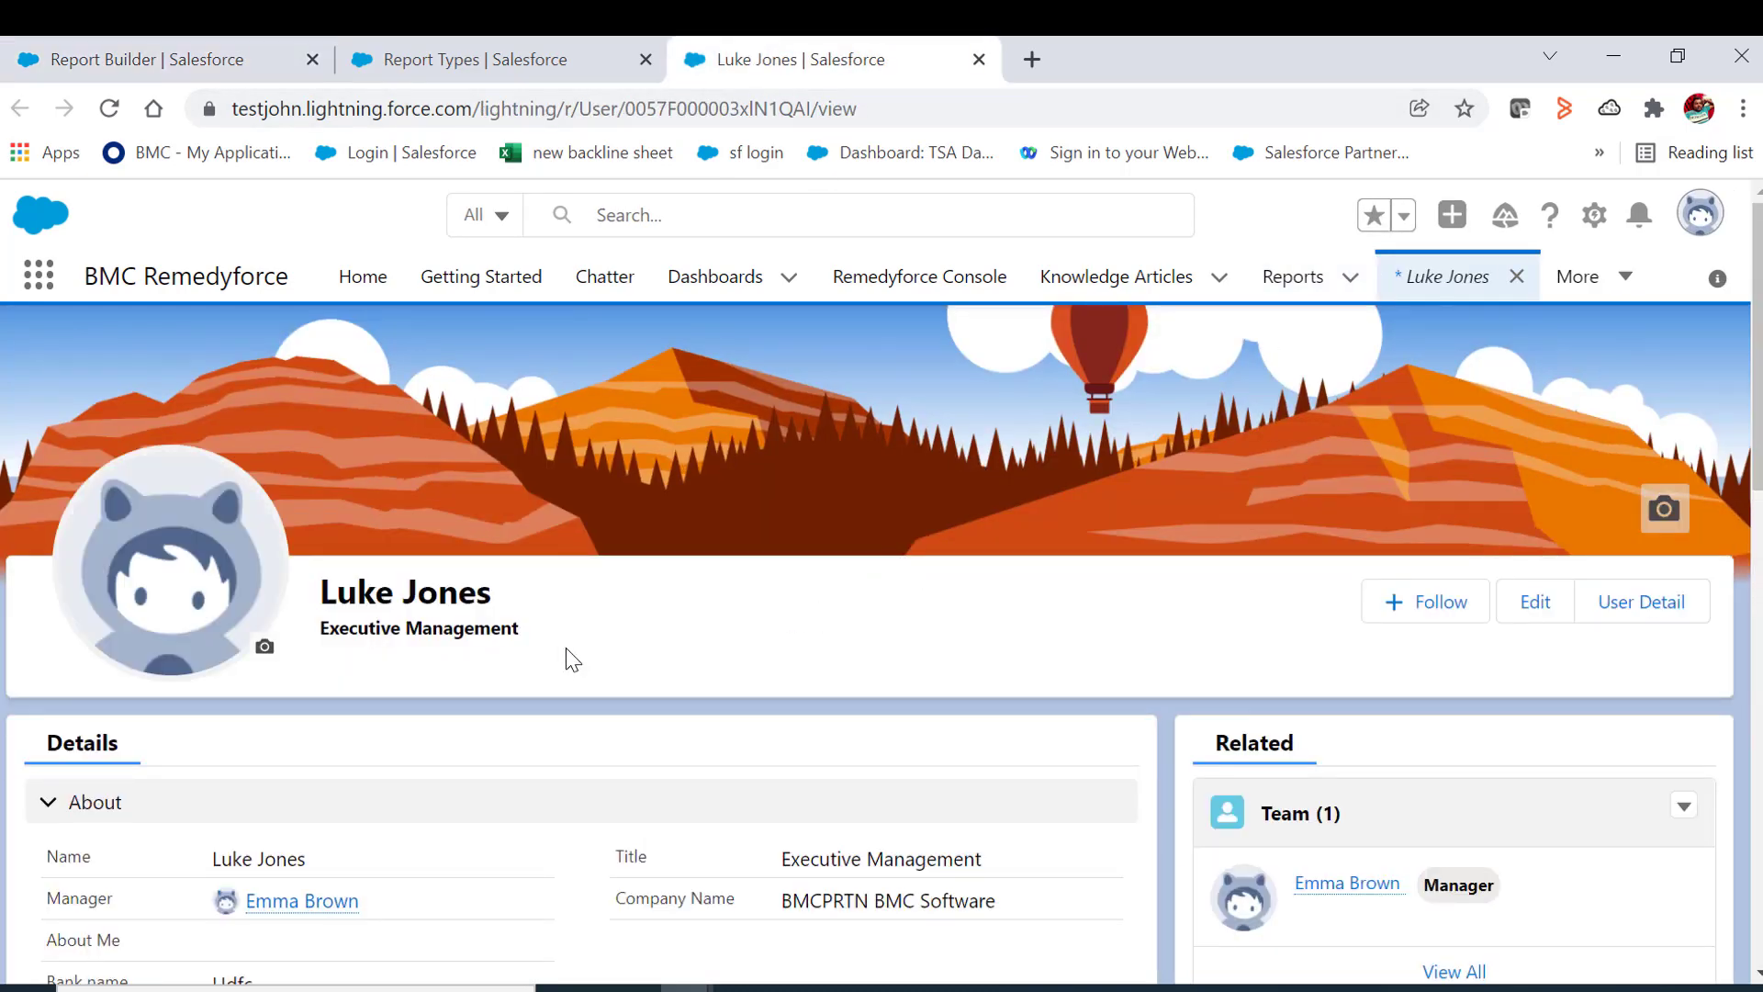
scroll("down", 3)
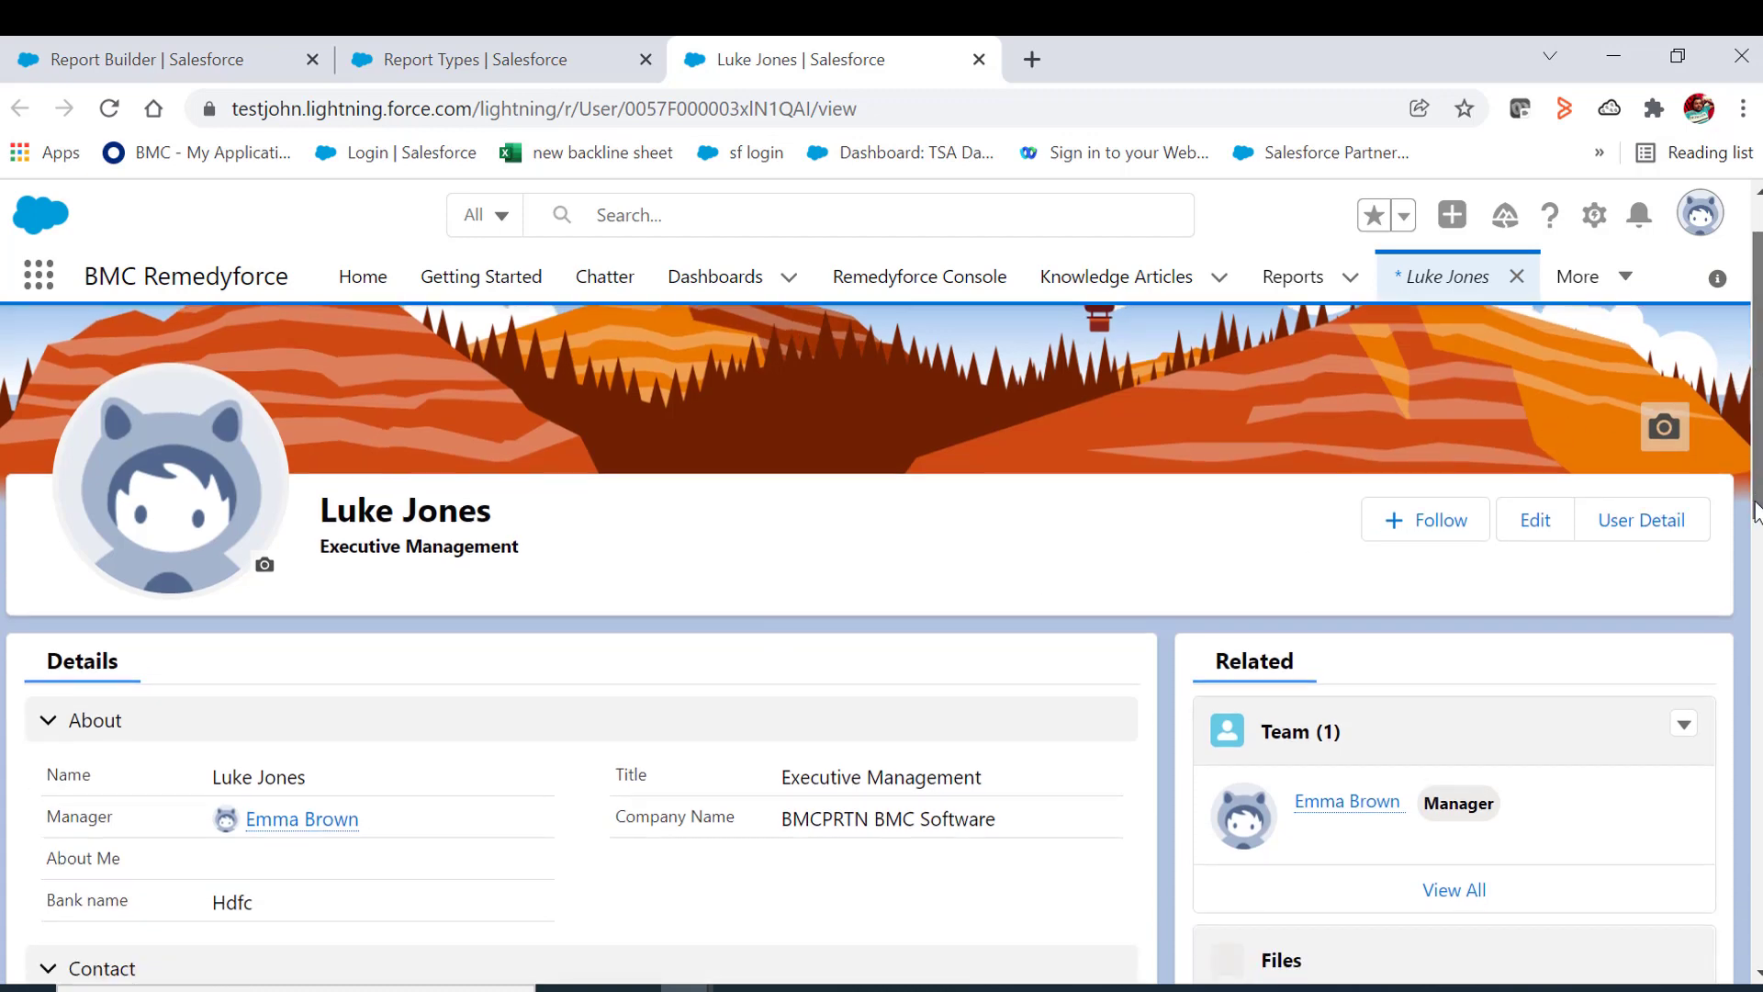
scroll("down", 3)
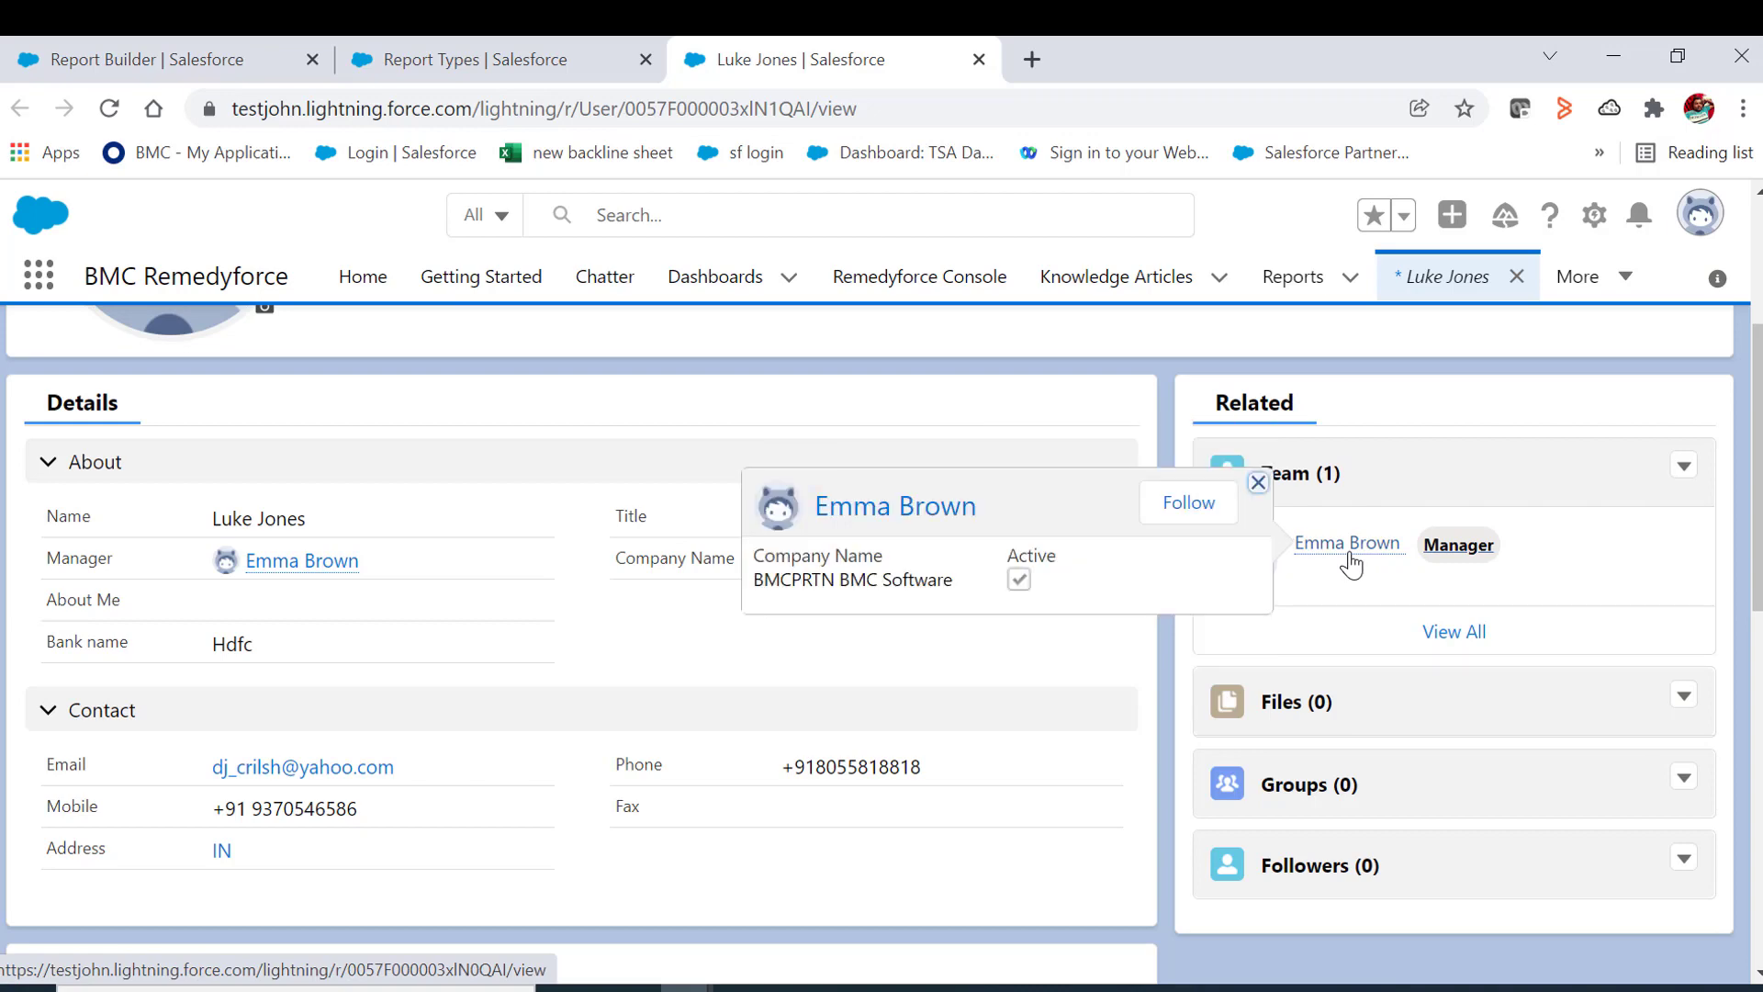
left_click(1256, 481)
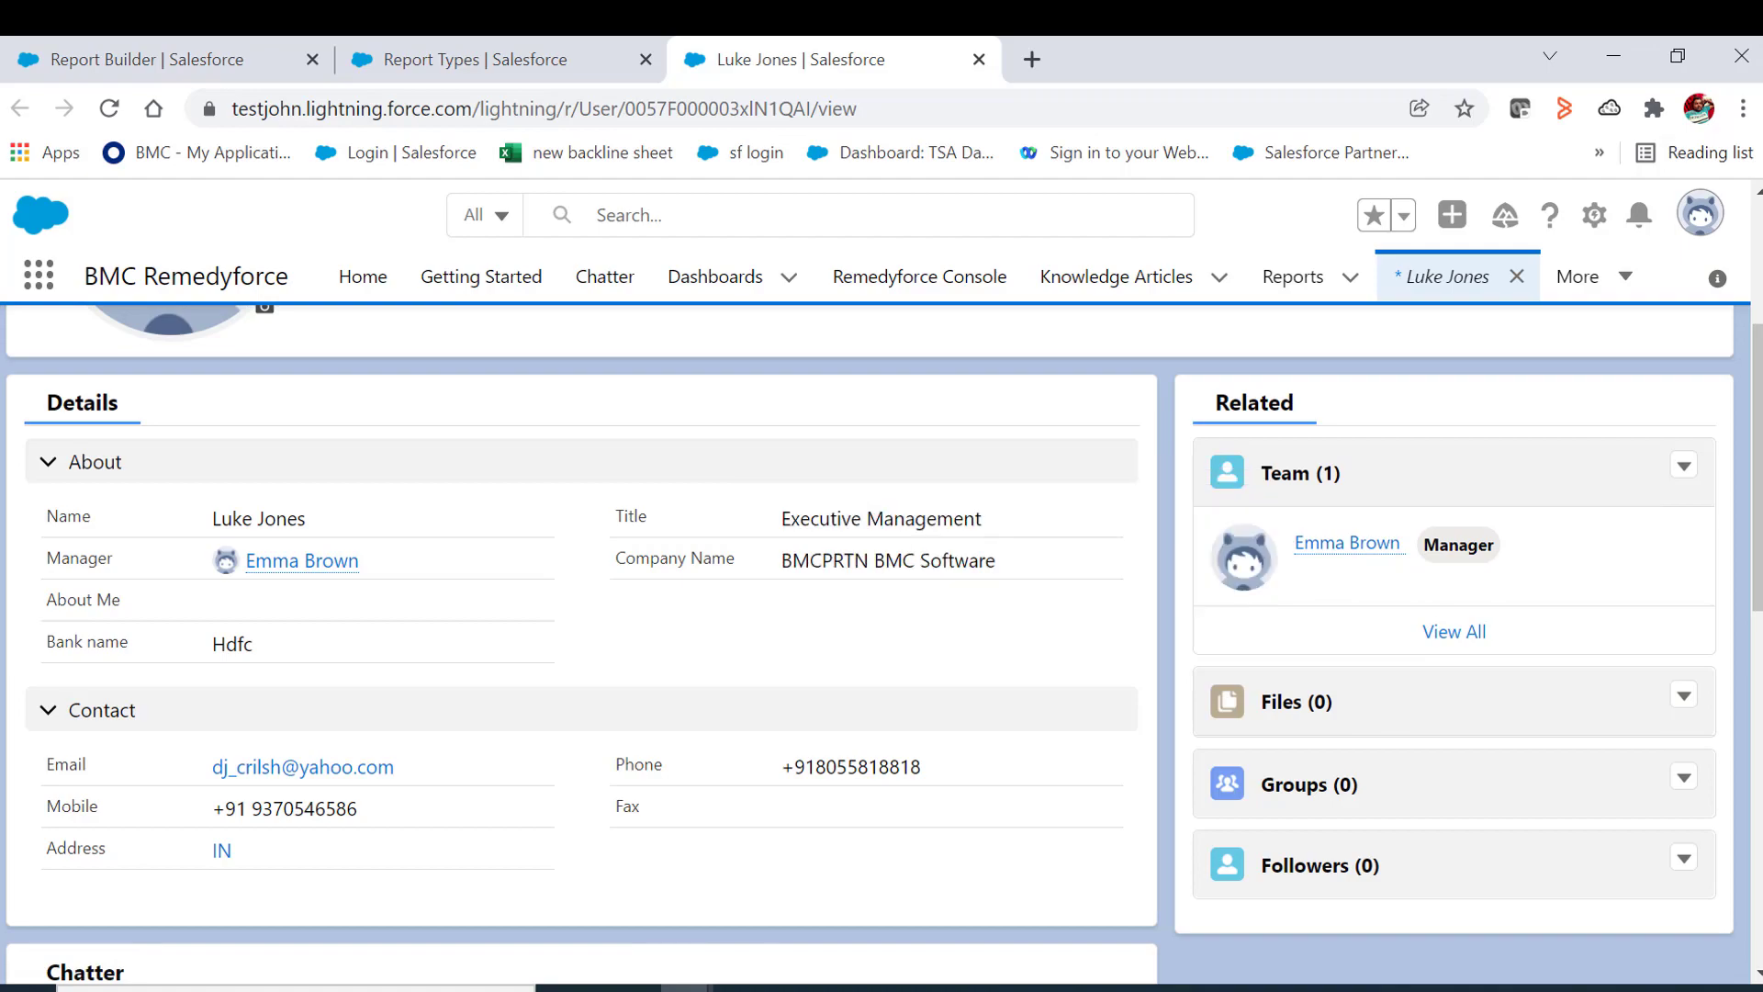